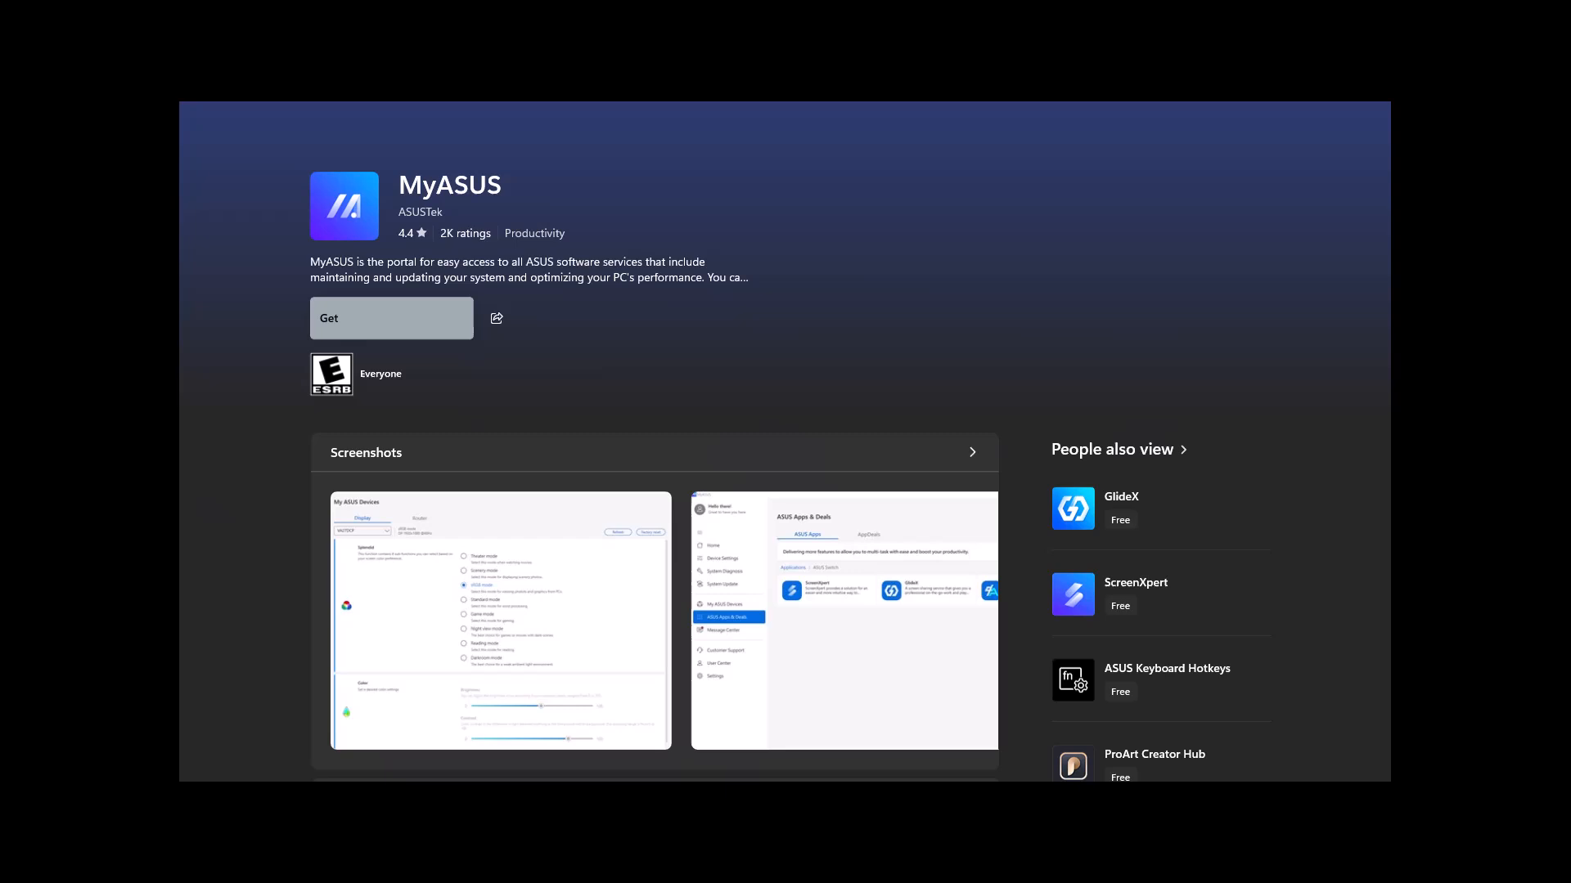
- Show the Driver & Tools downloads for the P1412C laptop with the MyASUS entry visible
left_click(391, 317)
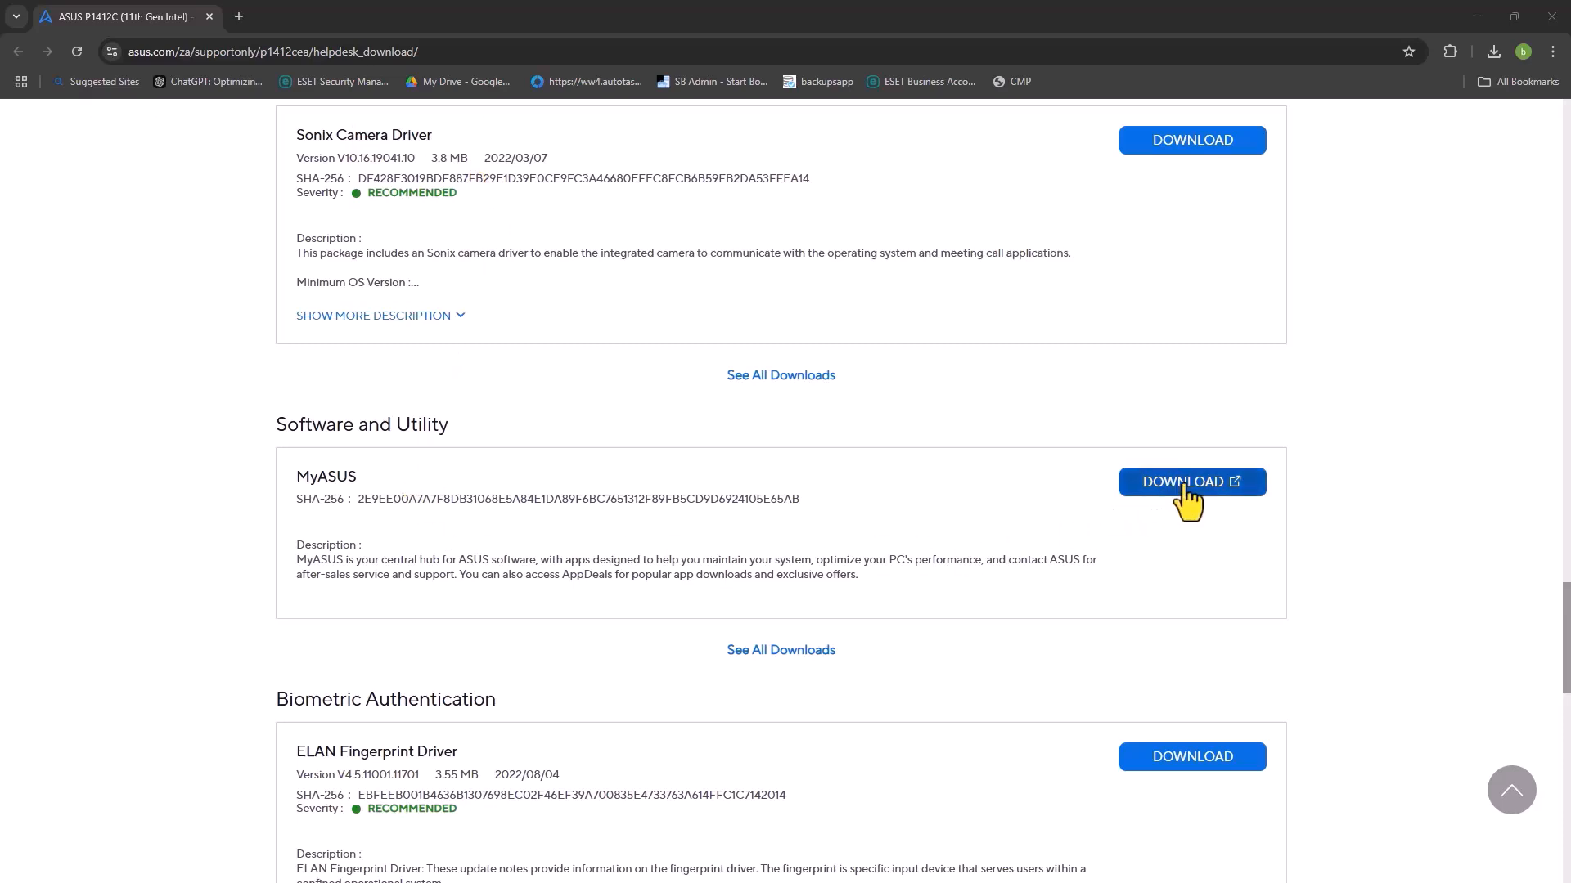
- Start the MyASUS download and accept the redirect to the Windows App Store
left_click(1189, 481)
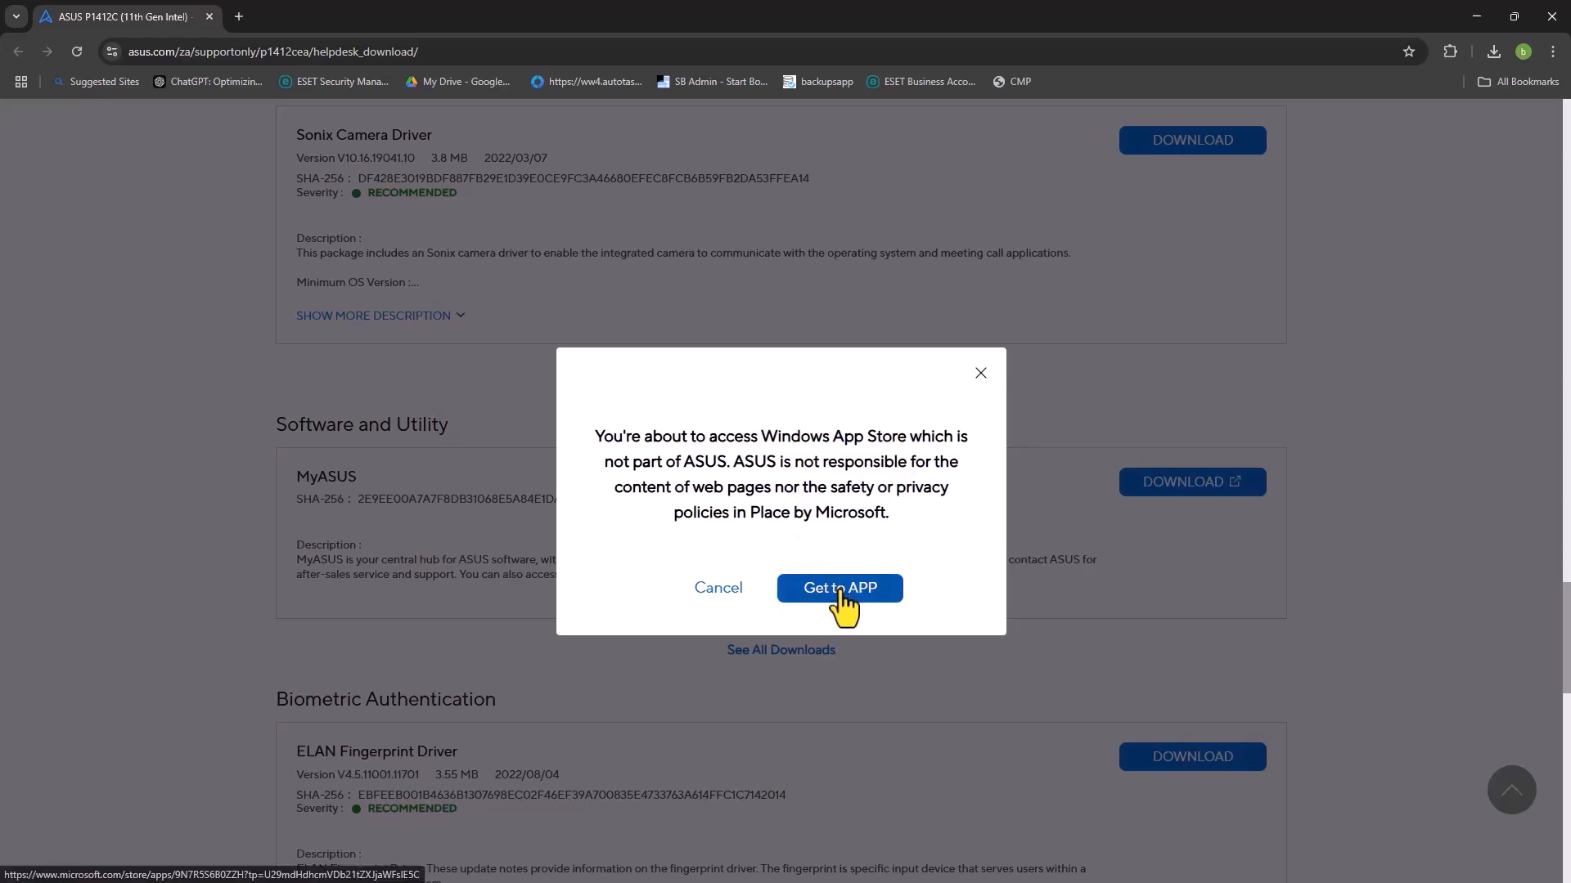
left_click(837, 587)
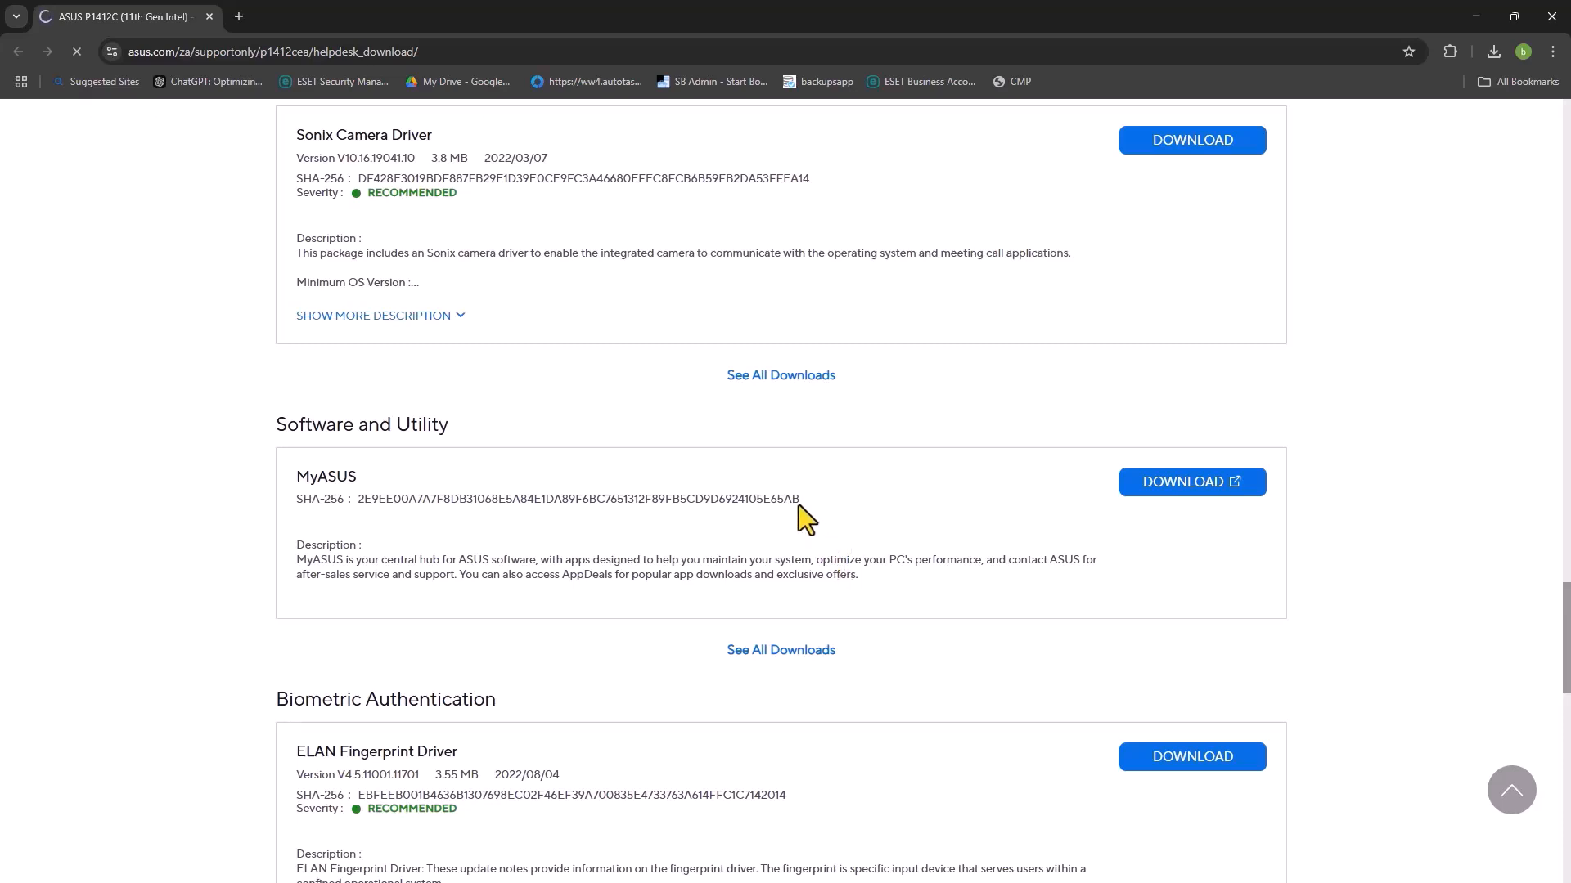
mouse_move(760, 466)
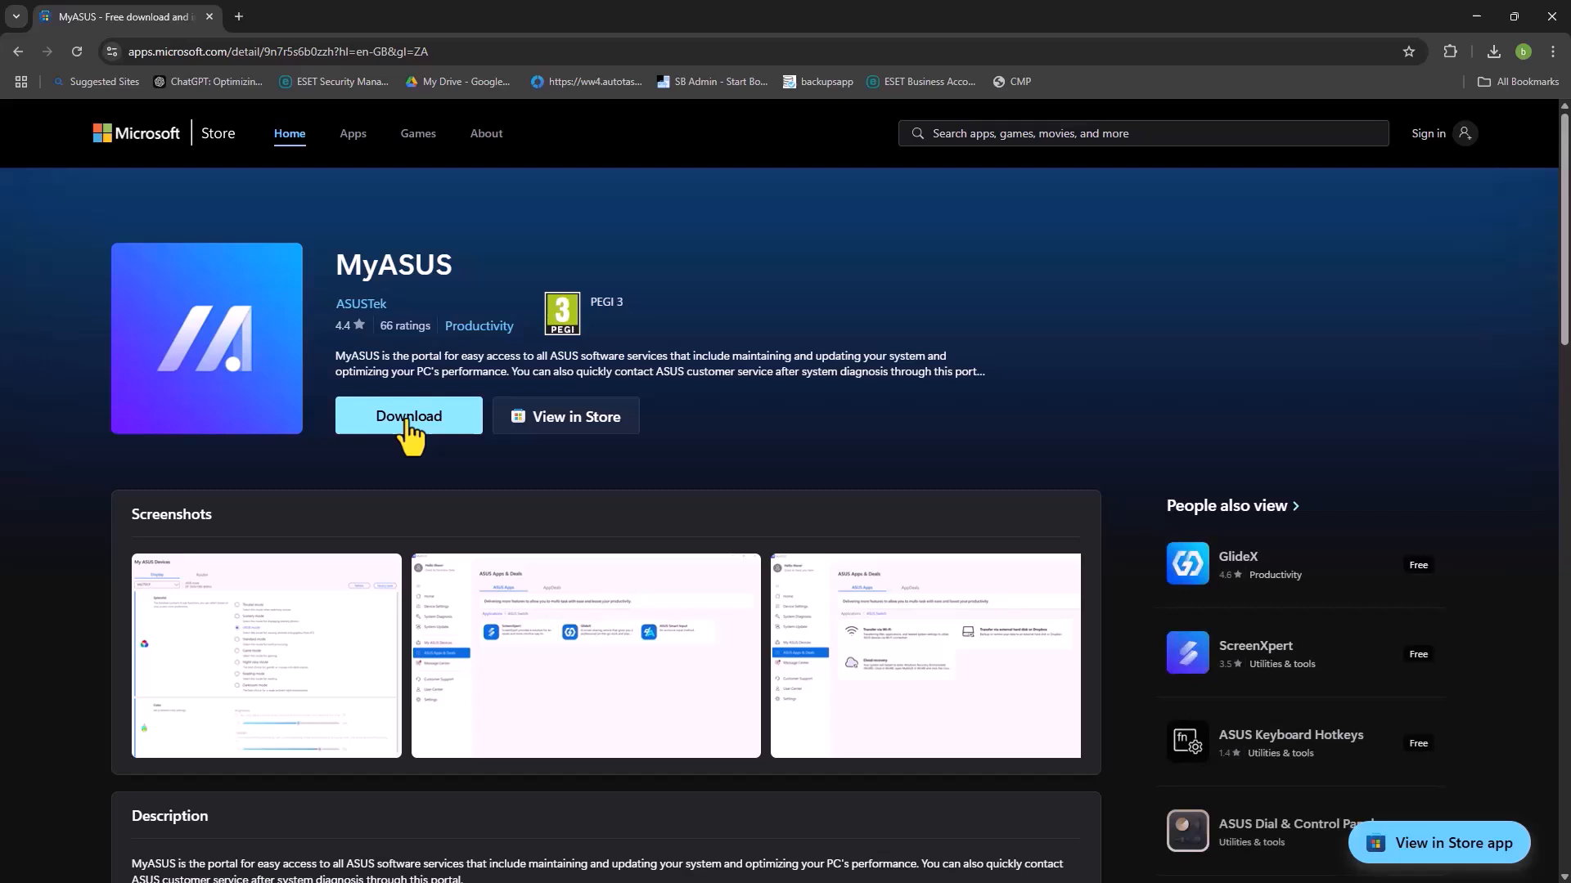
- Download the MyASUS installer executable from the Microsoft Store page
left_click(407, 416)
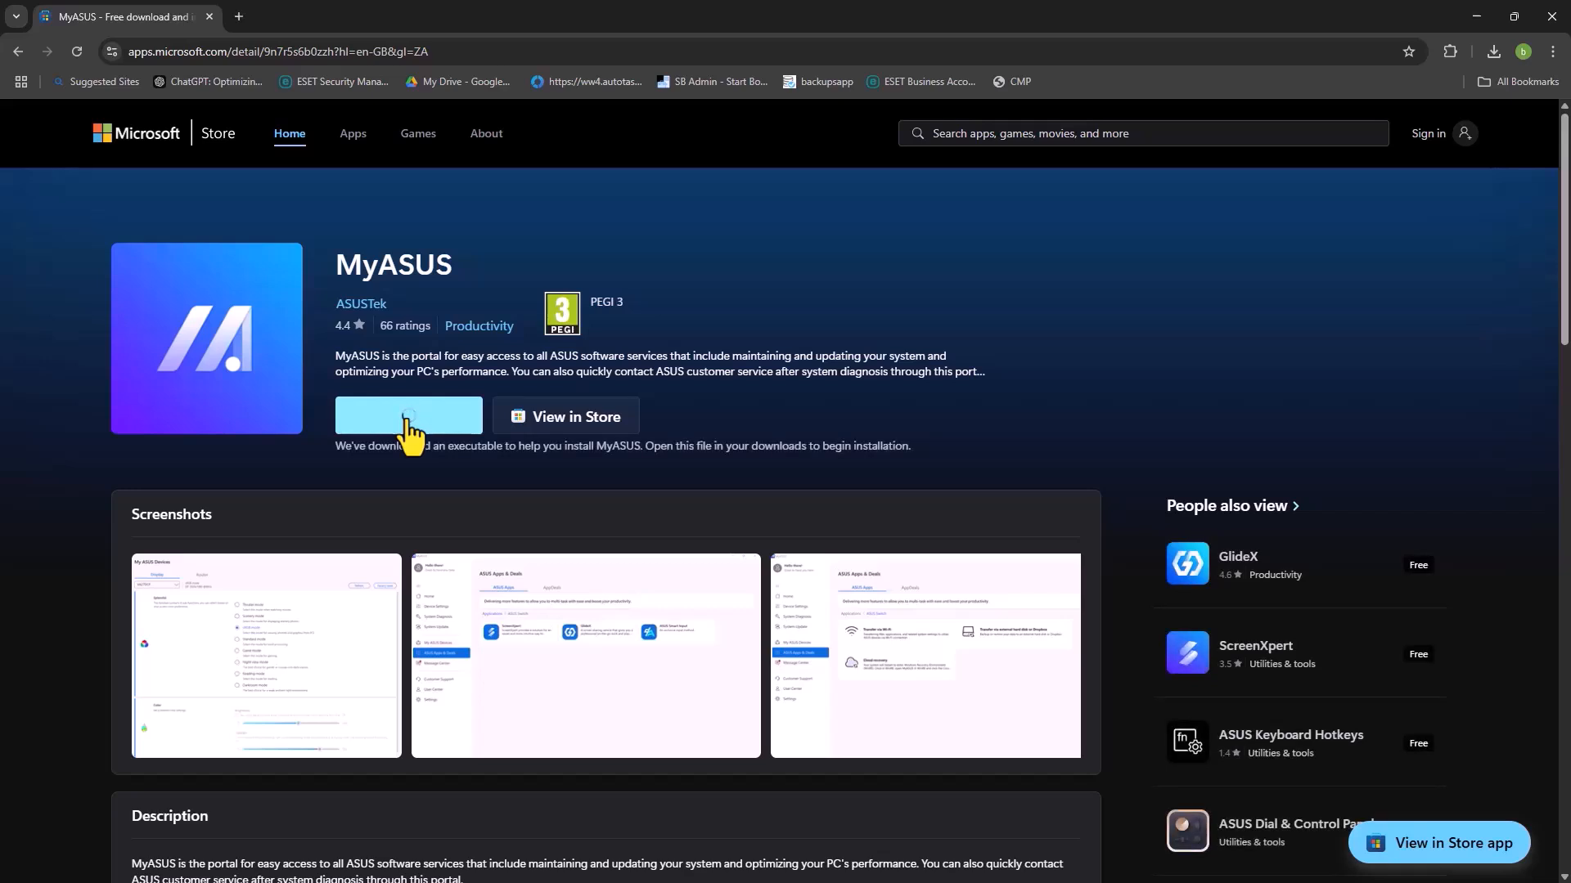
left_click(407, 415)
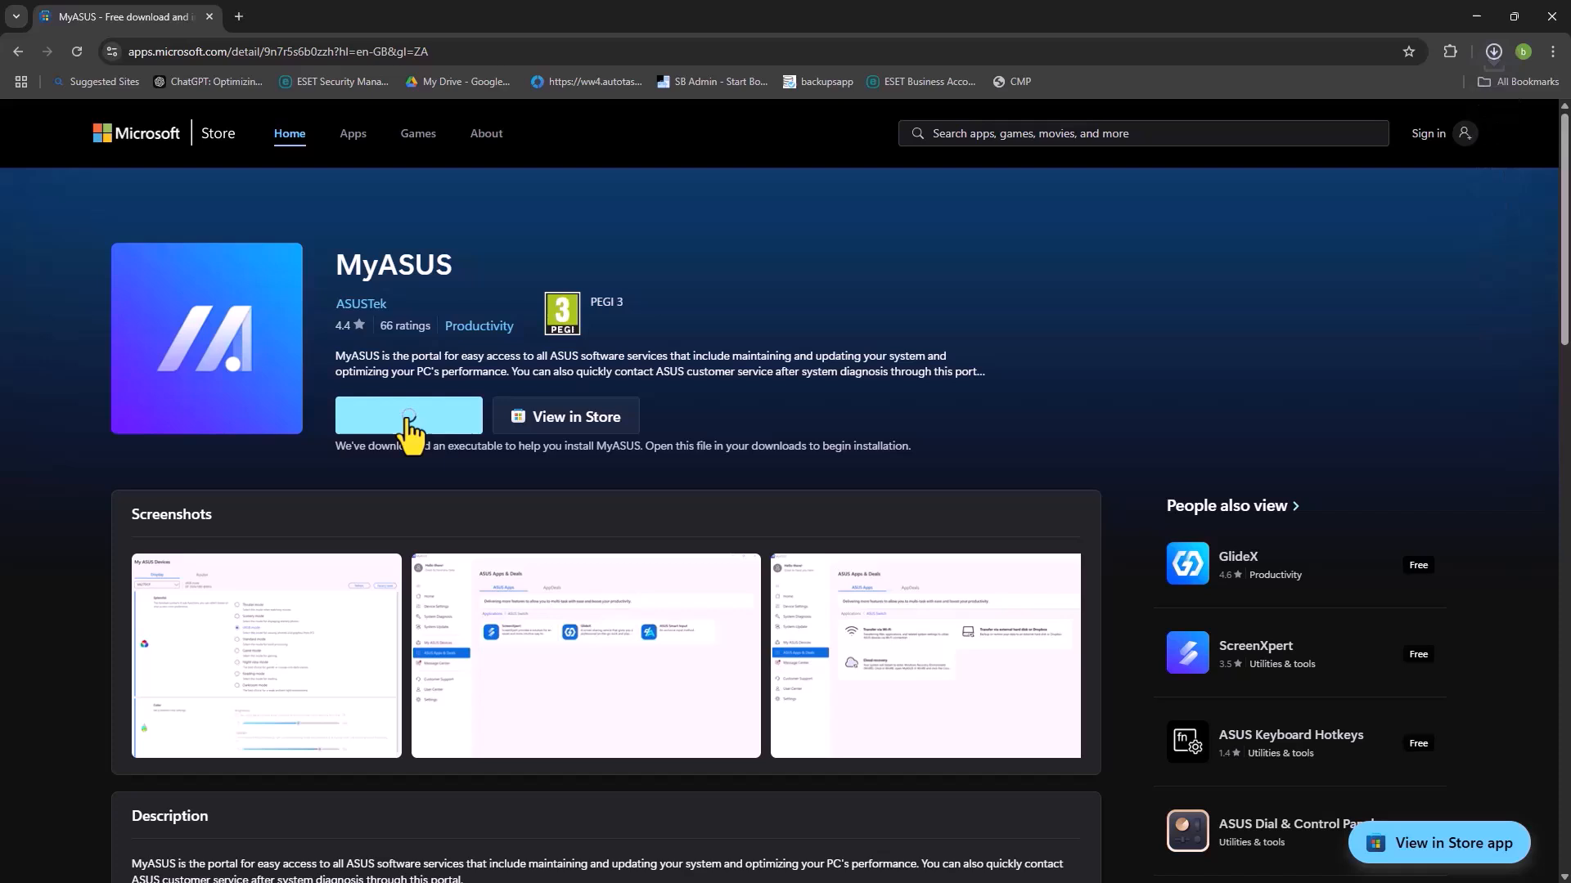
left_click(1492, 51)
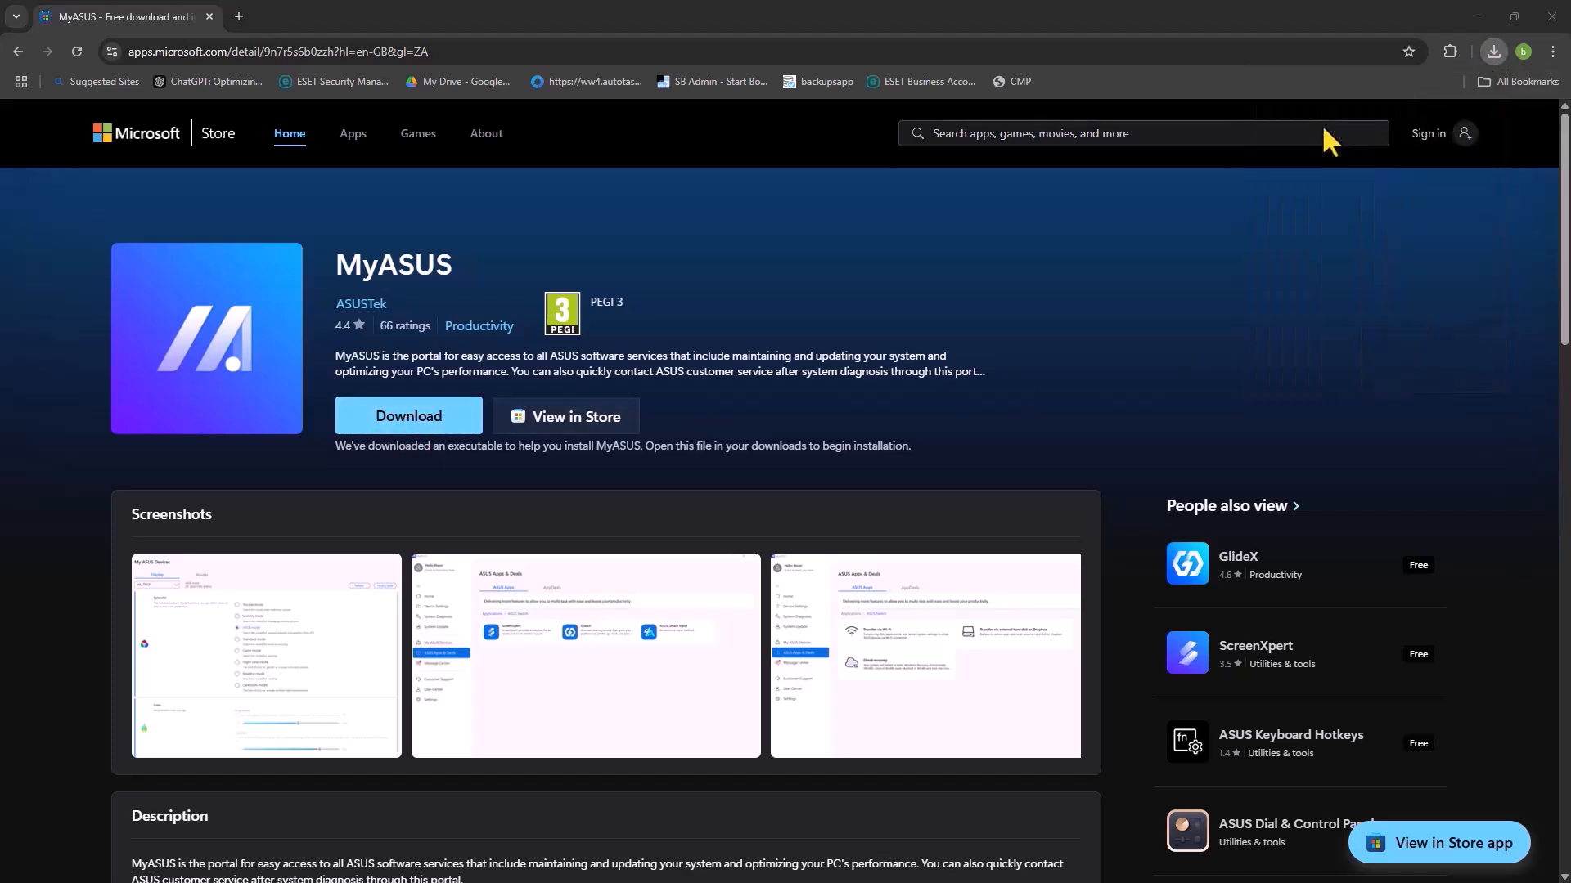
left_click(408, 415)
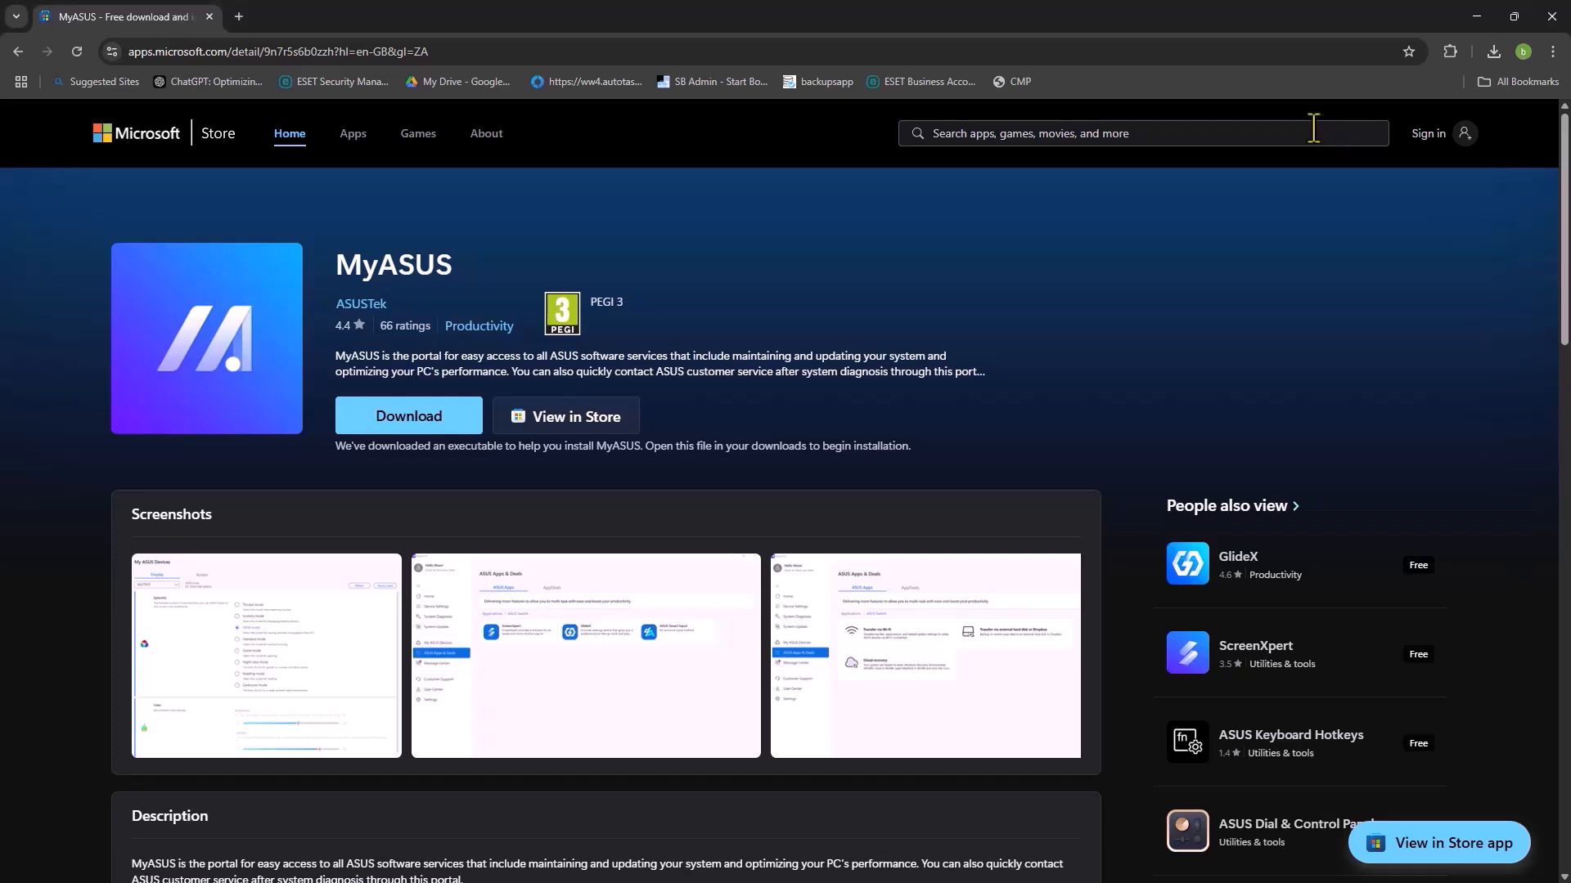
- Run the downloaded MyASUS installer so Microsoft Store begins installing it
left_click(564, 416)
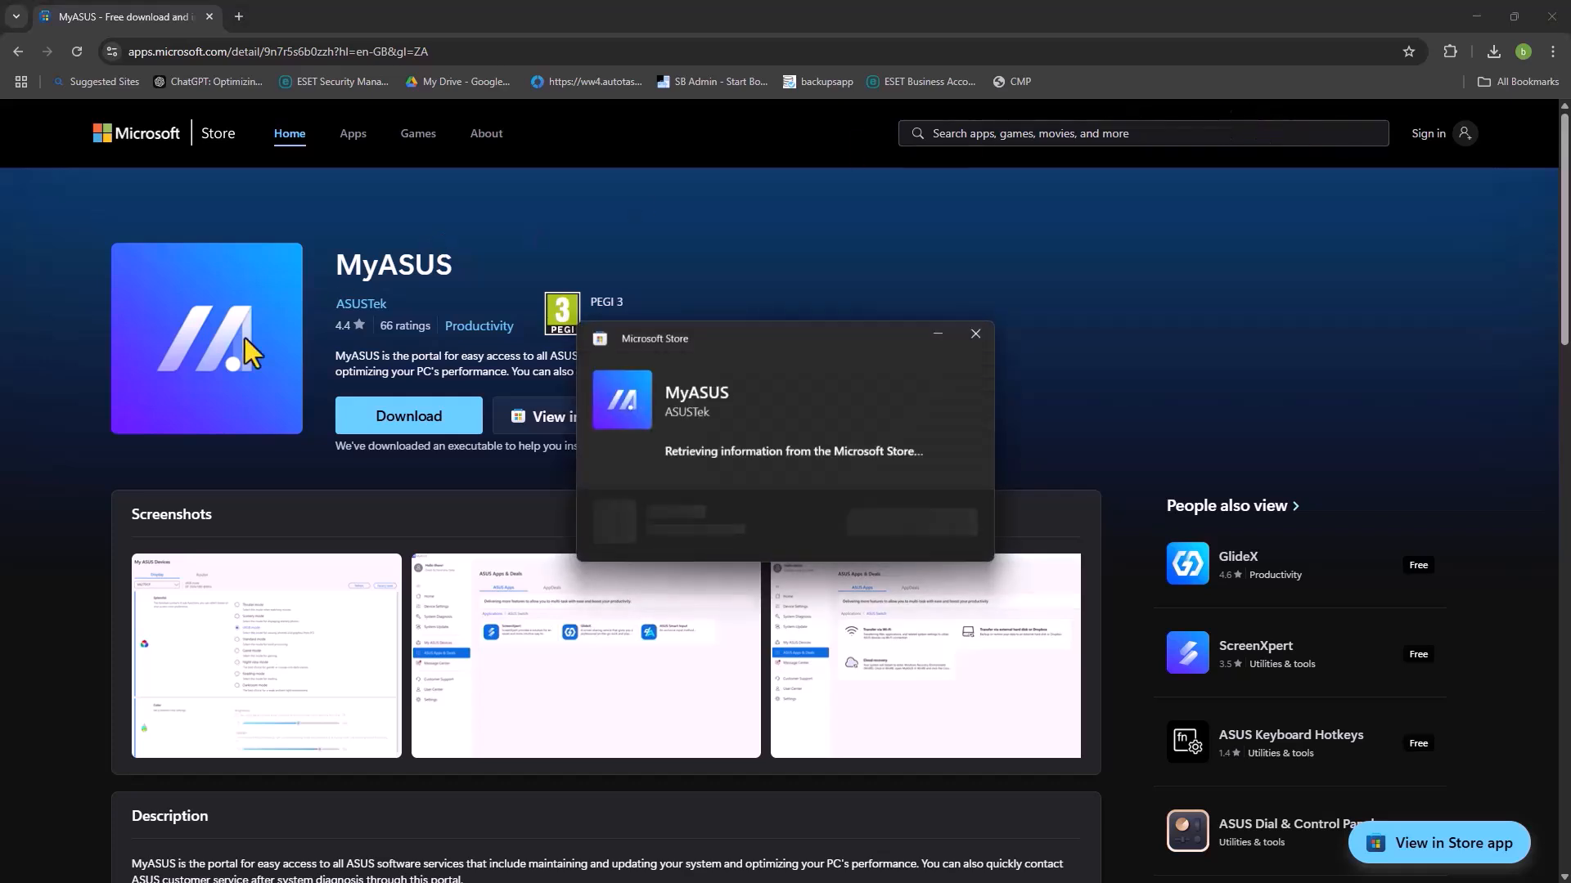
mouse_move(791, 378)
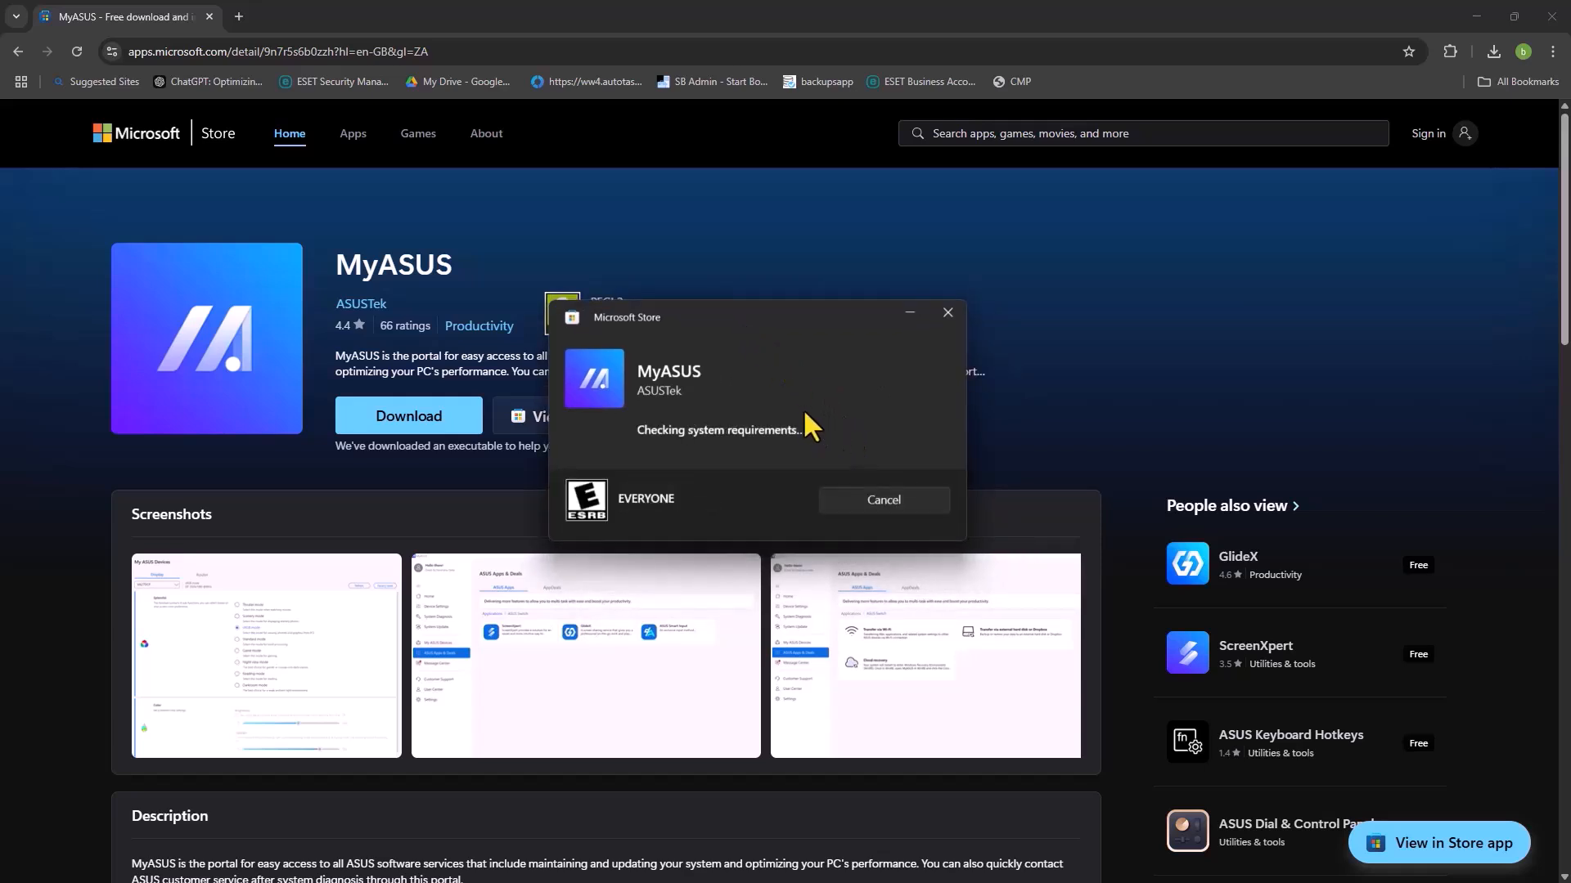
mouse_move(779, 385)
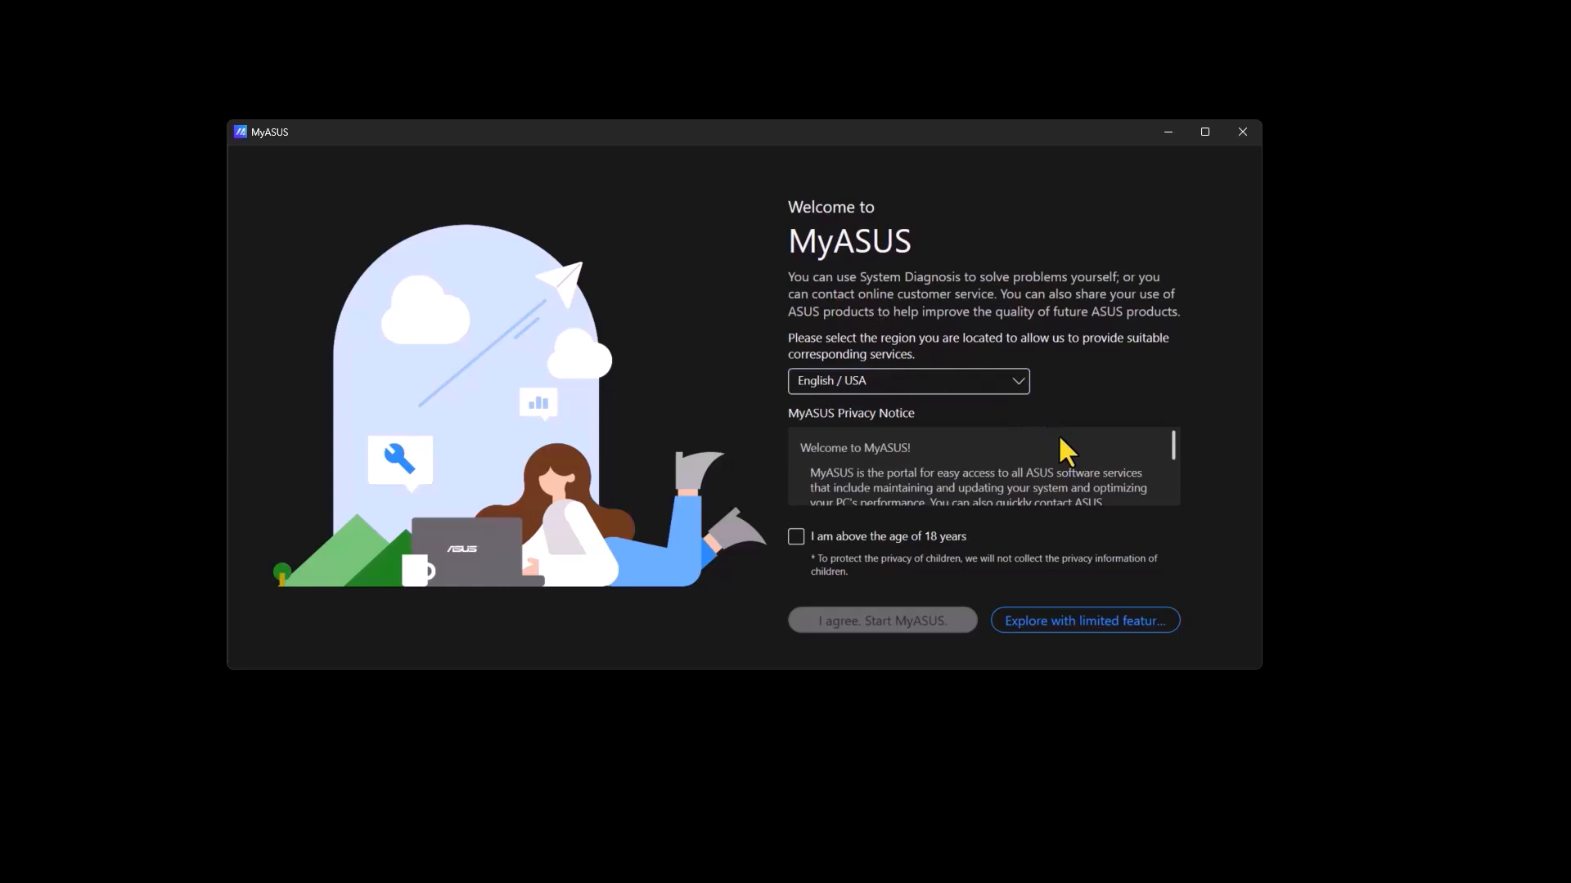
- Confirm being above 18 and agree to the notice to start MyASUS
scroll("down", 3)
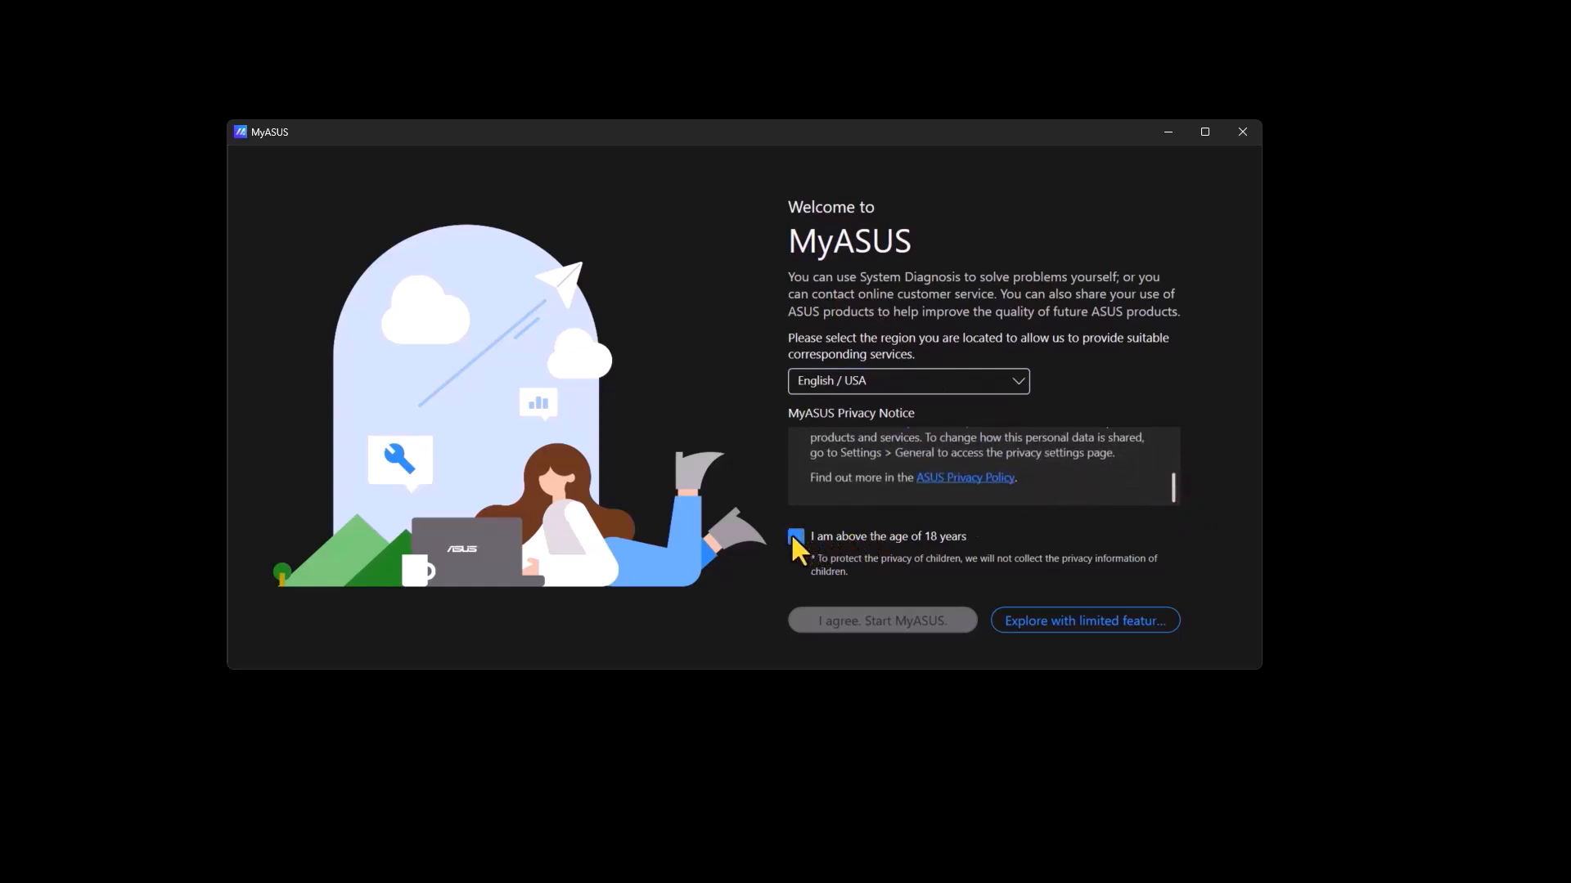
left_click(795, 537)
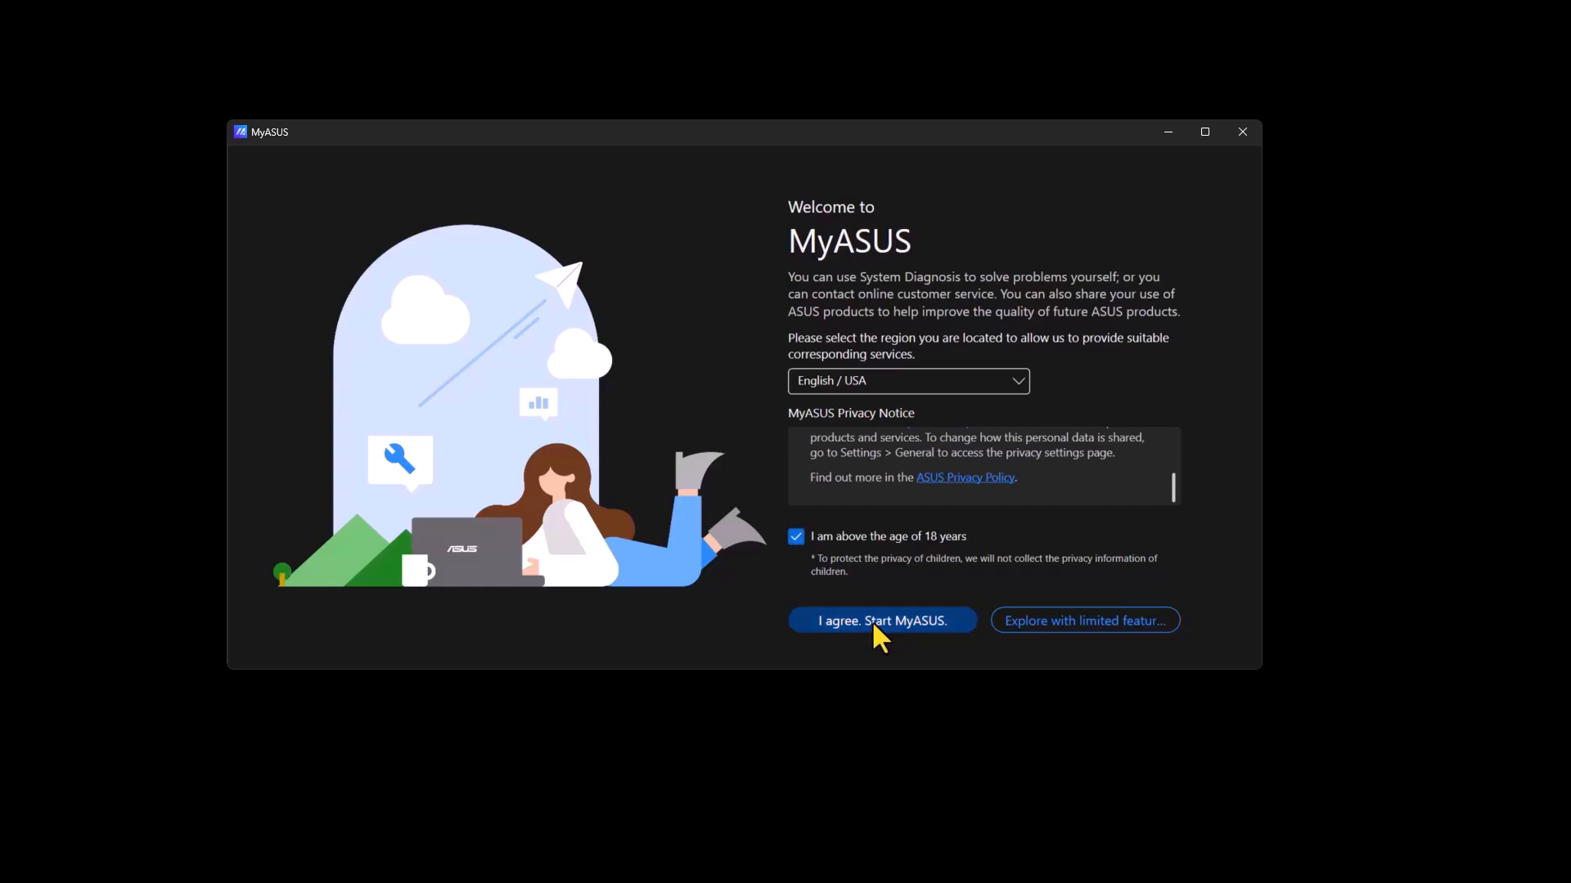
left_click(880, 620)
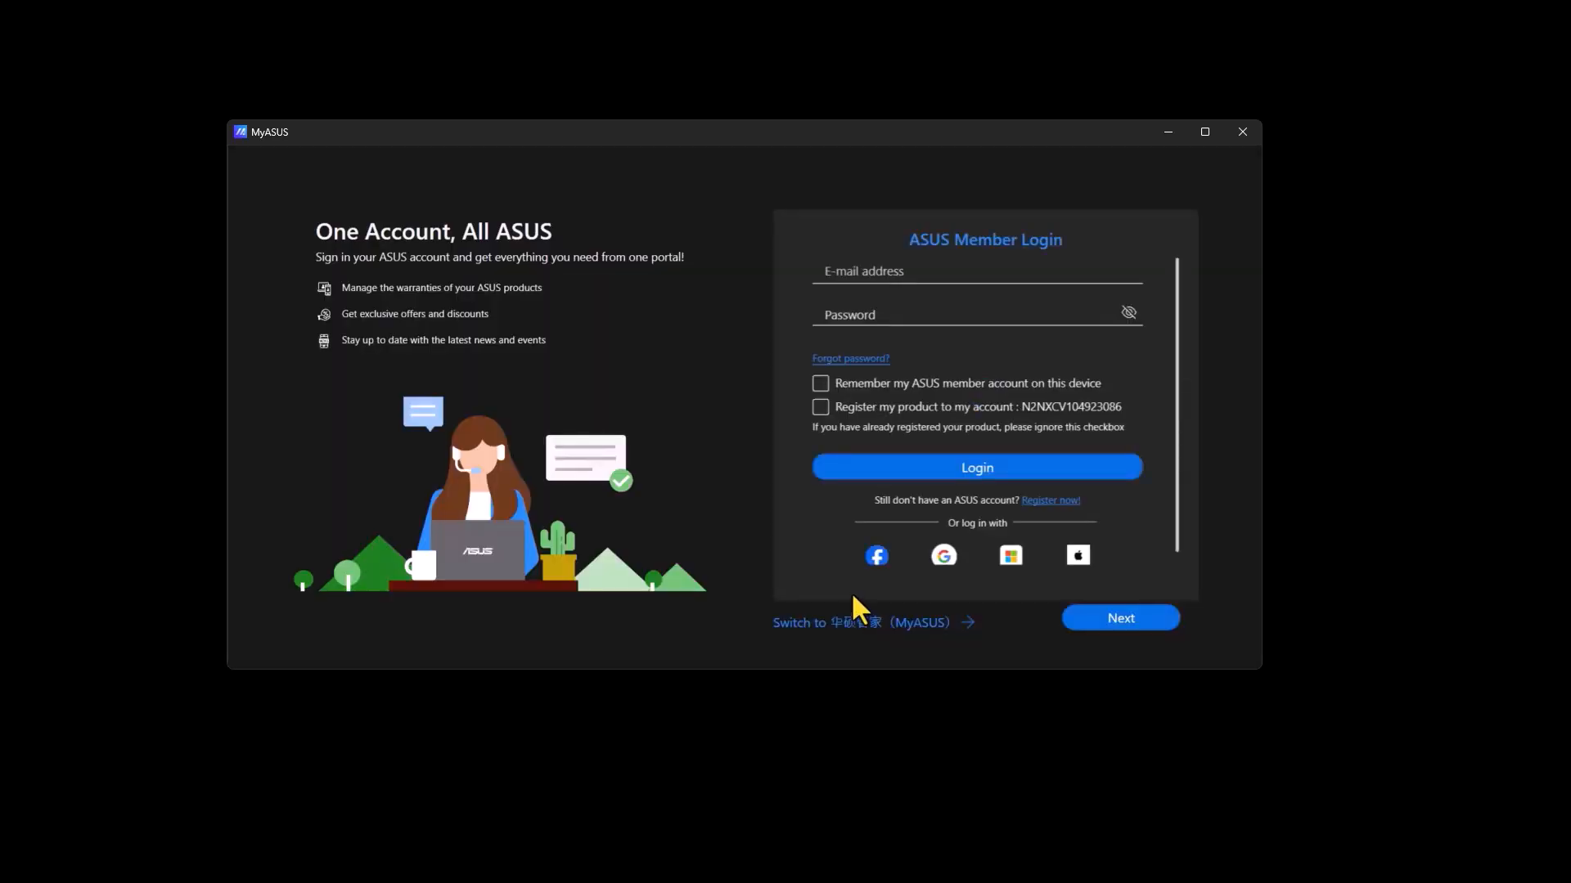
left_click(936, 270)
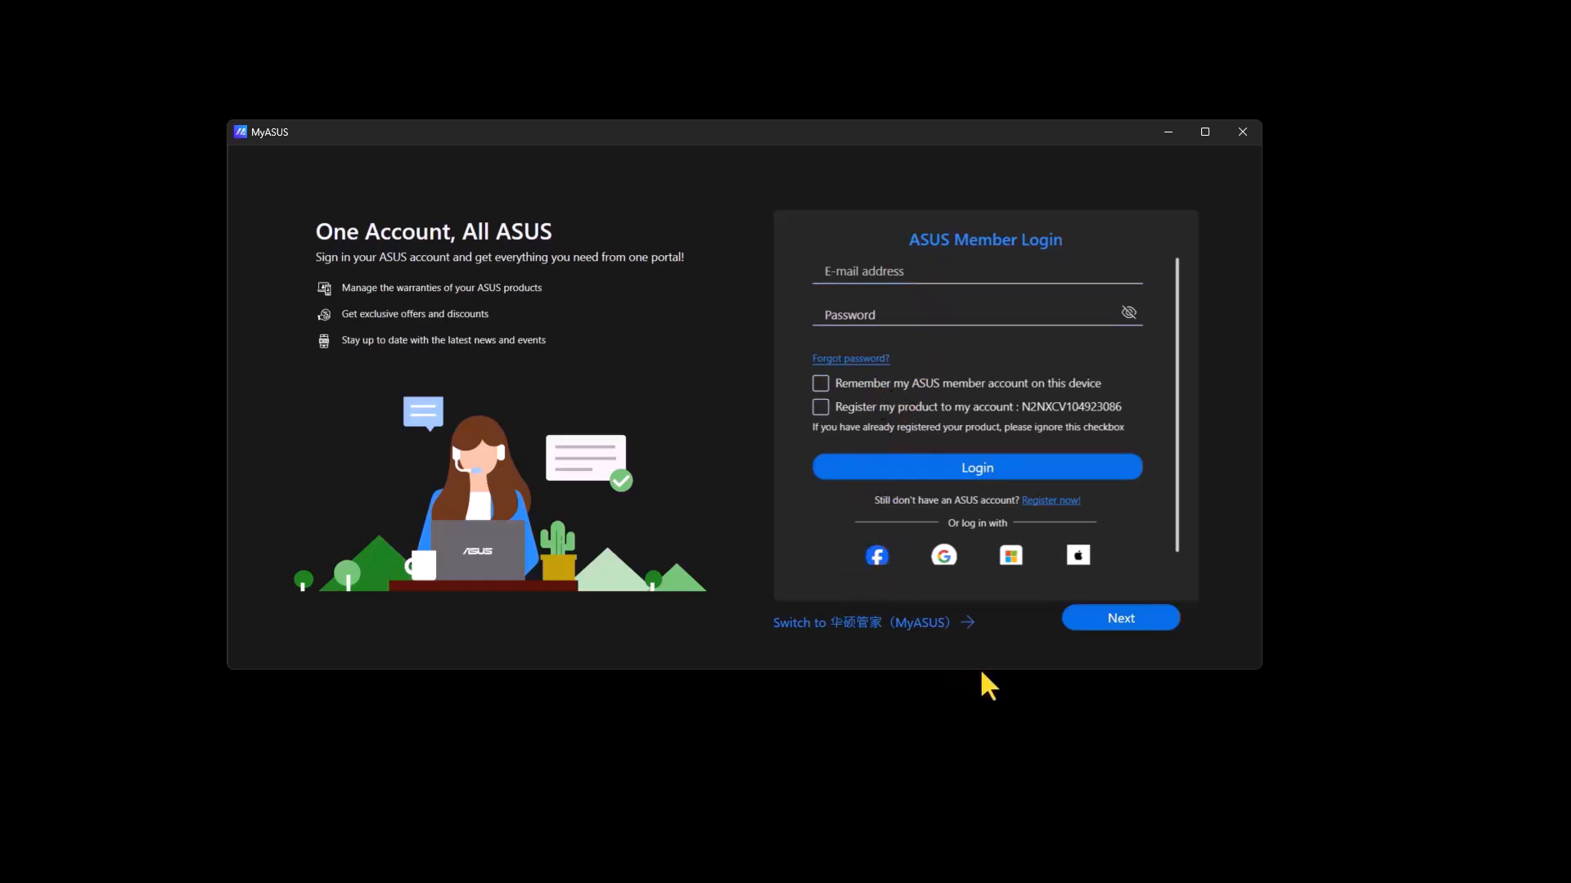
mouse_move(1101, 632)
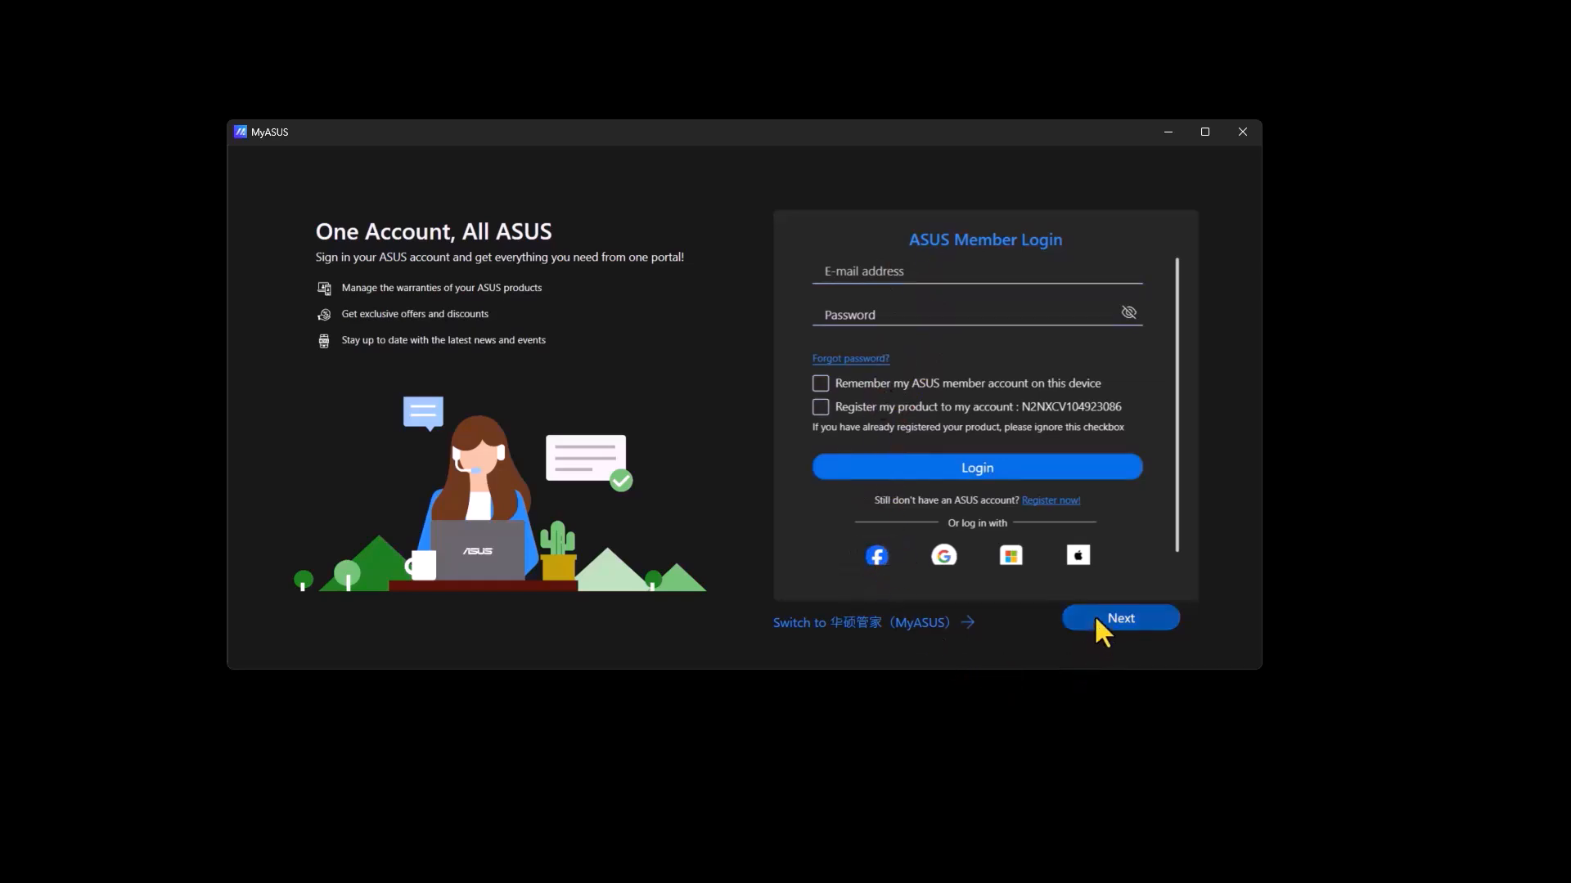
- Skip ASUS account login and data transfer to land on the home page
left_click(1119, 618)
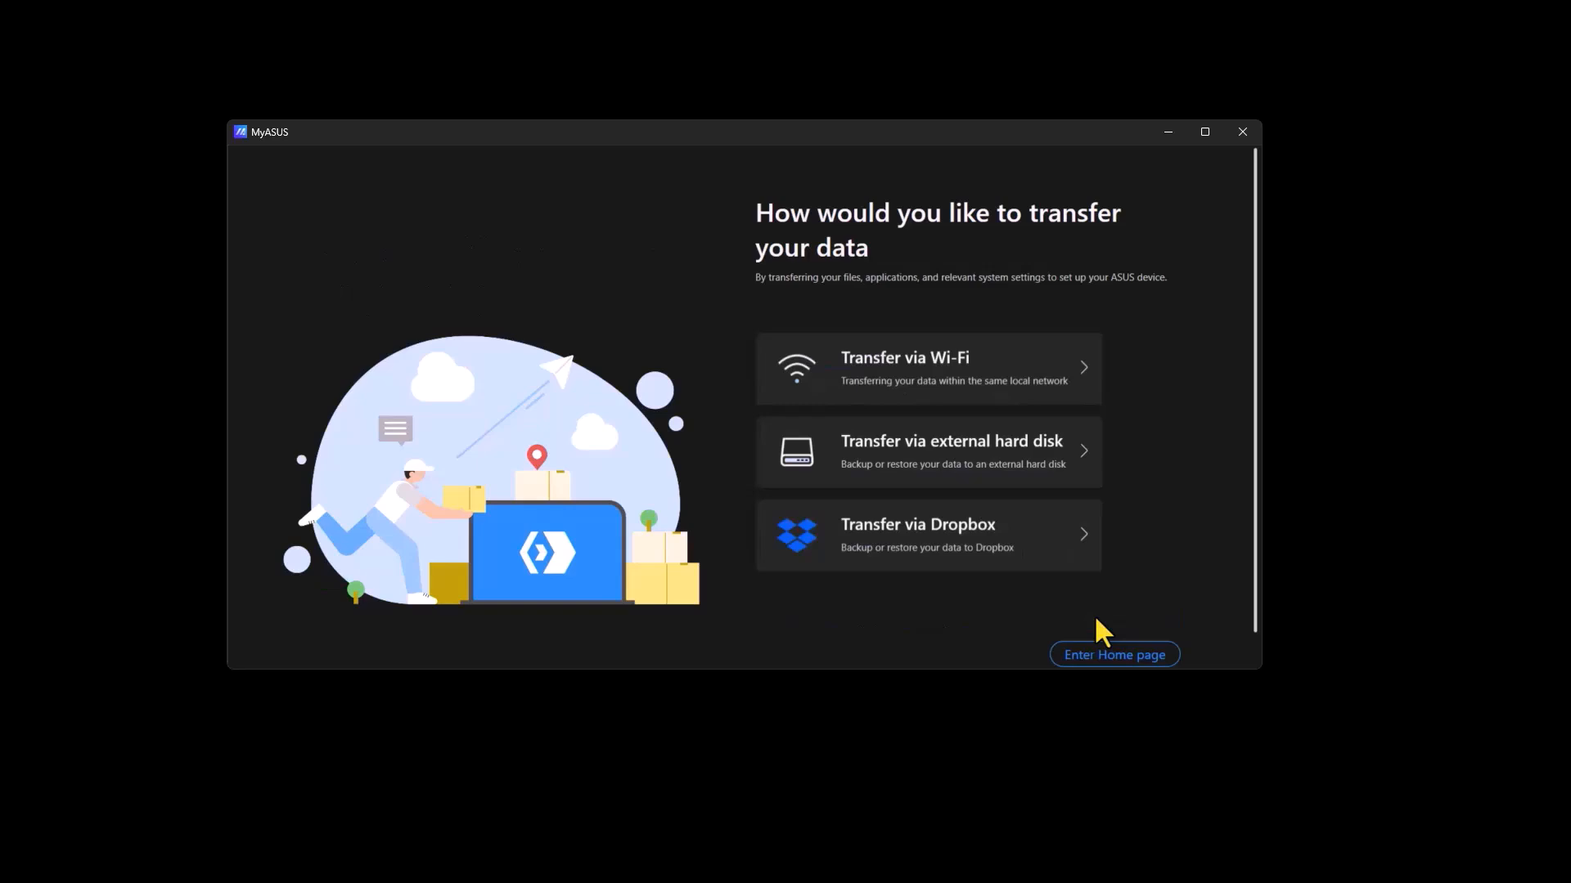
mouse_move(1042, 345)
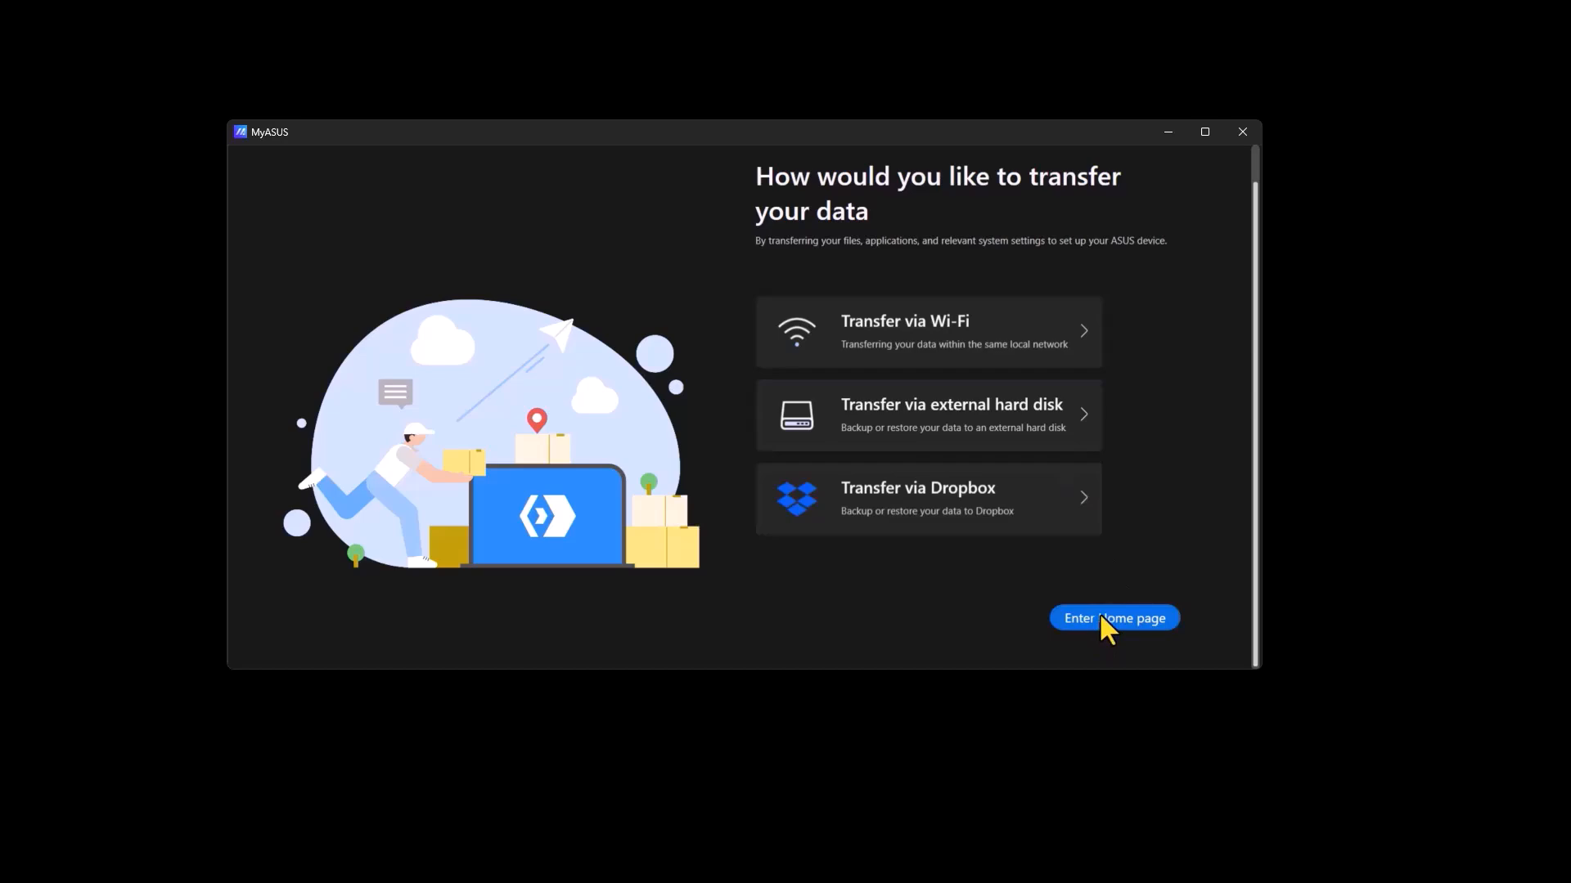
left_click(1113, 619)
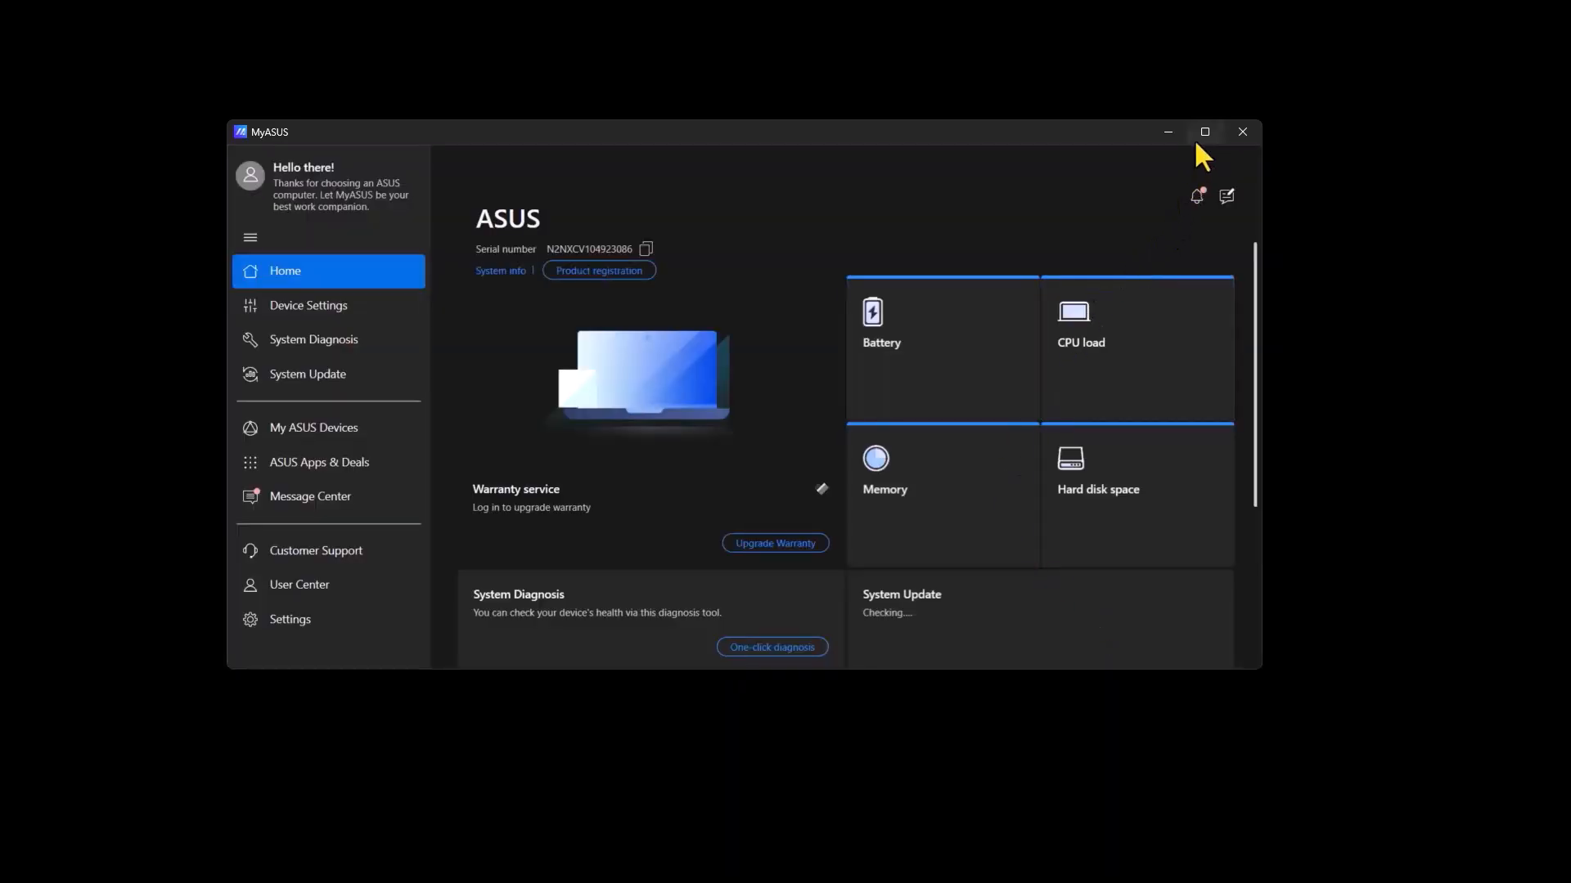
- Maximize MyASUS and dismiss the product registration tip on the home dashboard
left_click(1202, 131)
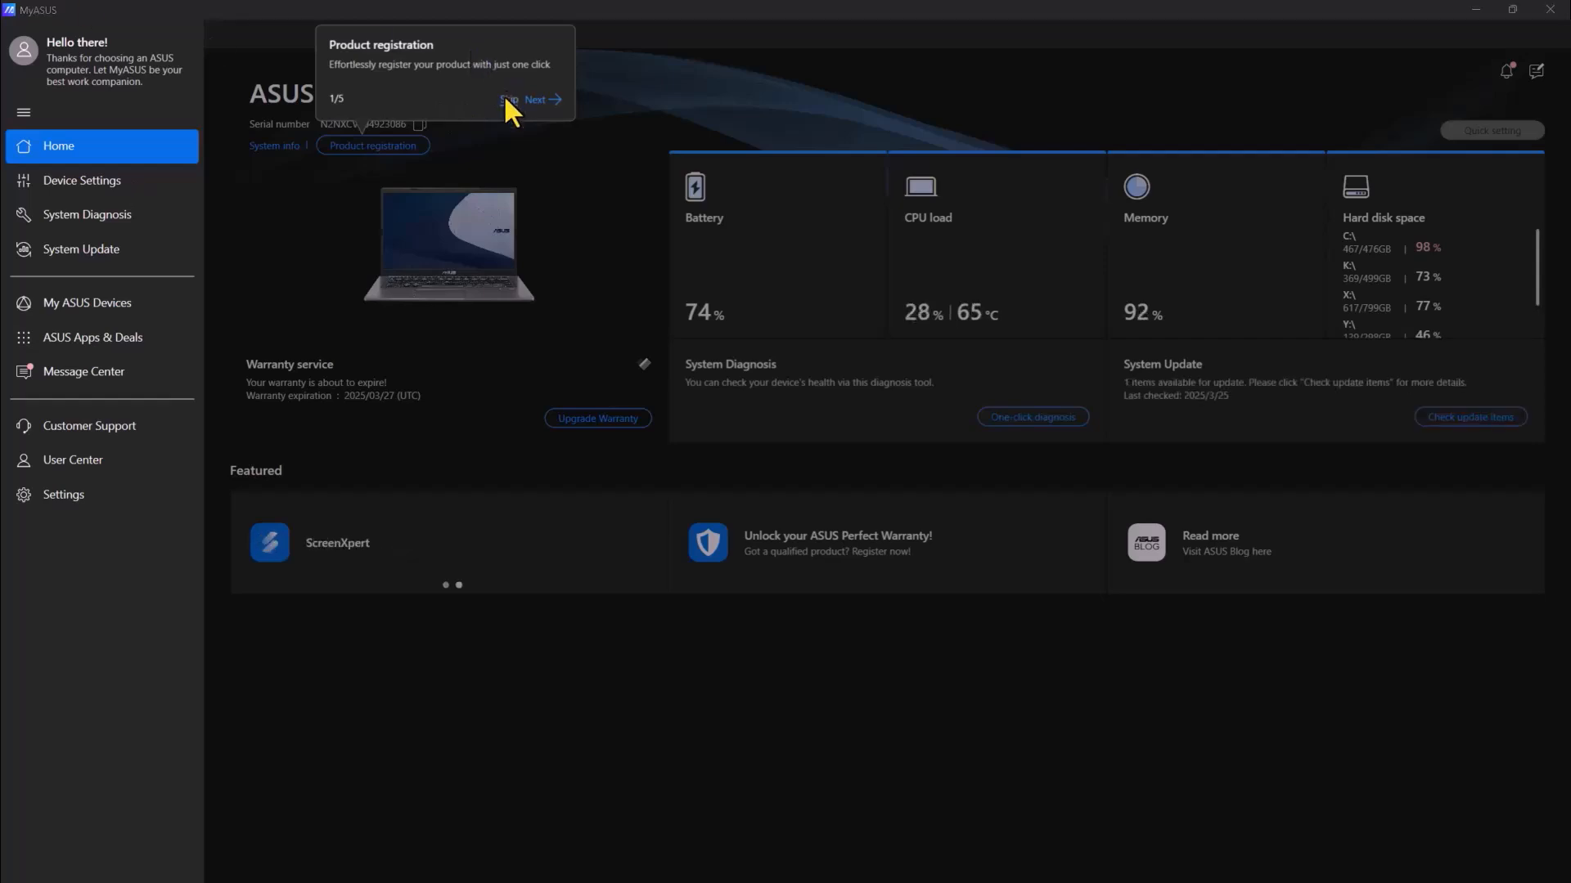
left_click(508, 100)
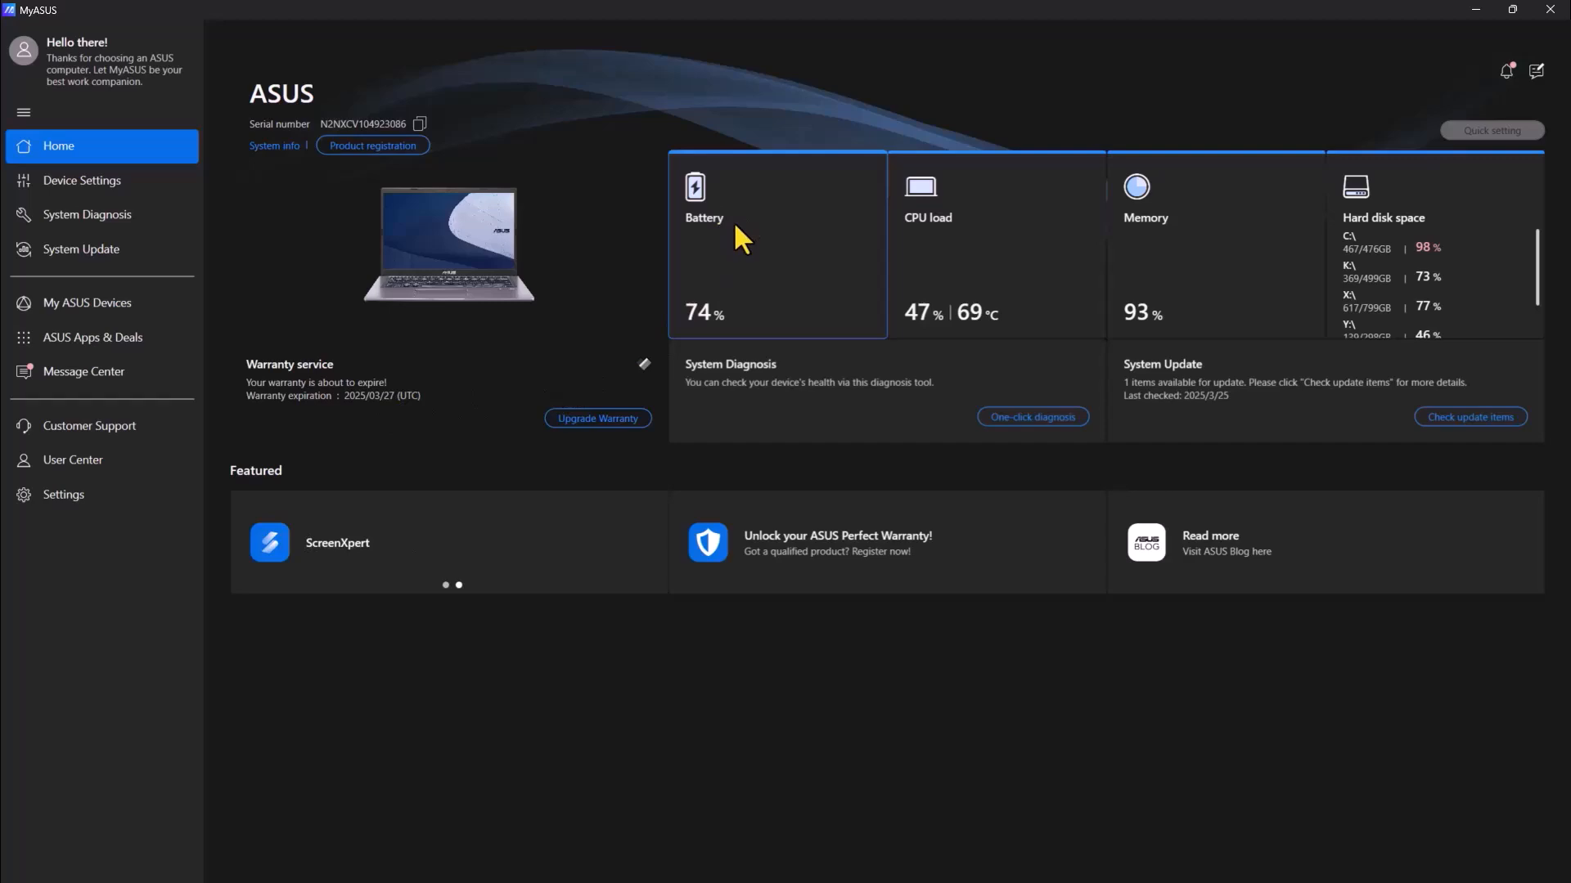
mouse_move(1411, 250)
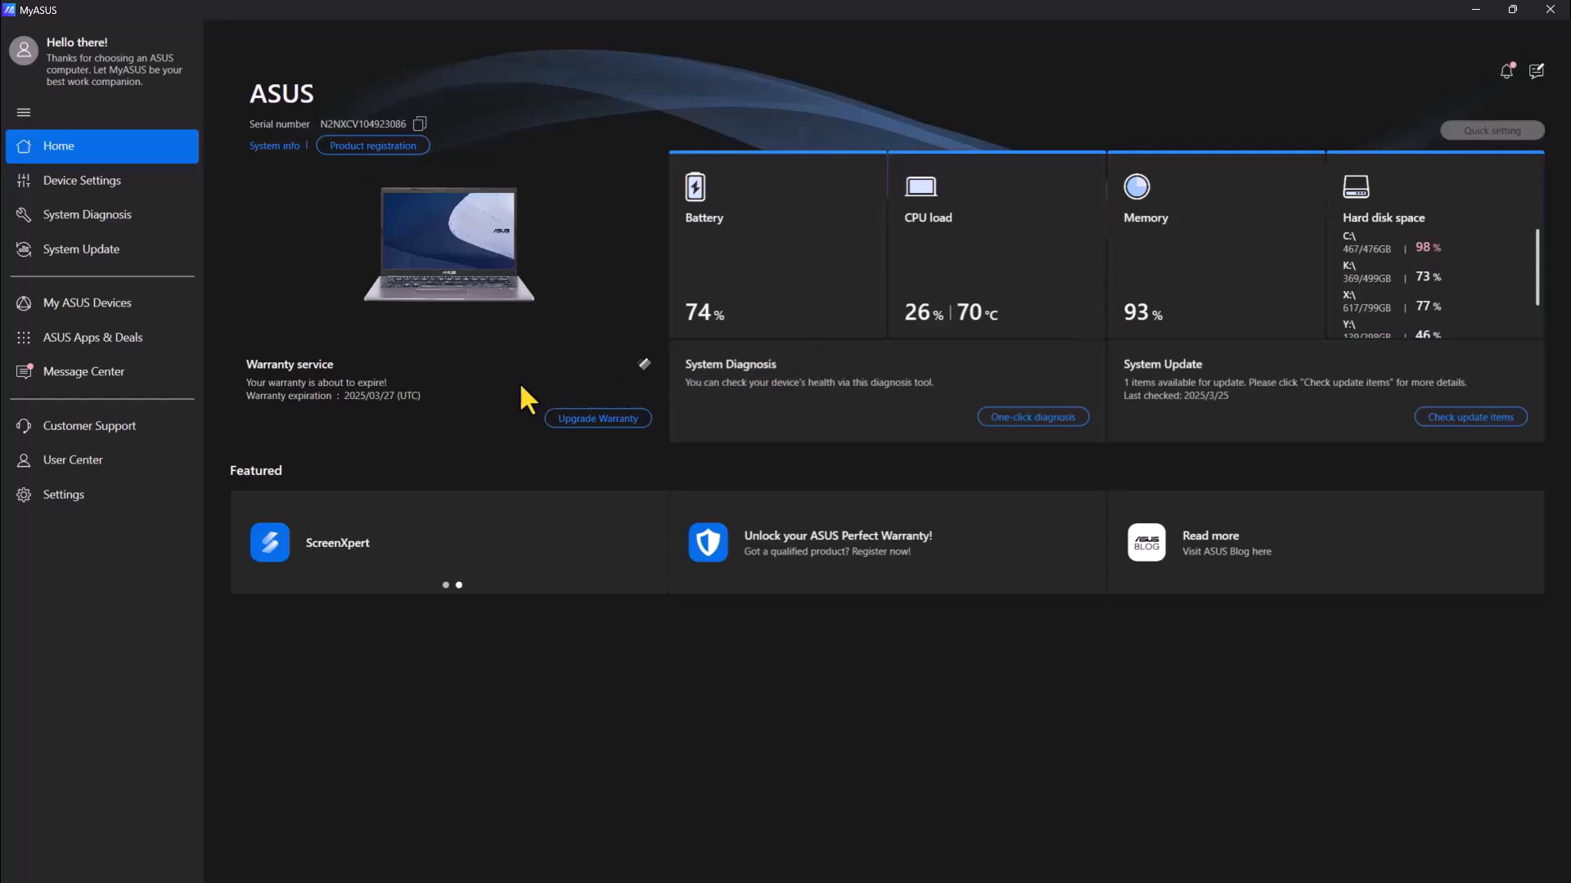
mouse_move(491, 399)
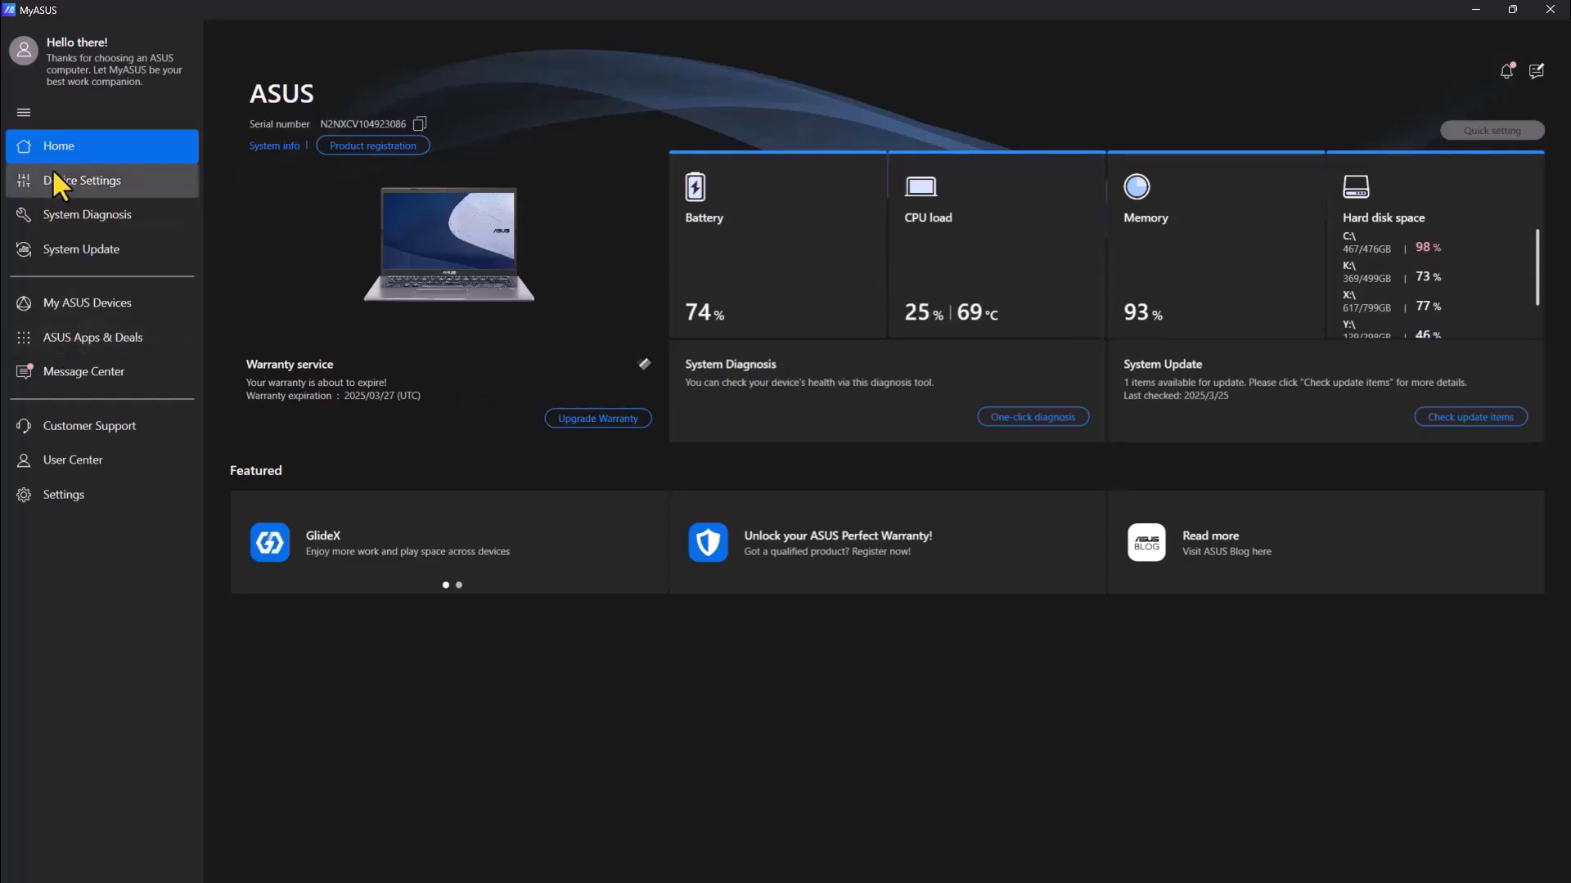
- Visit Device Settings and System Diagnosis from the left sidebar
left_click(80, 181)
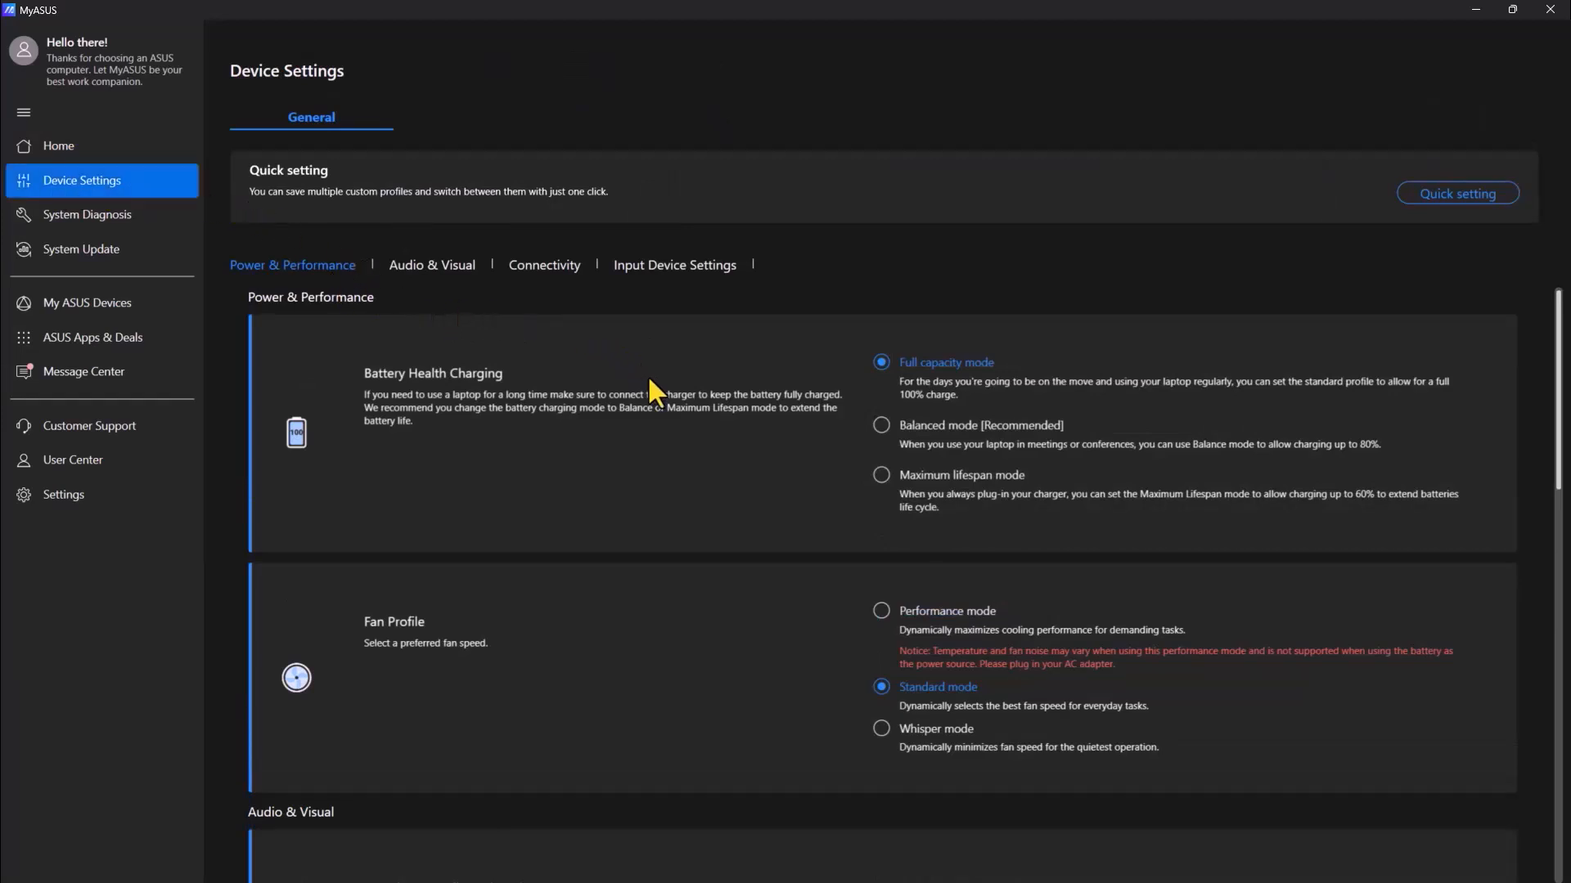
mouse_move(528, 484)
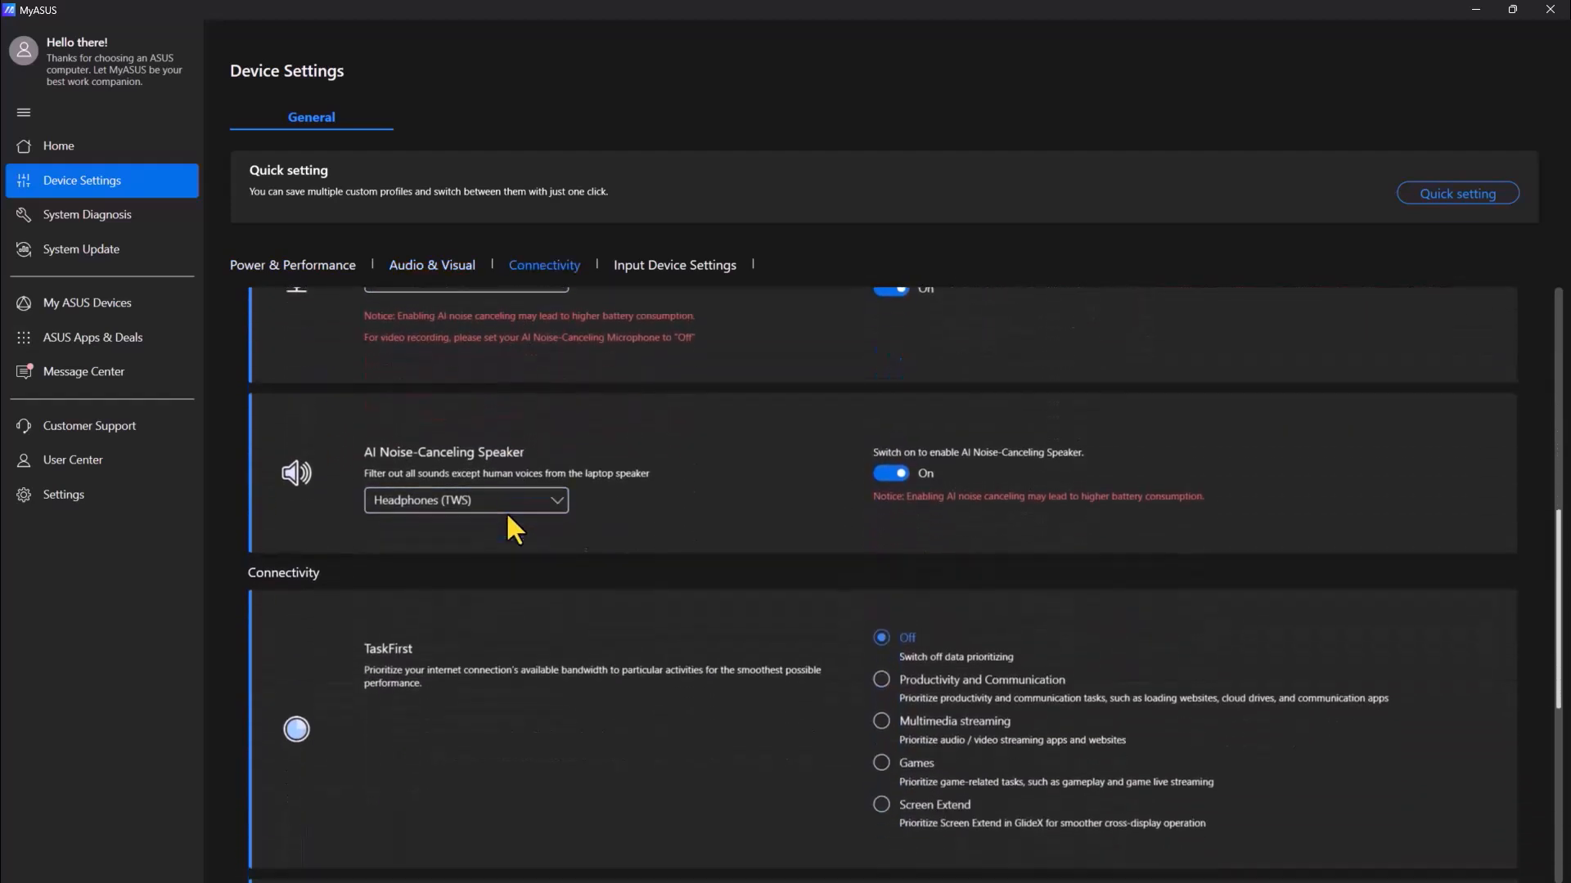
left_click(674, 265)
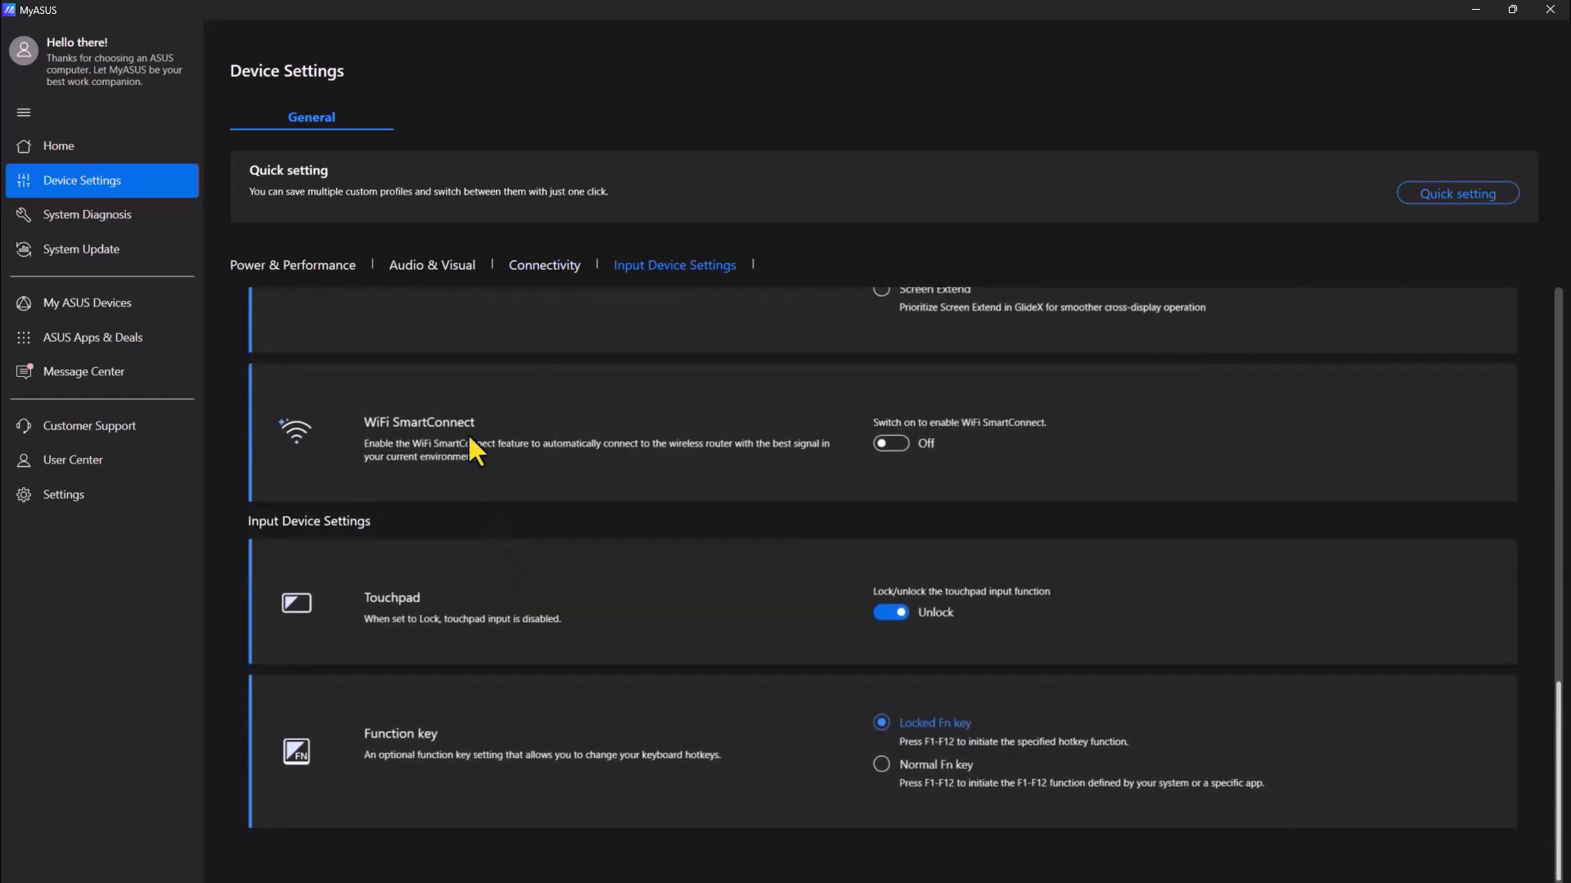
mouse_move(75, 221)
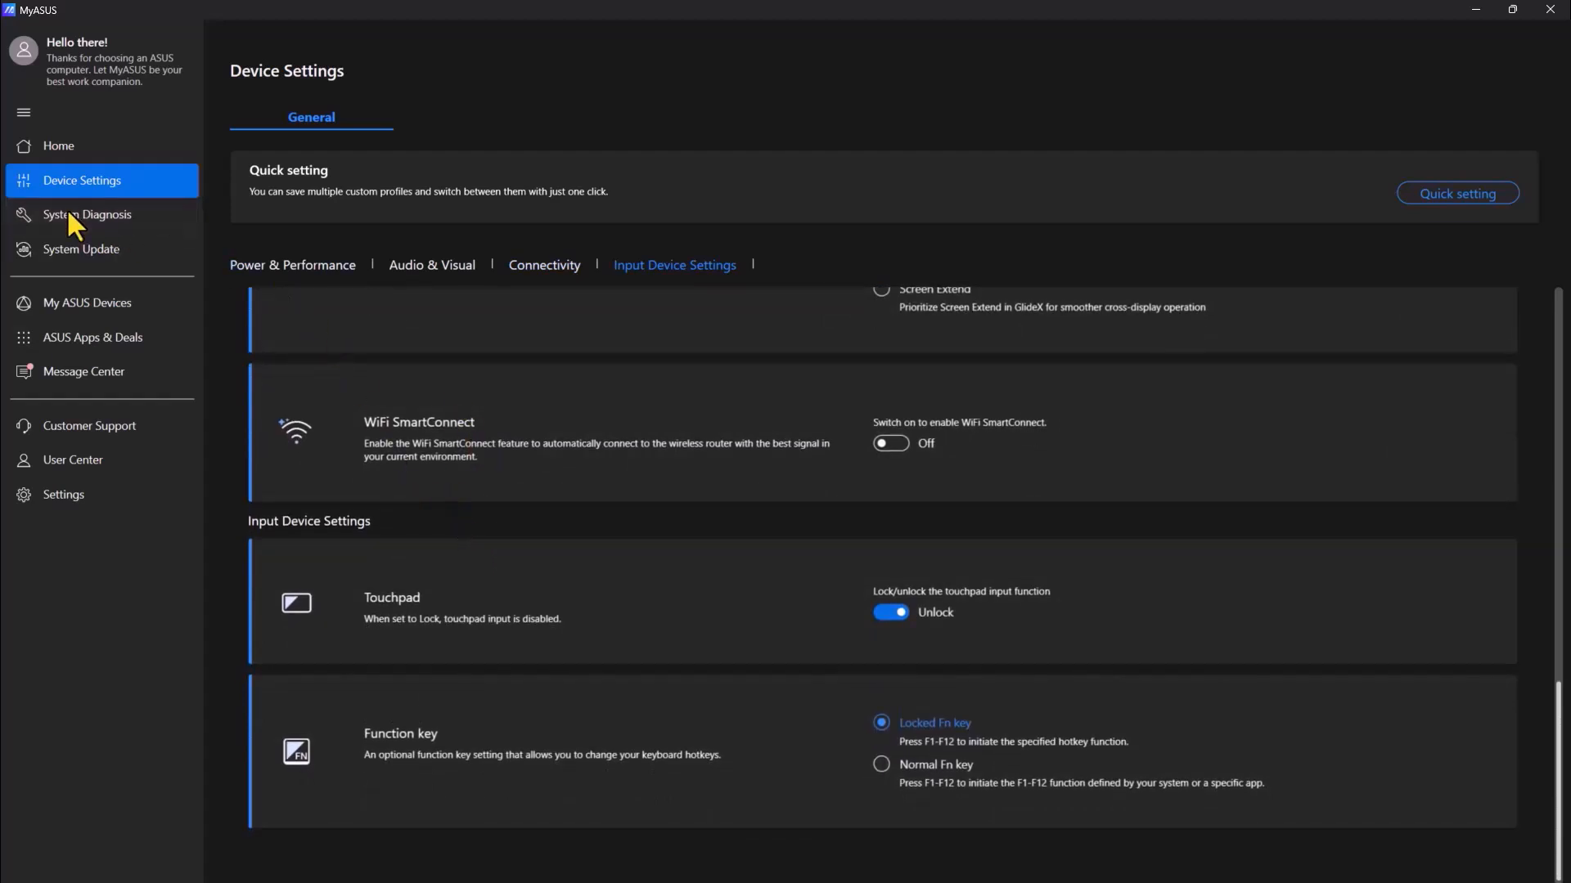
left_click(87, 214)
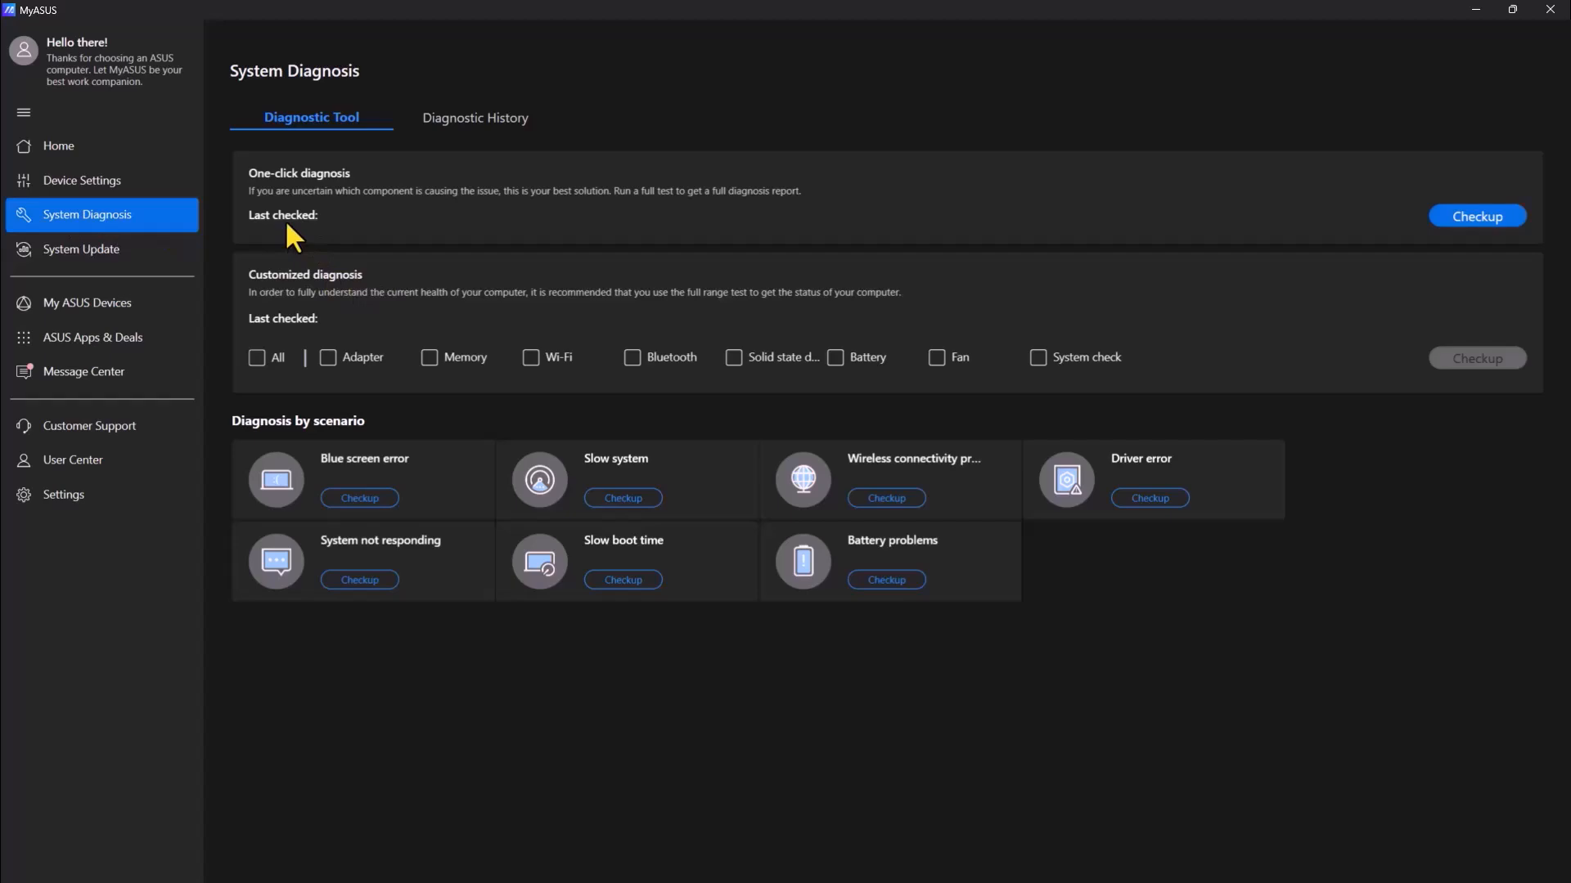
mouse_move(801, 248)
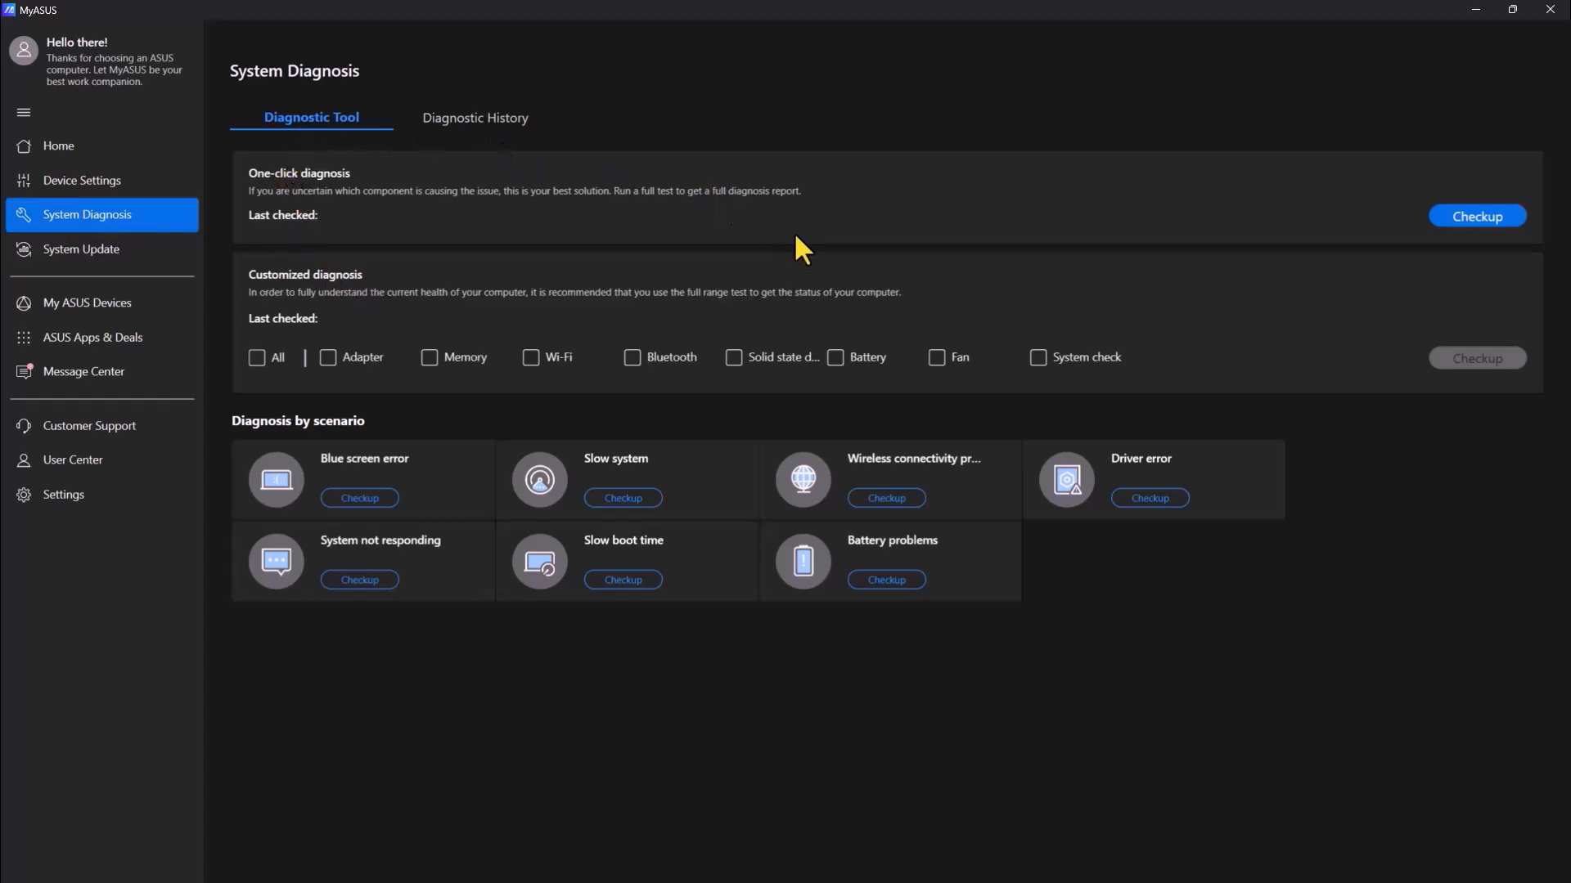
mouse_move(65, 259)
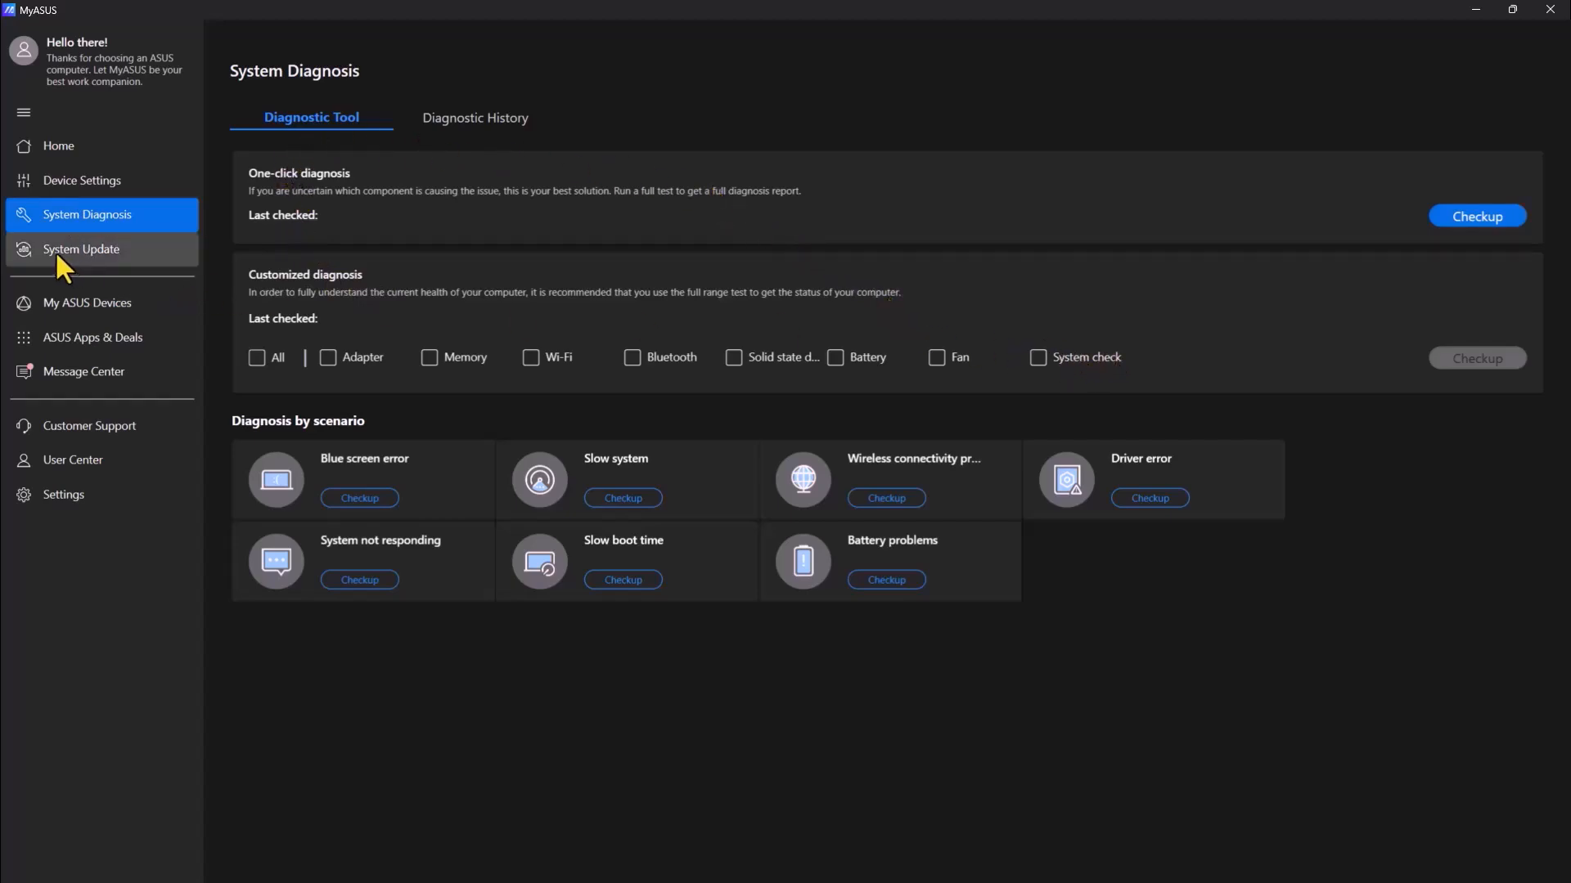
- Show the System Update page listing the recommended Sonix Camera Driver update
left_click(81, 248)
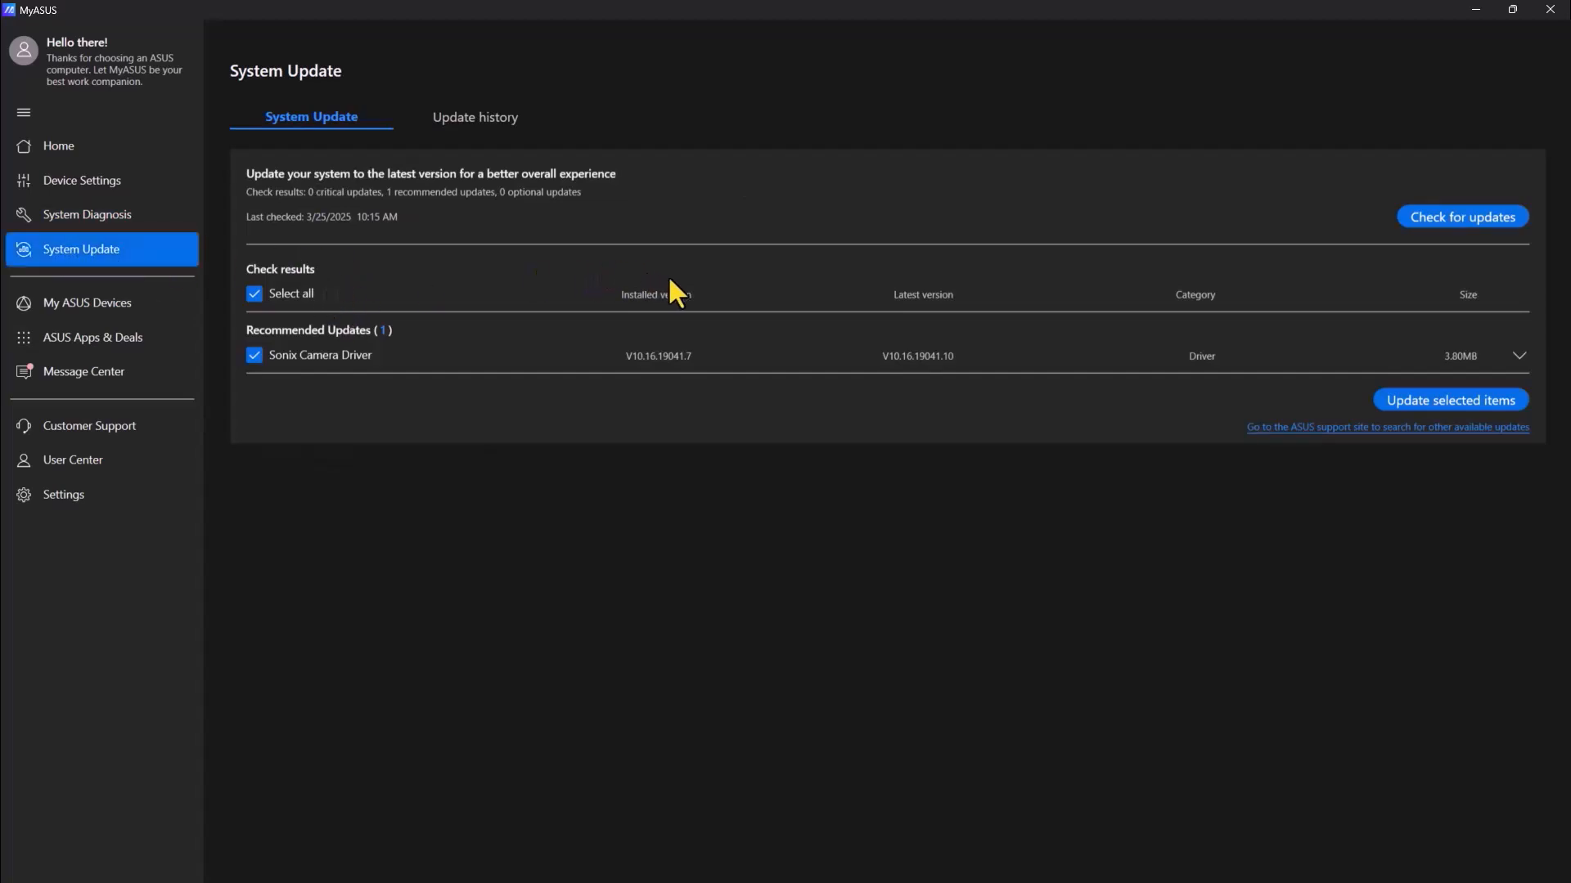
mouse_move(190, 280)
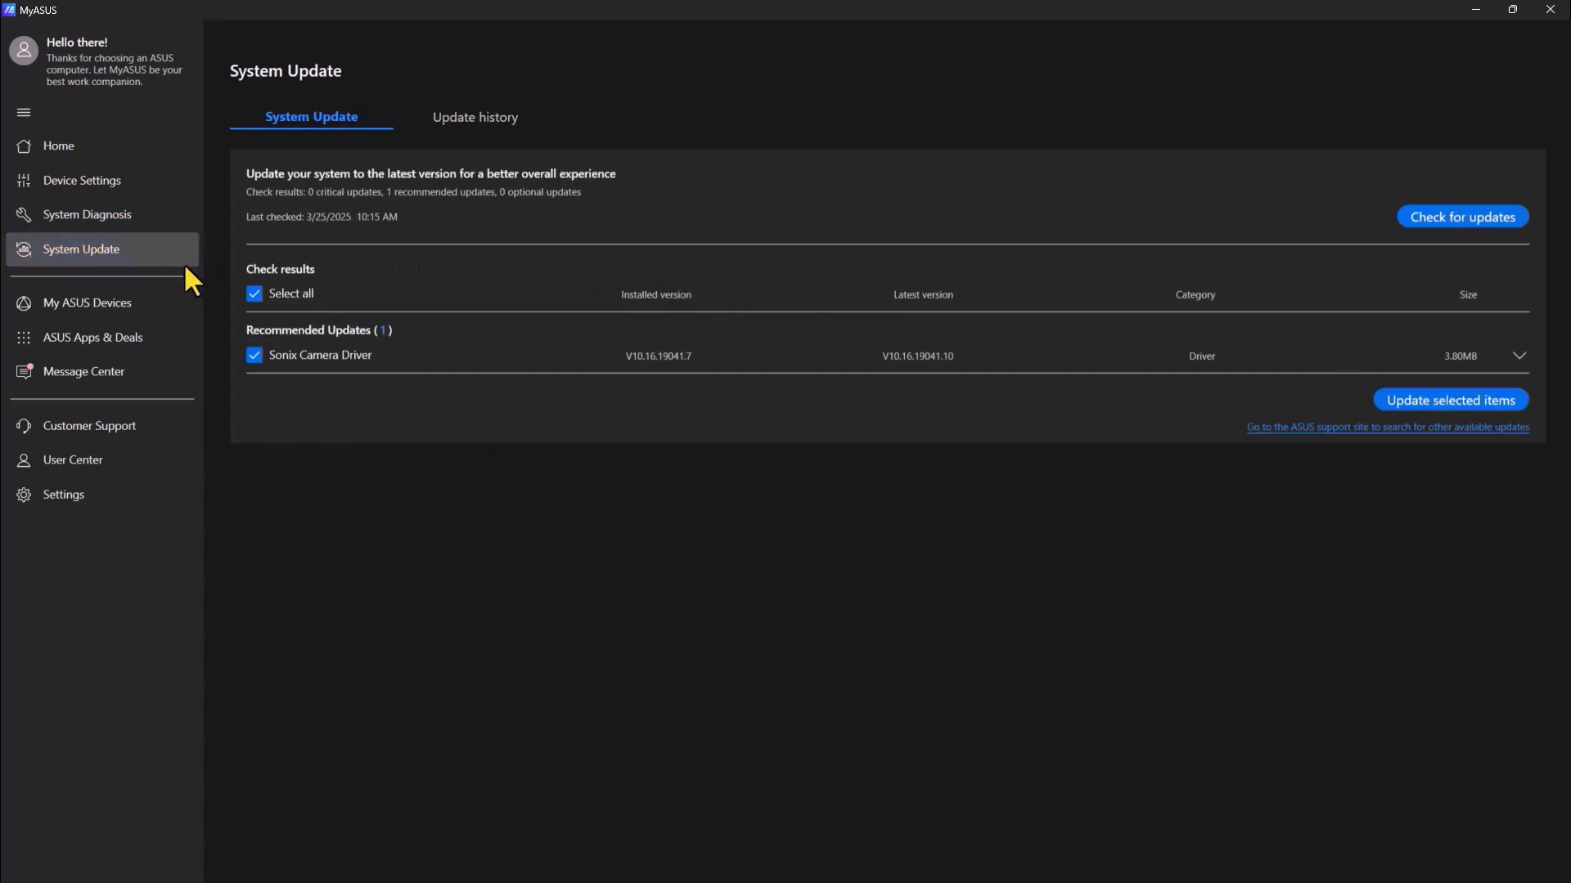
left_click(1461, 216)
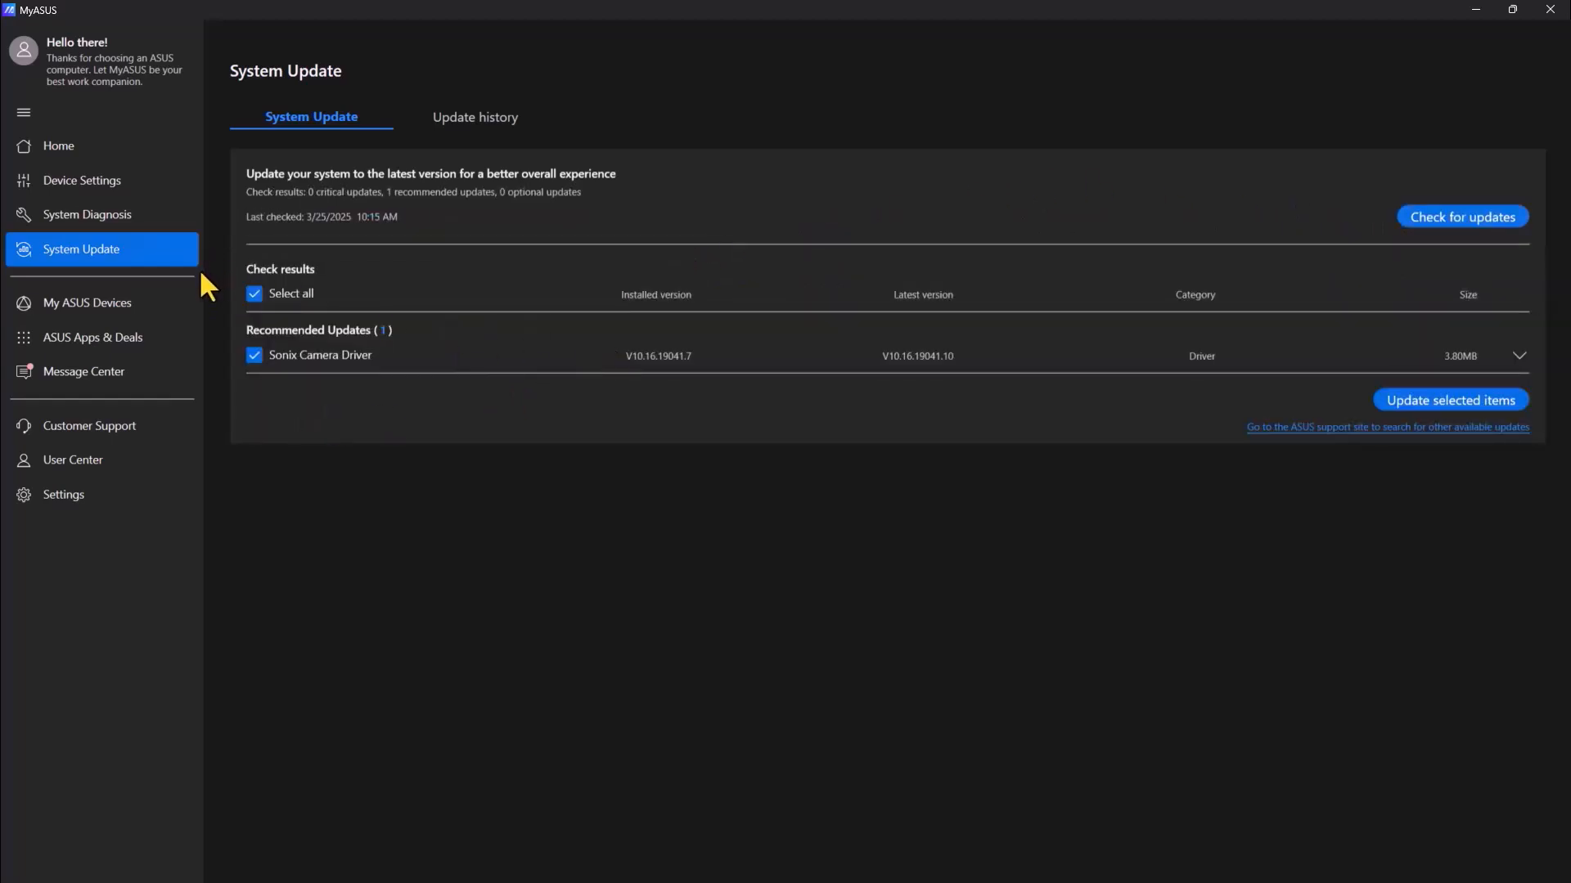
mouse_move(61, 311)
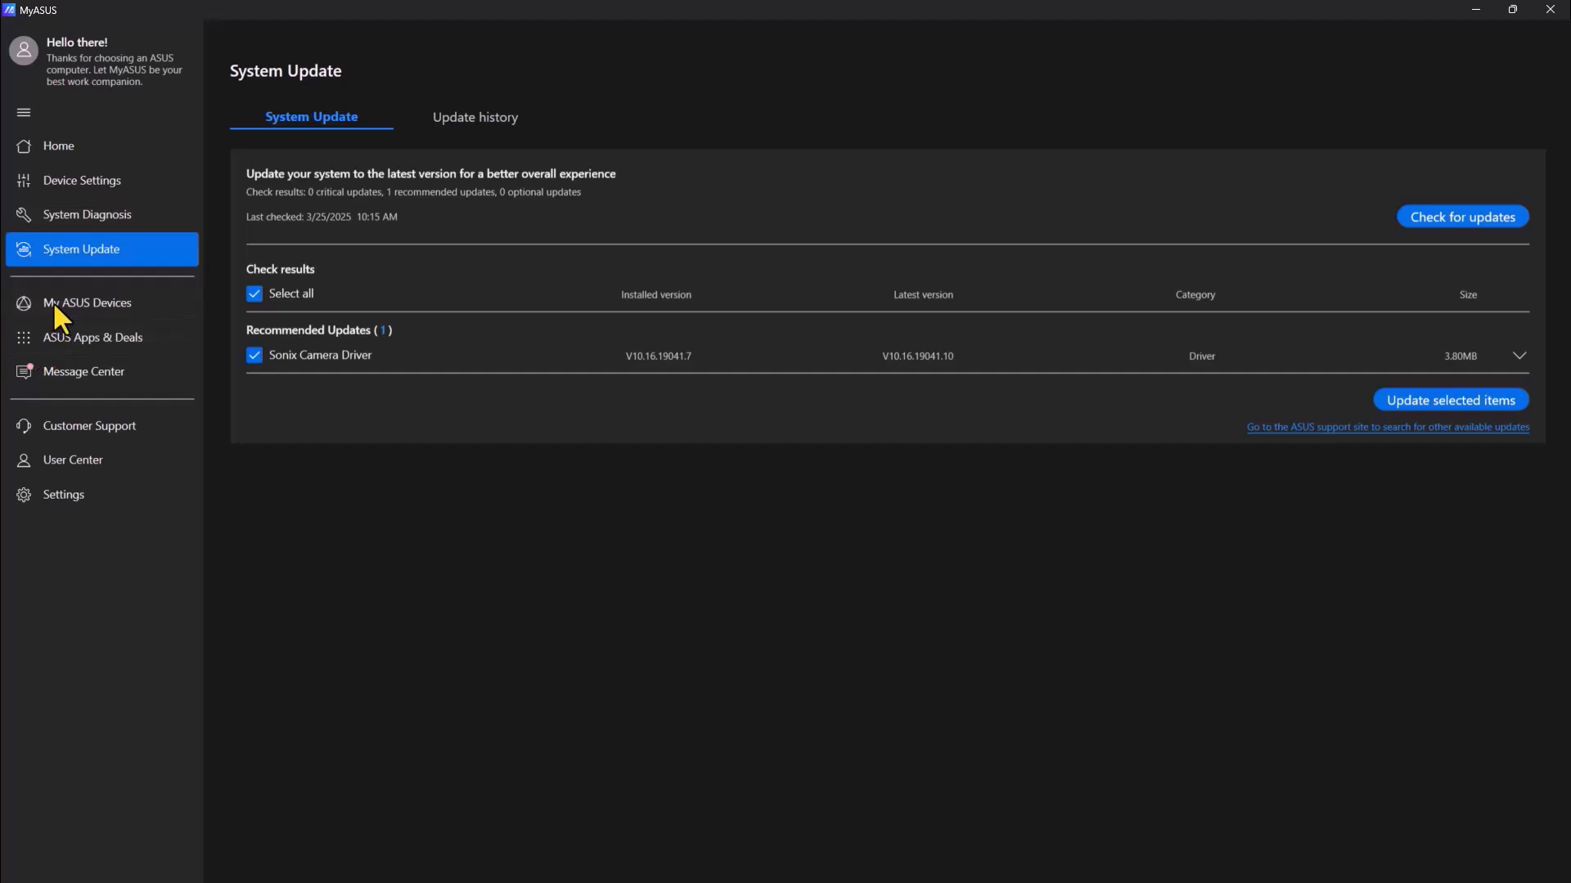
- Browse My ASUS Devices, trying the Router tab and returning to Display
left_click(86, 305)
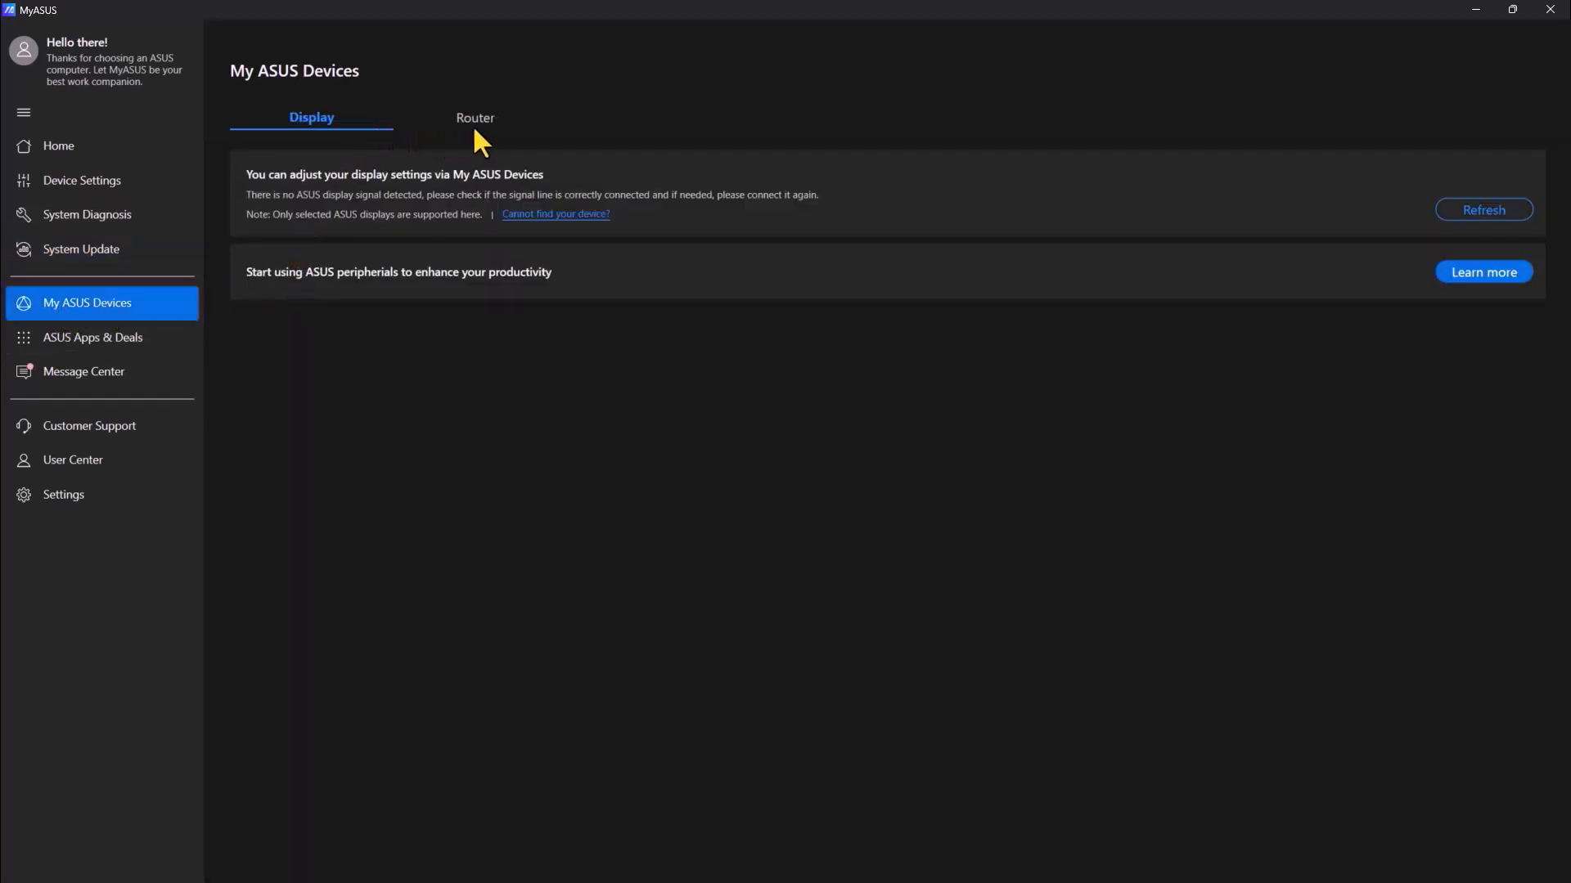
mouse_move(501, 198)
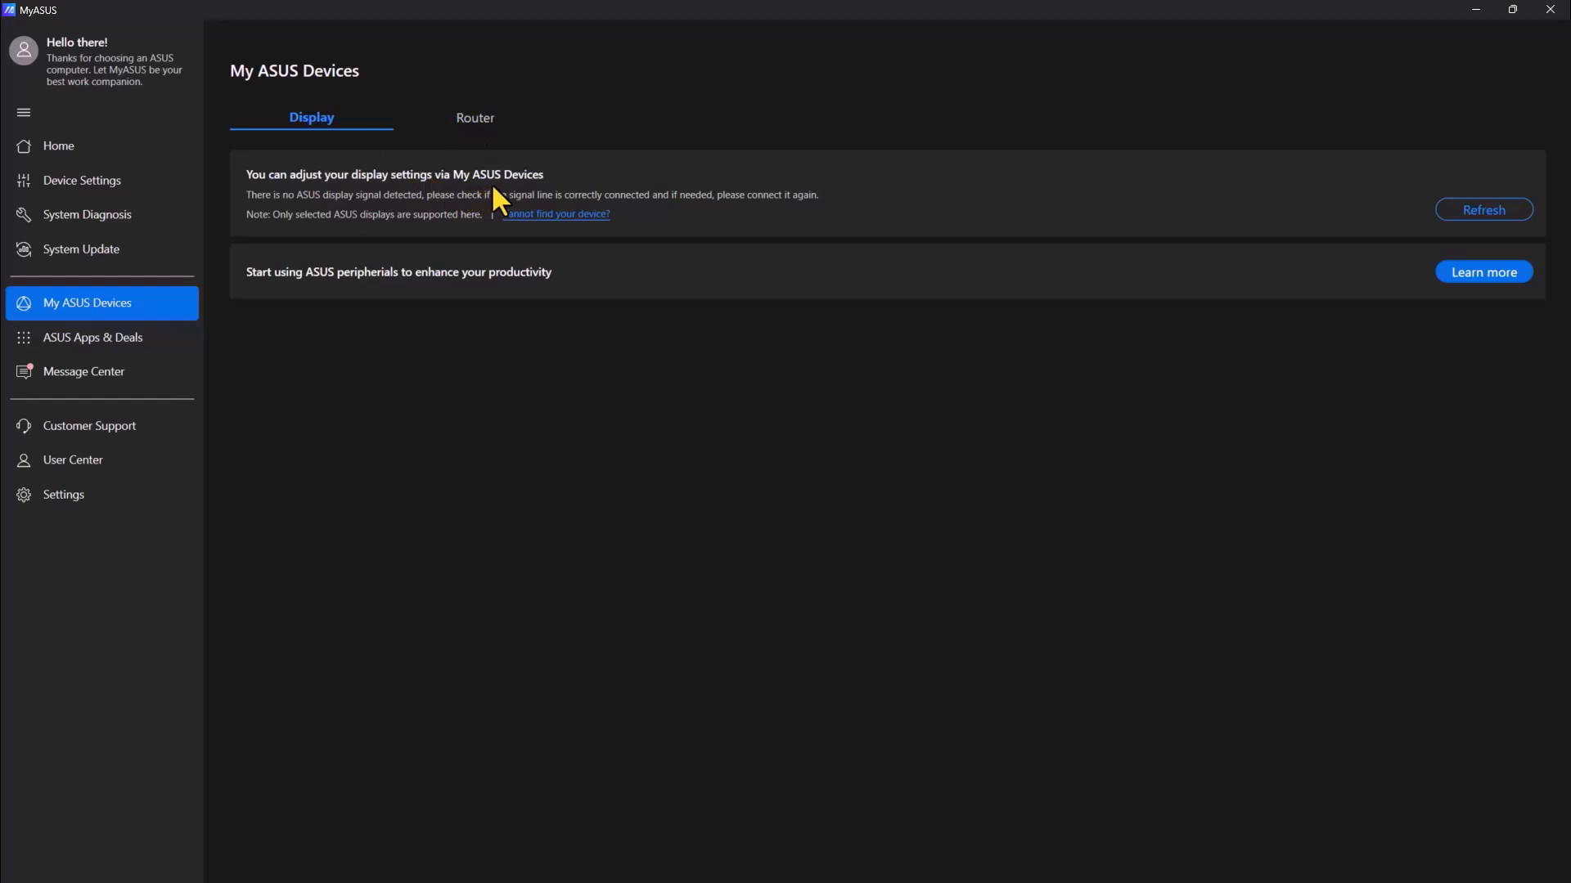
left_click(475, 118)
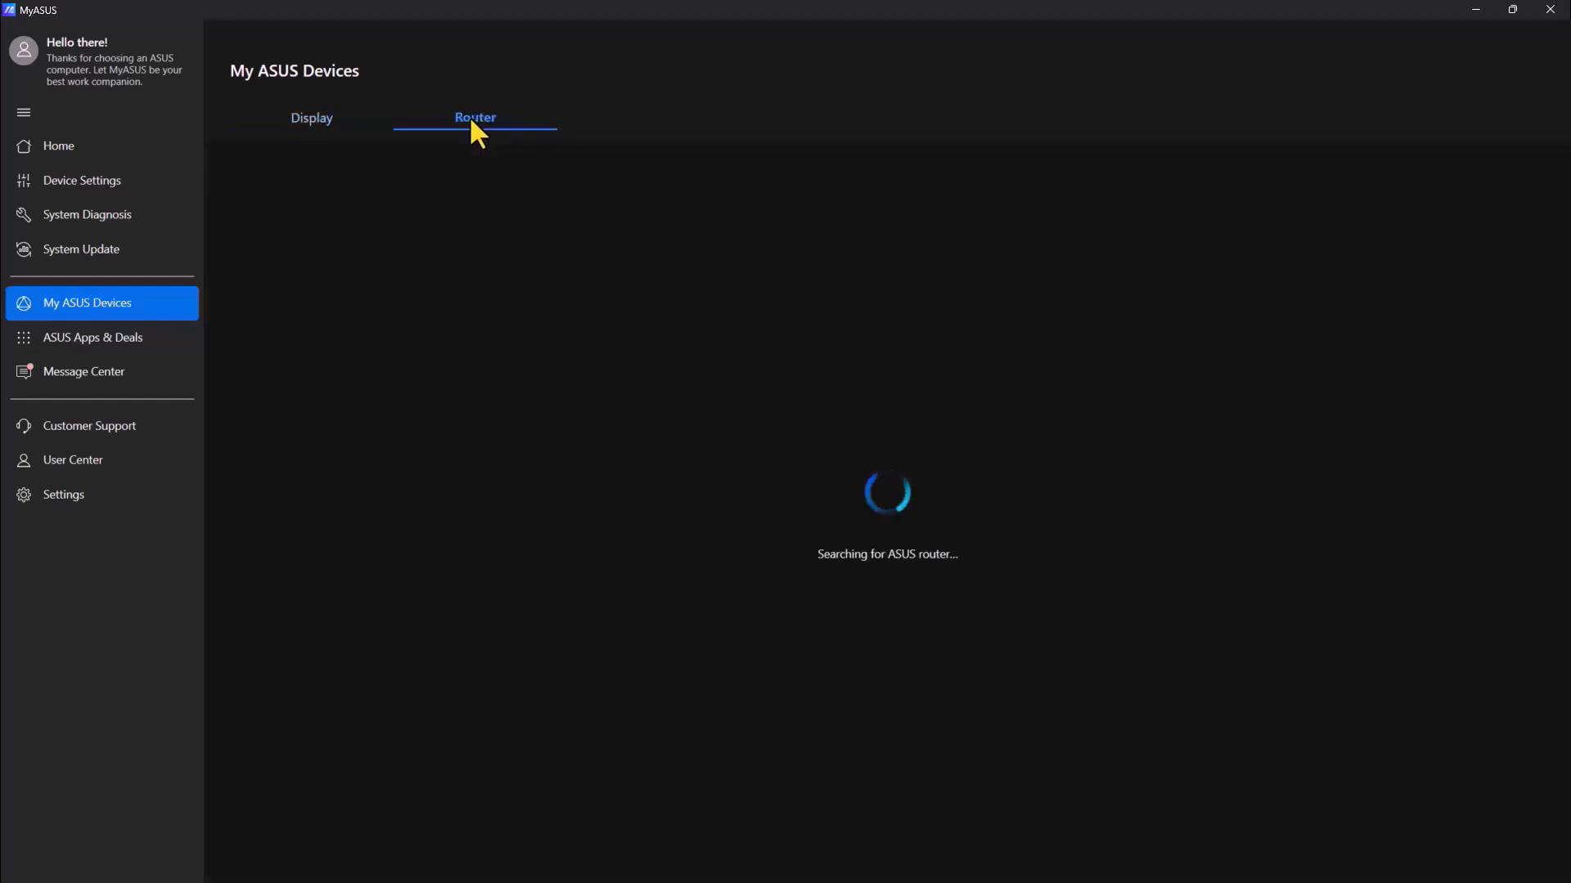
left_click(311, 118)
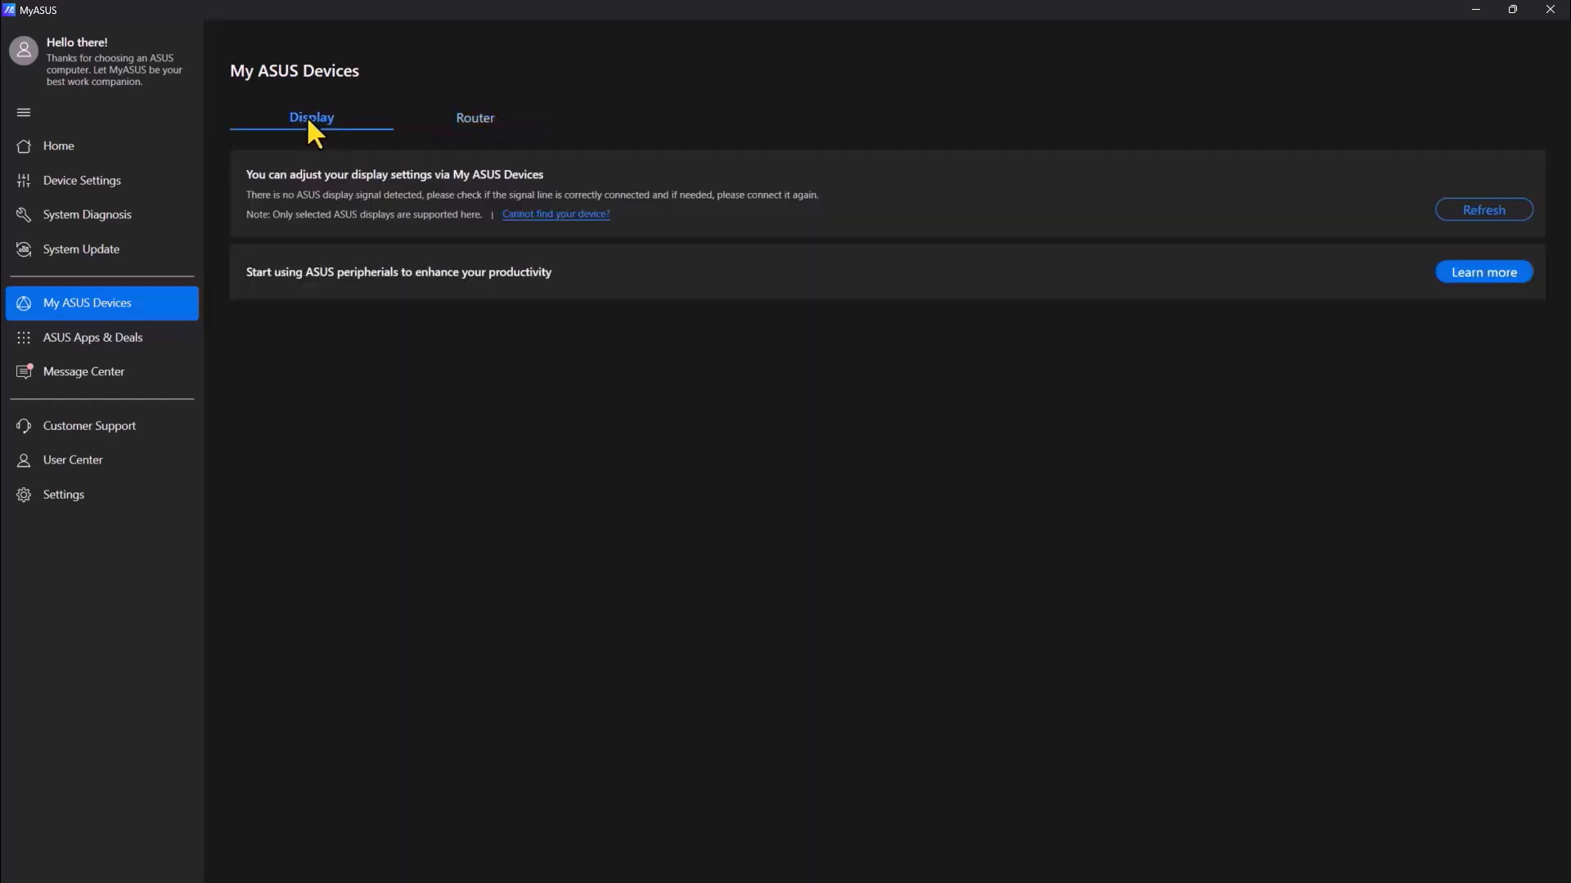
- Visit ASUS Apps & Deals and Message Center, ending on Customer Support FAQs
left_click(91, 337)
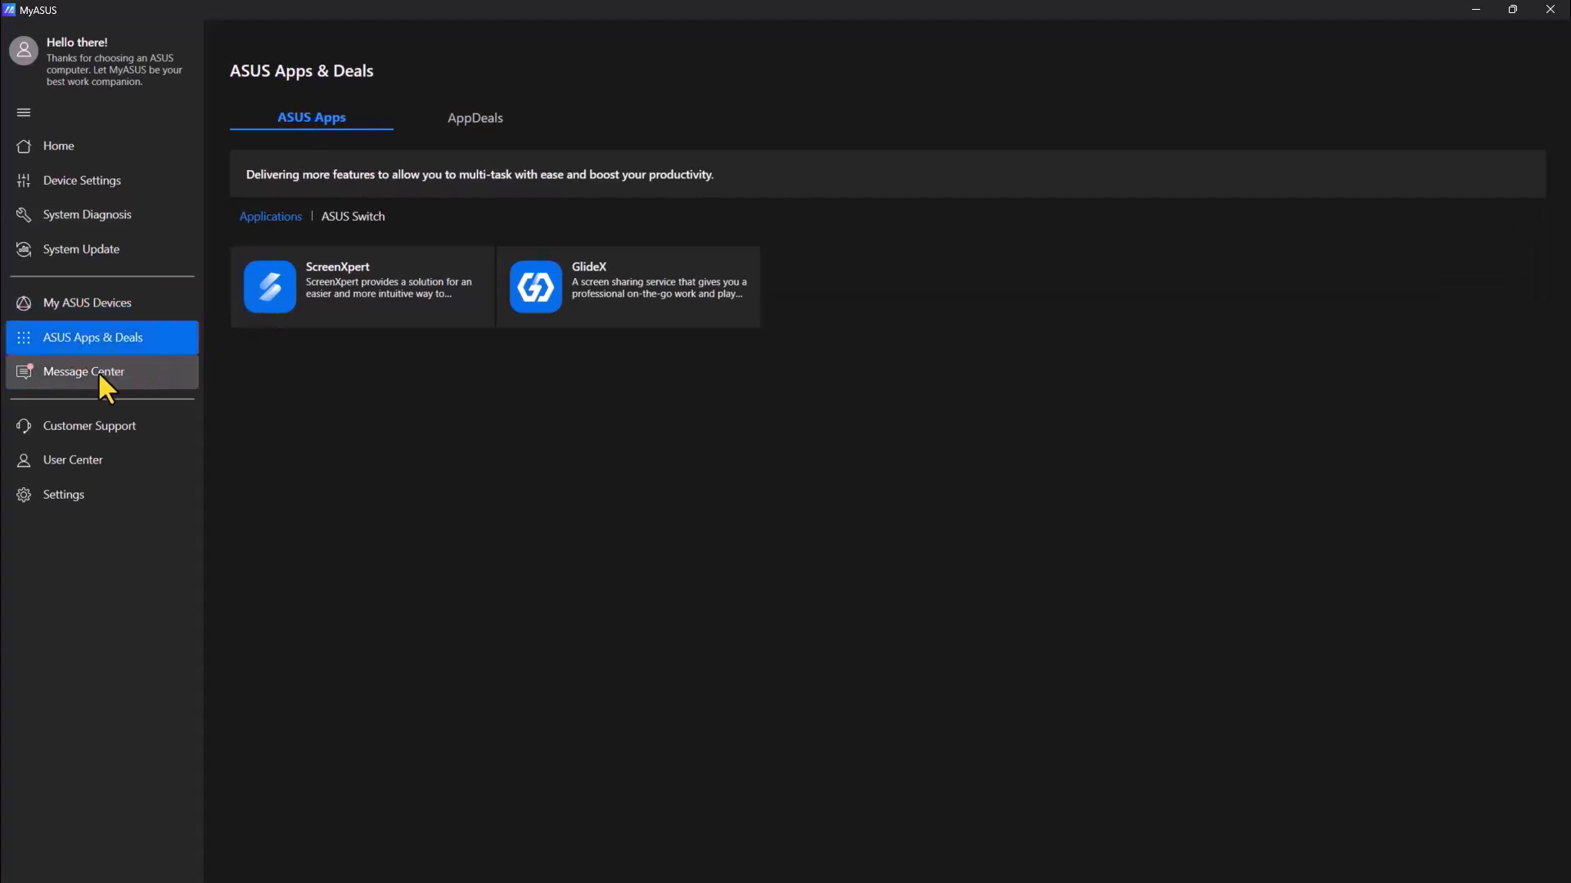
left_click(84, 371)
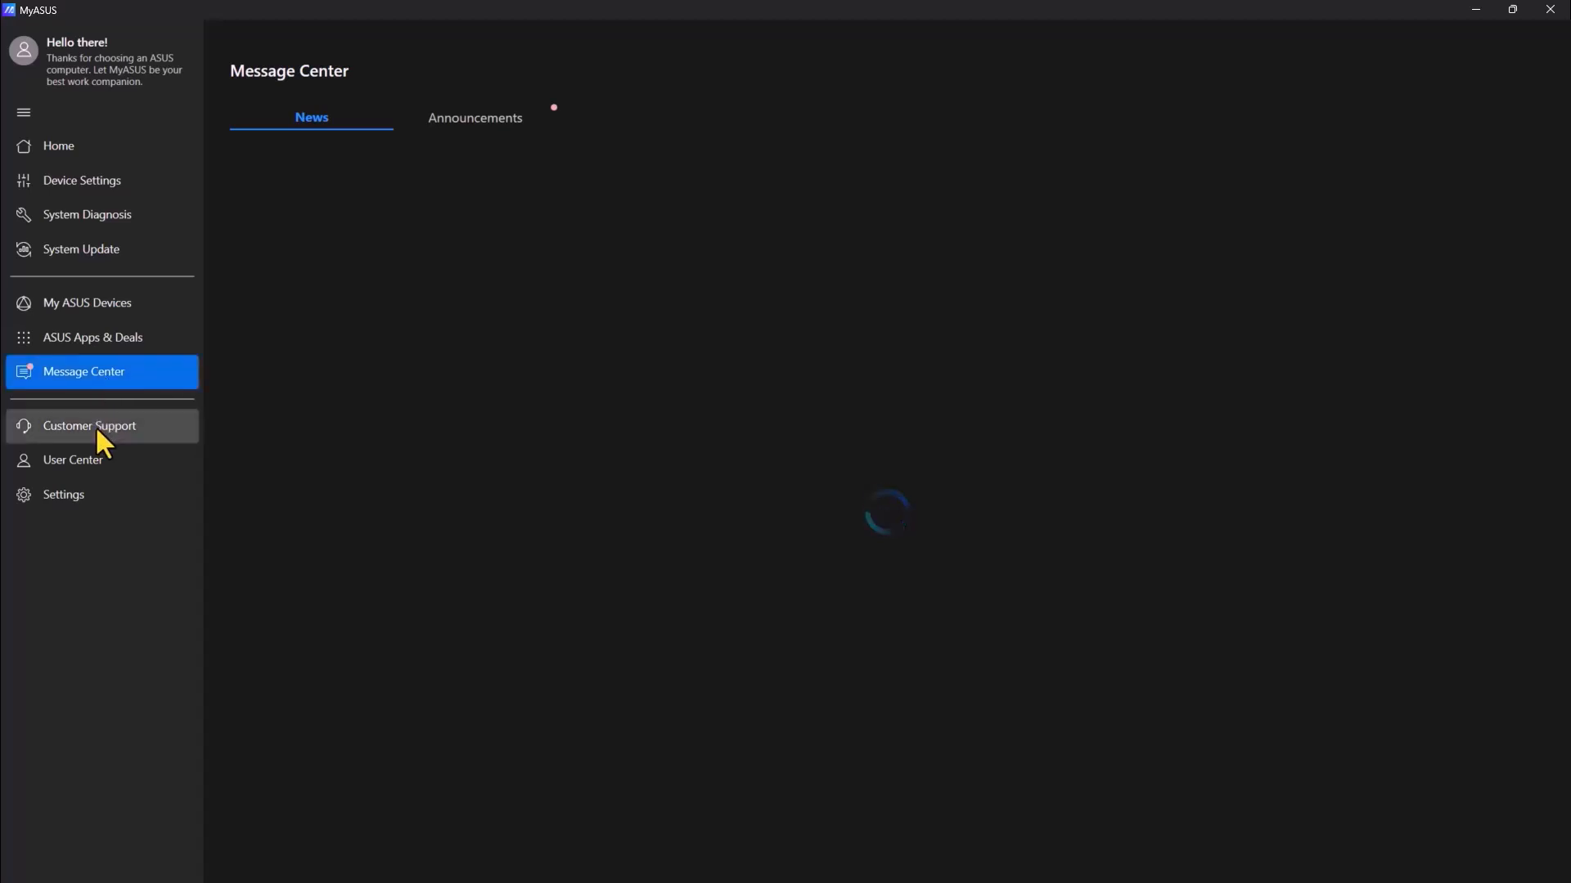
left_click(89, 425)
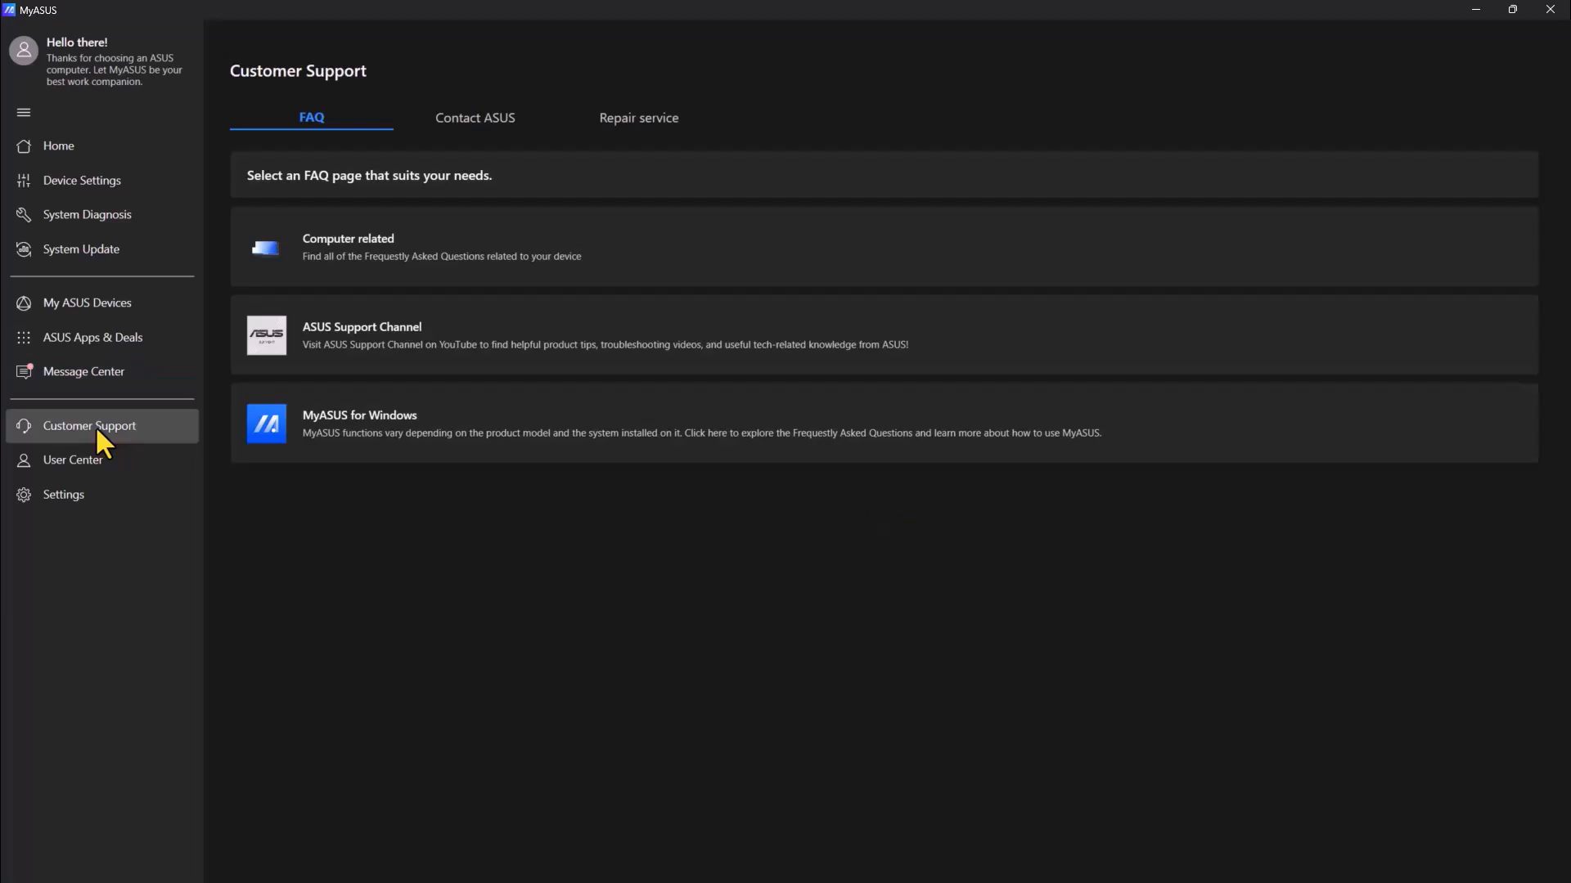
mouse_move(108, 443)
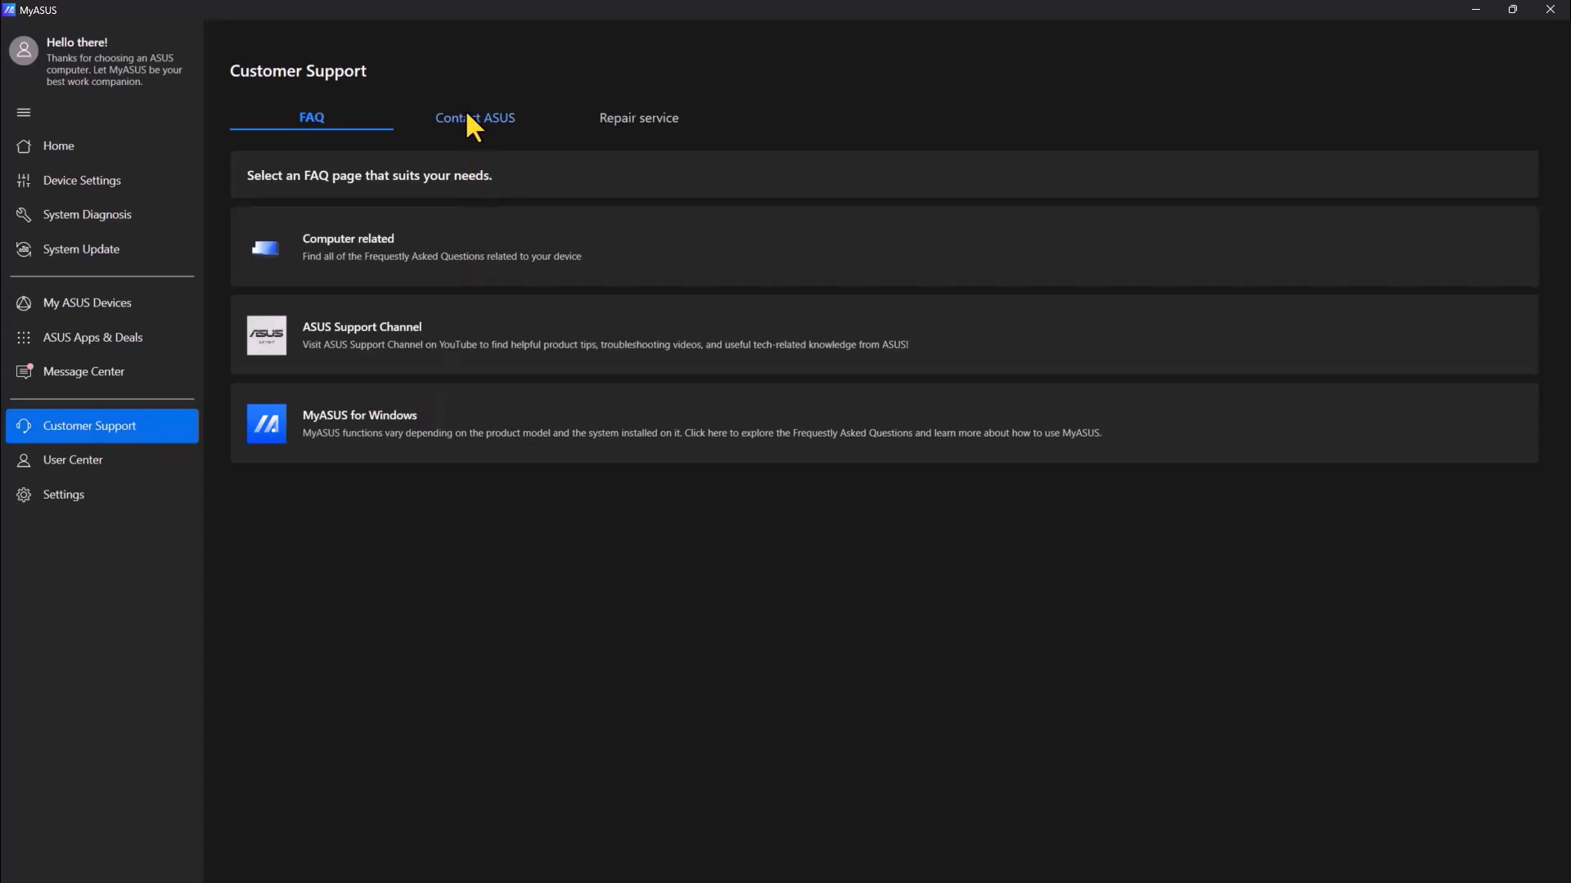
- Reach the repair service's Repair center finder under Contact ASUS, cancelling the location prompt
left_click(475, 117)
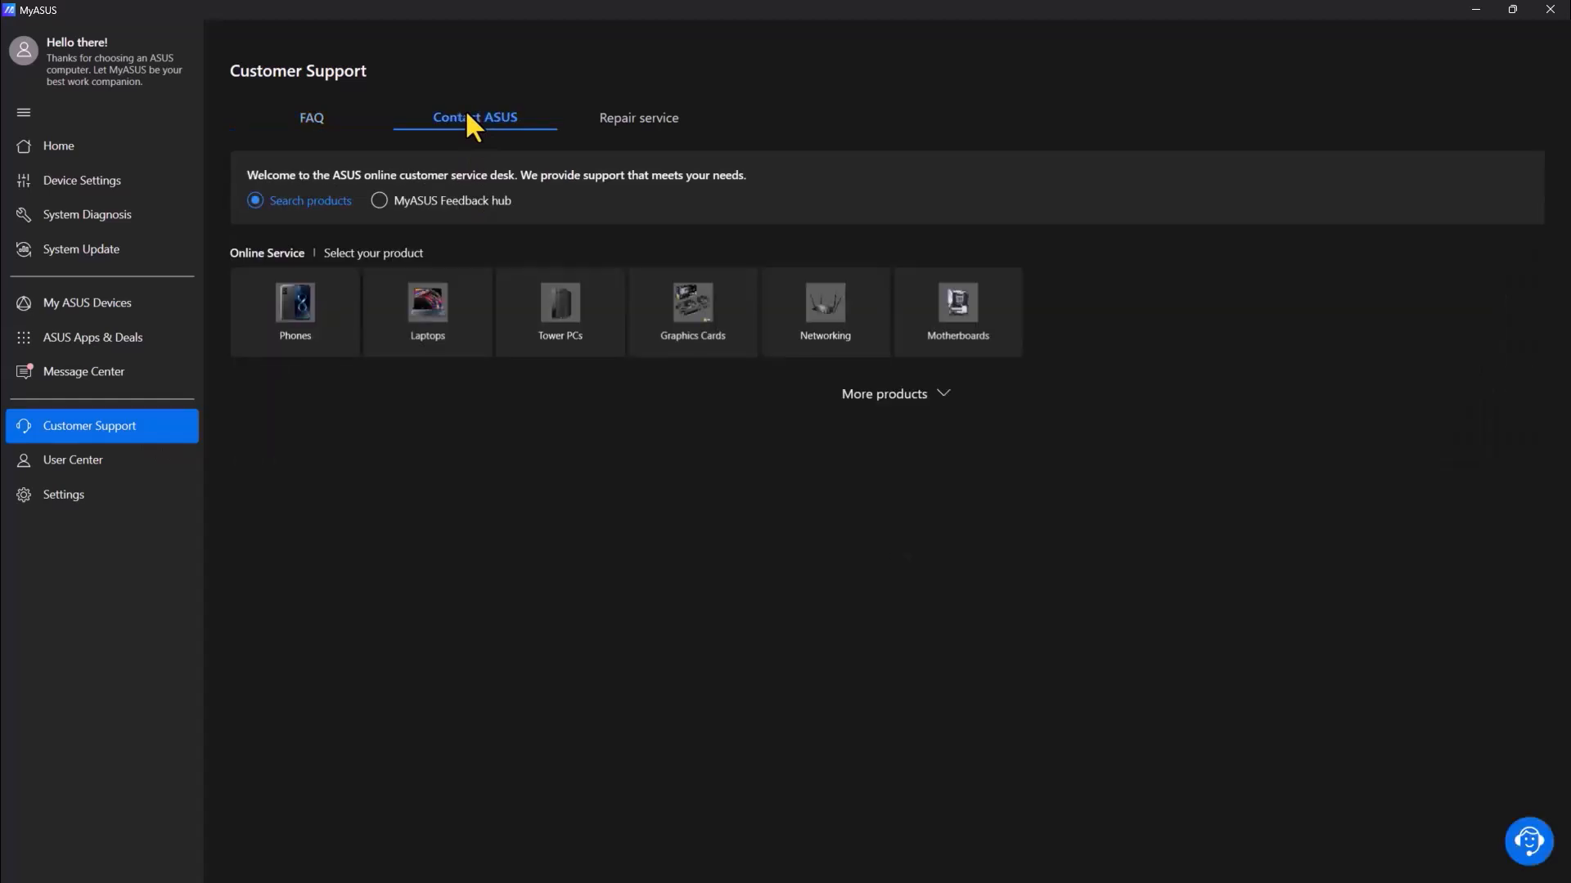
mouse_move(628, 110)
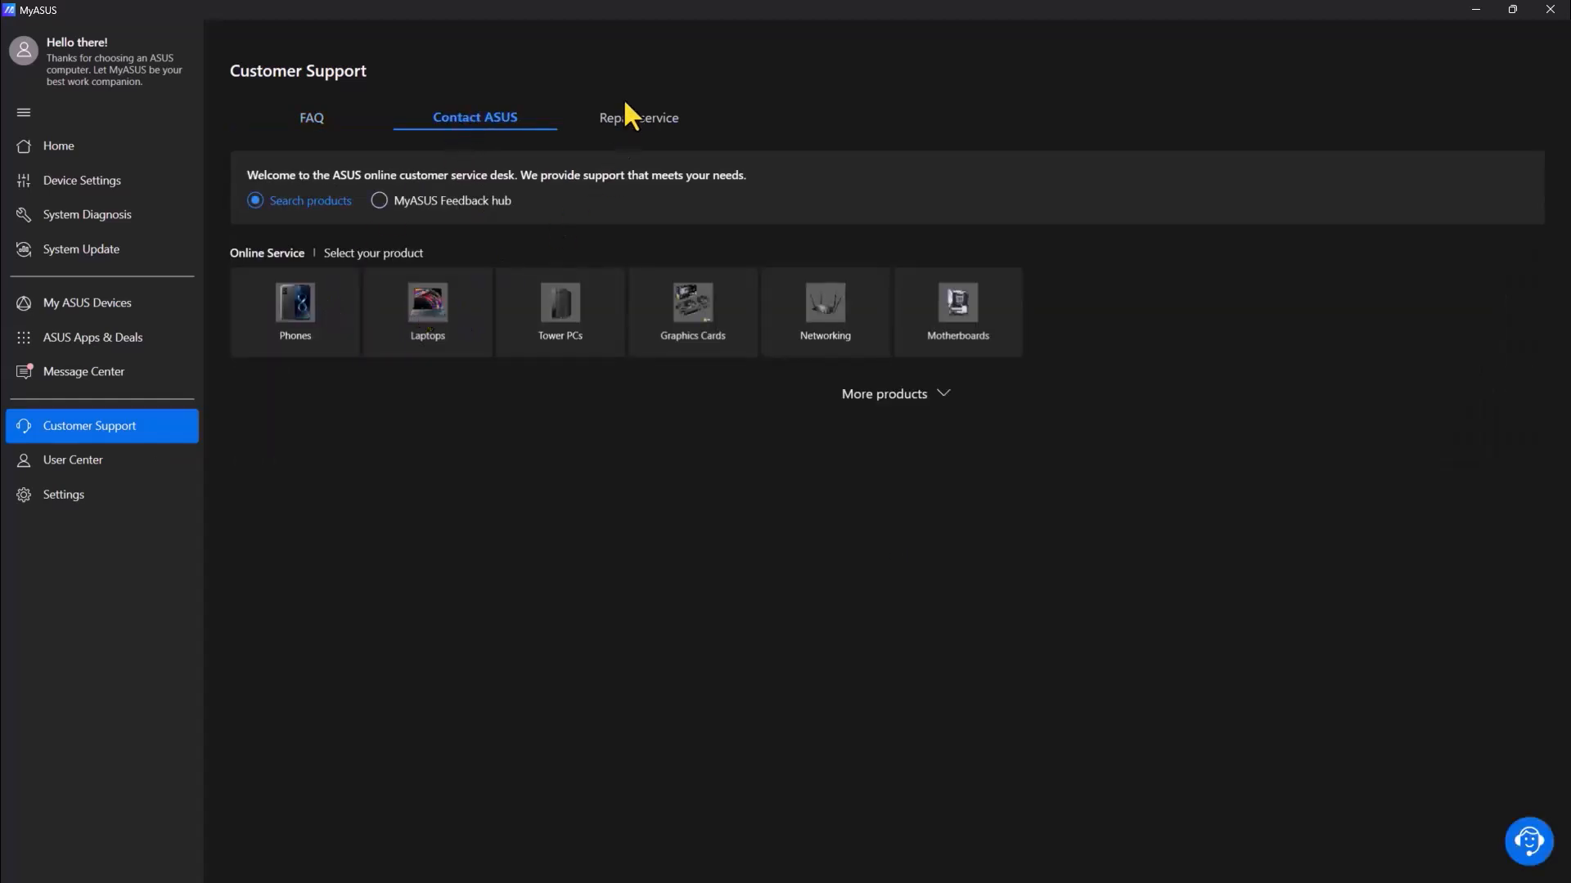
left_click(638, 118)
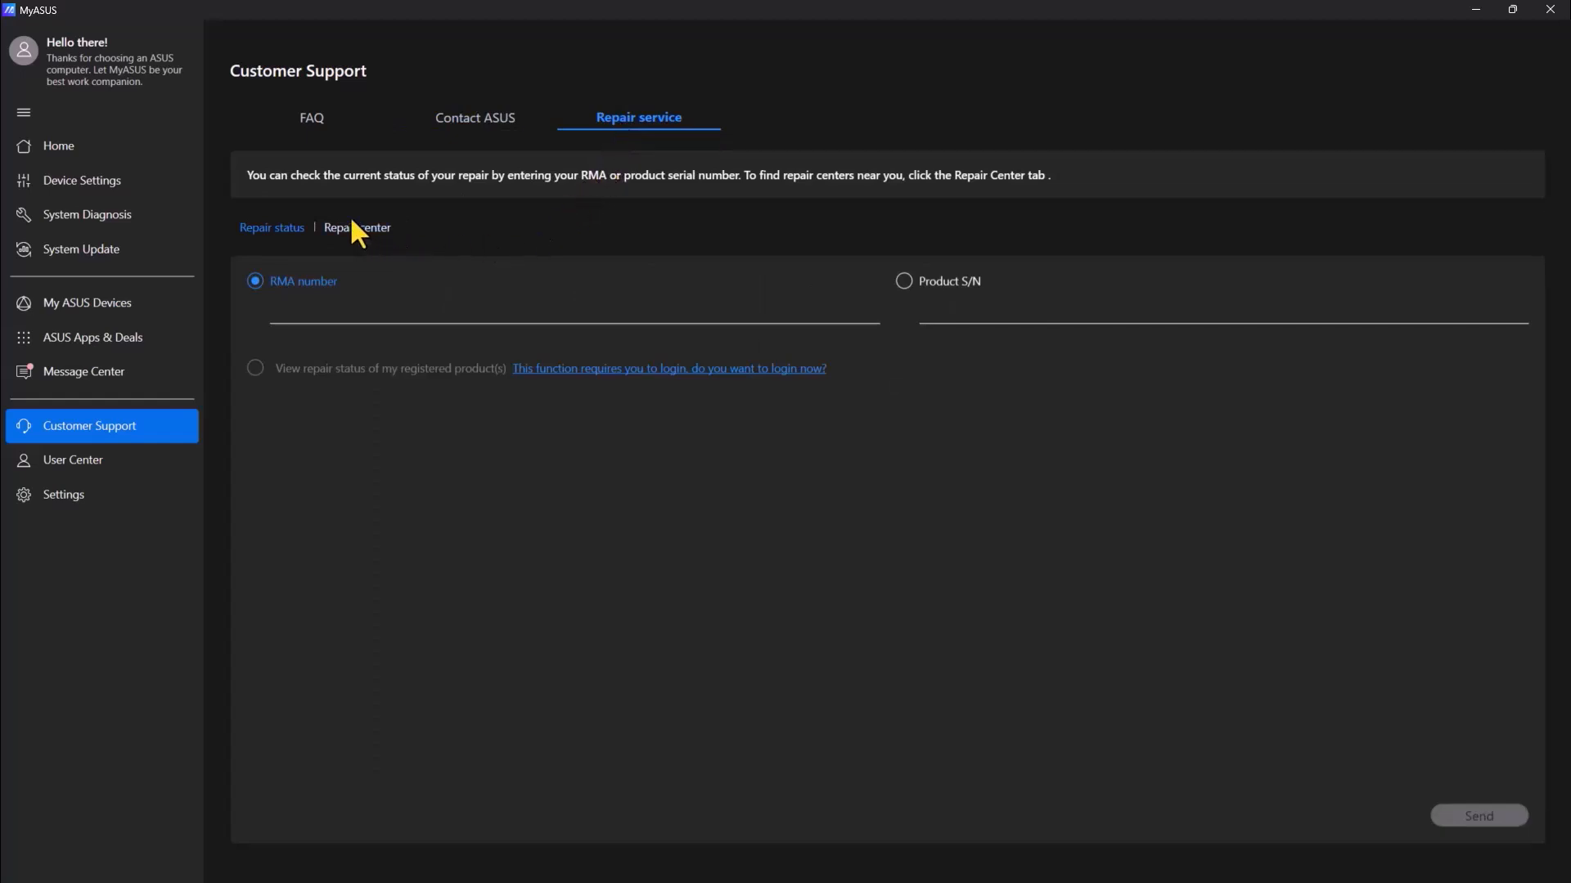
left_click(355, 228)
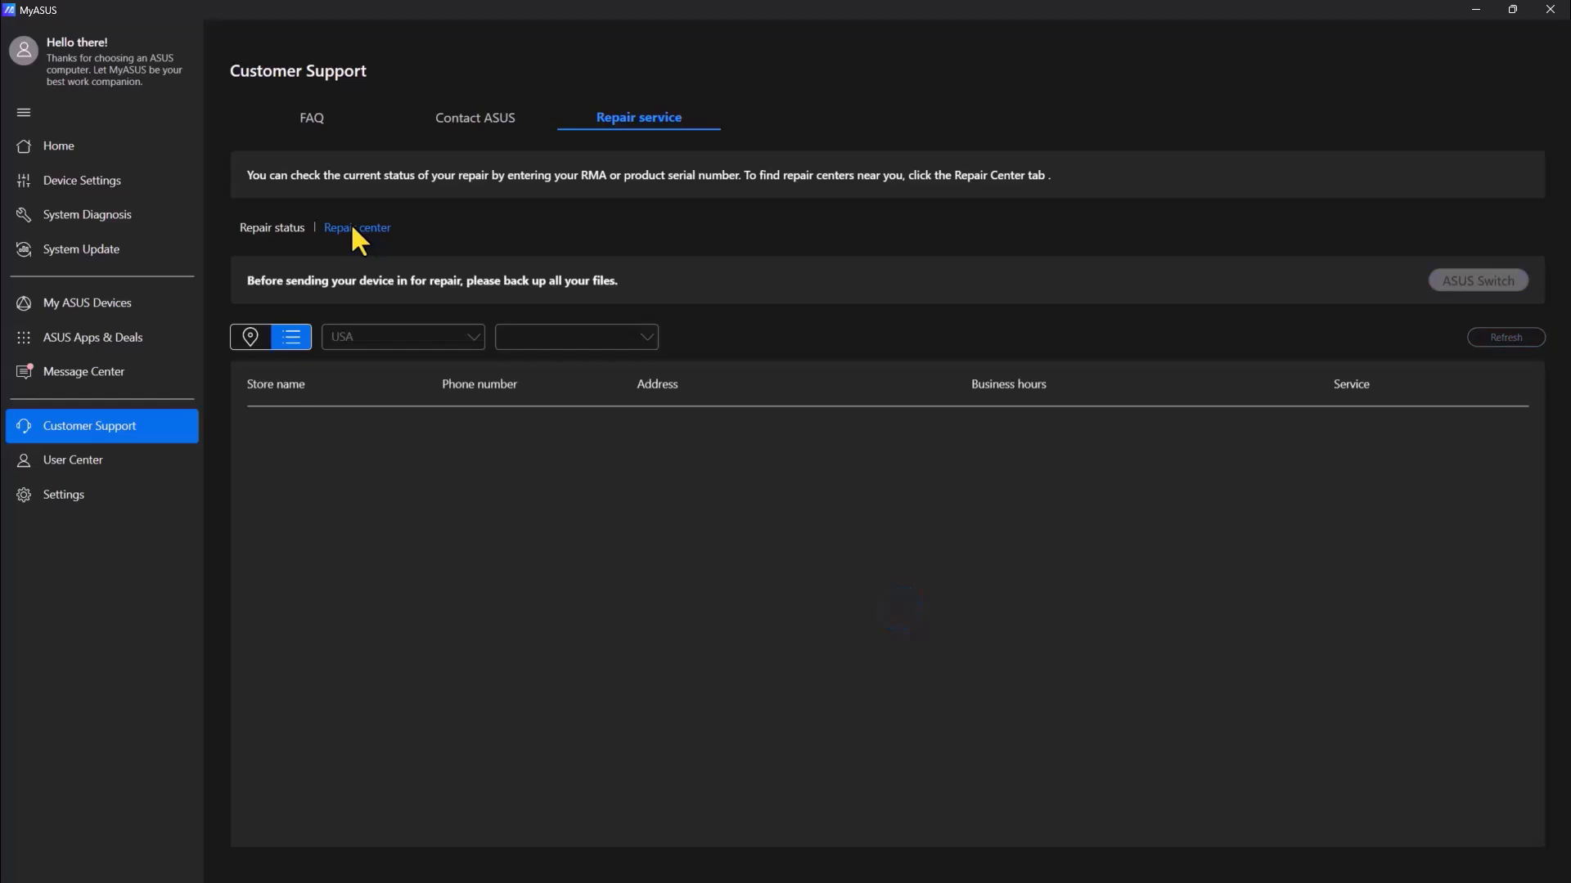
left_click(357, 227)
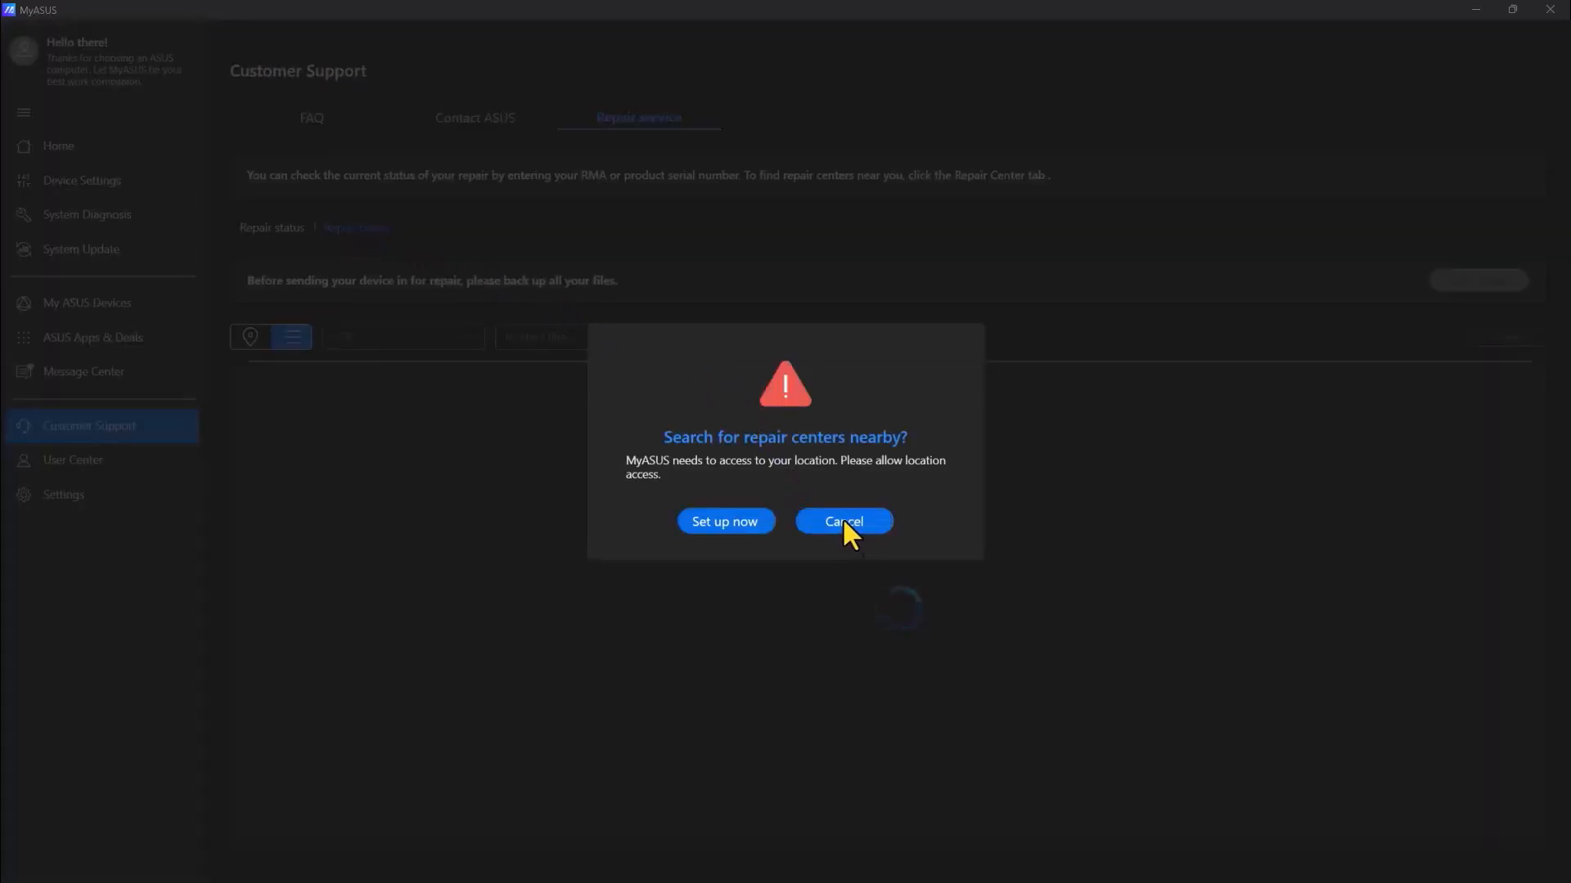
mouse_move(723, 520)
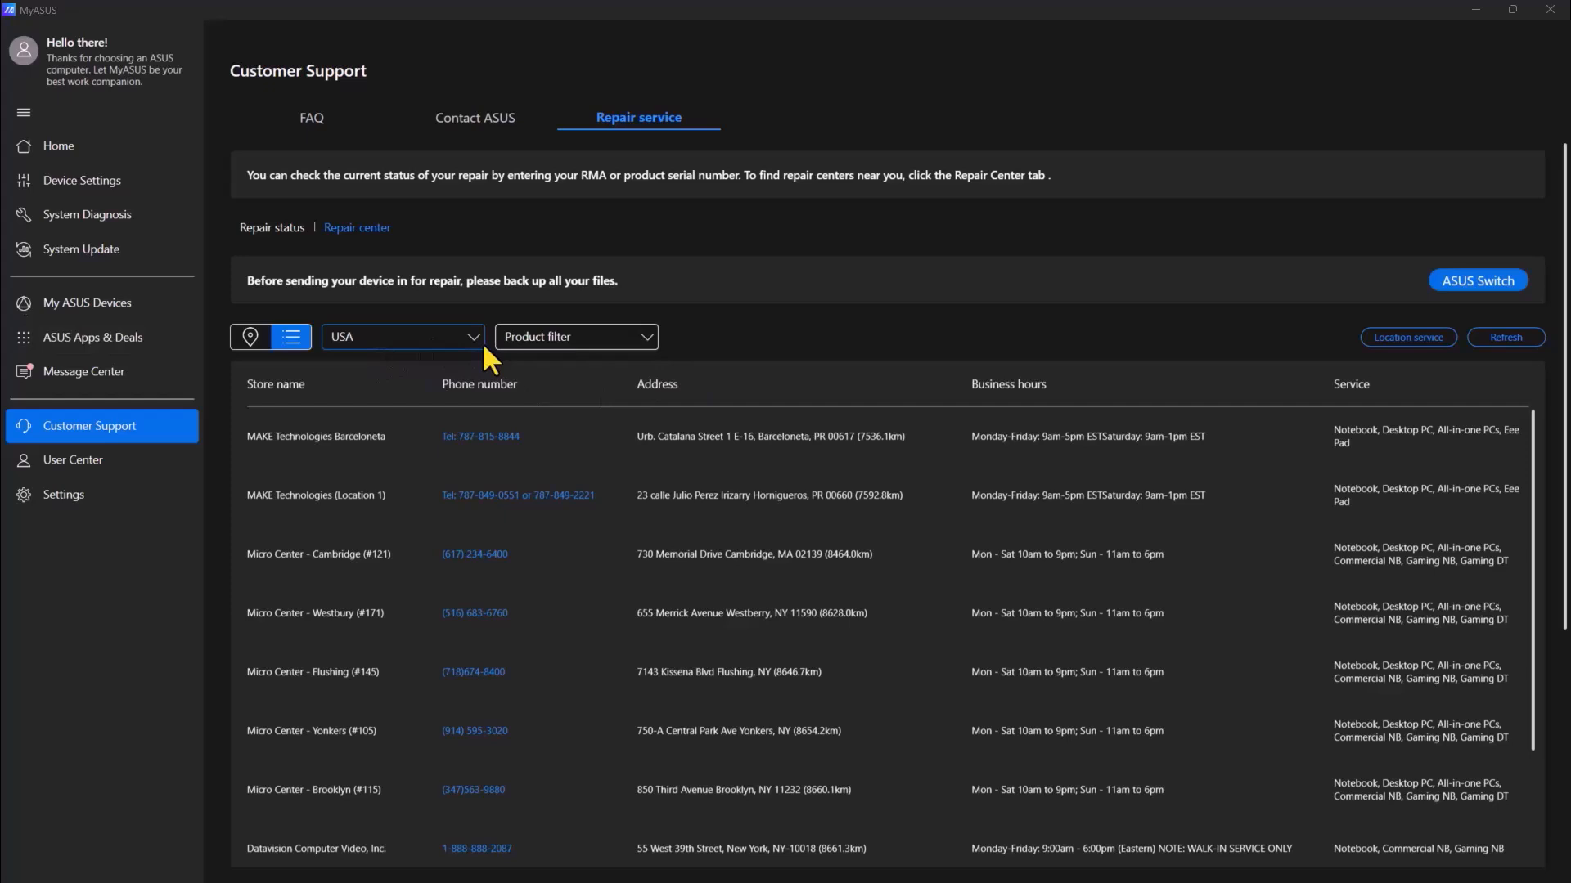
- List South Africa's repair centres with phone numbers, addresses and hours
left_click(400, 337)
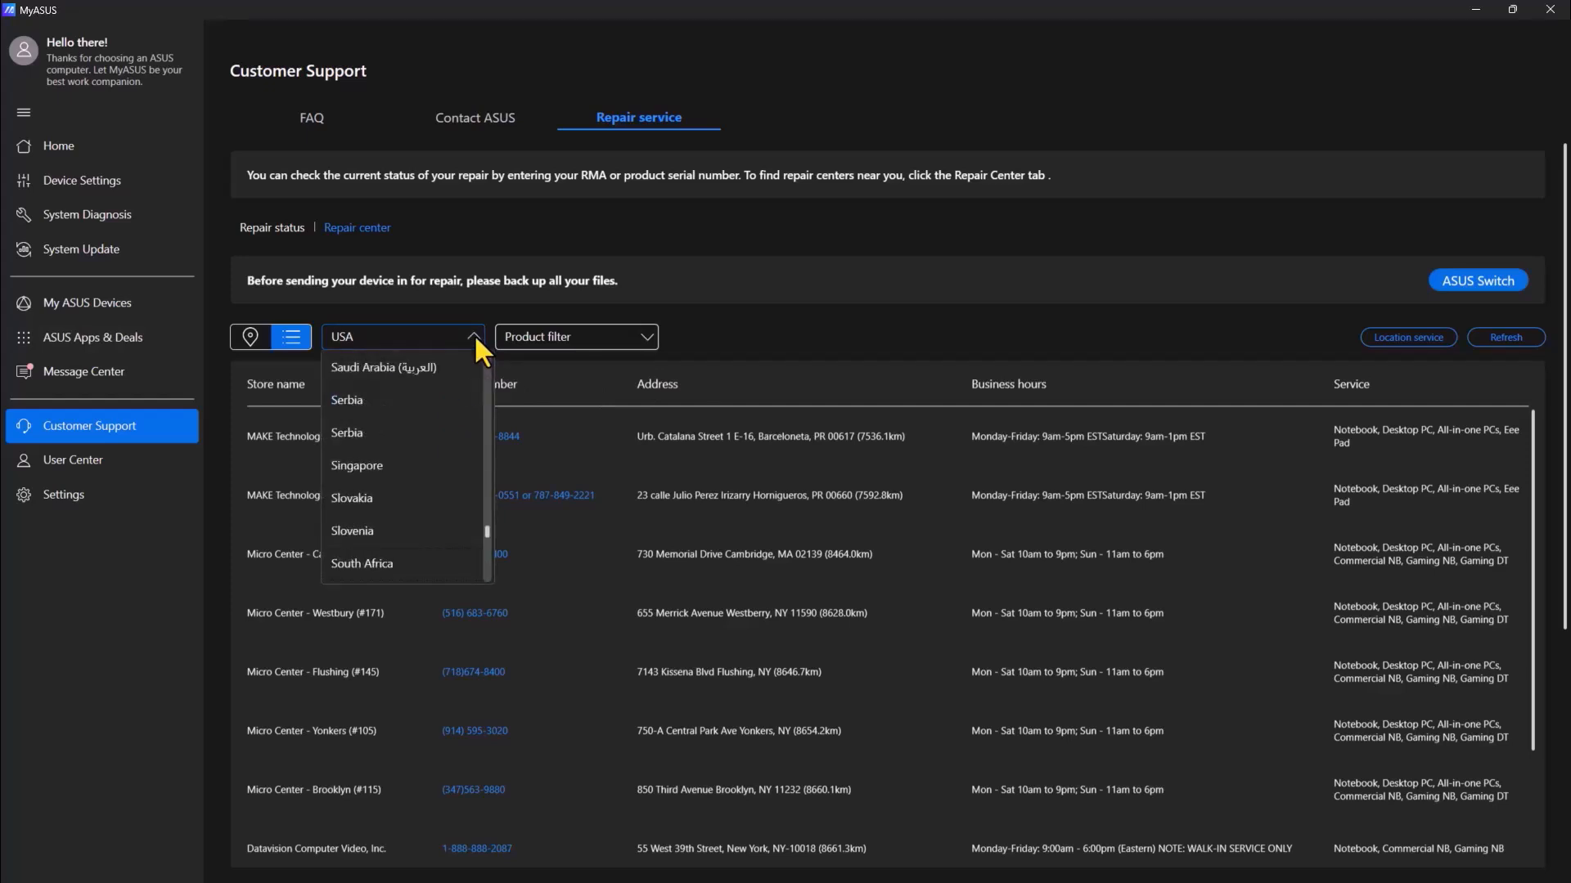
left_click(362, 563)
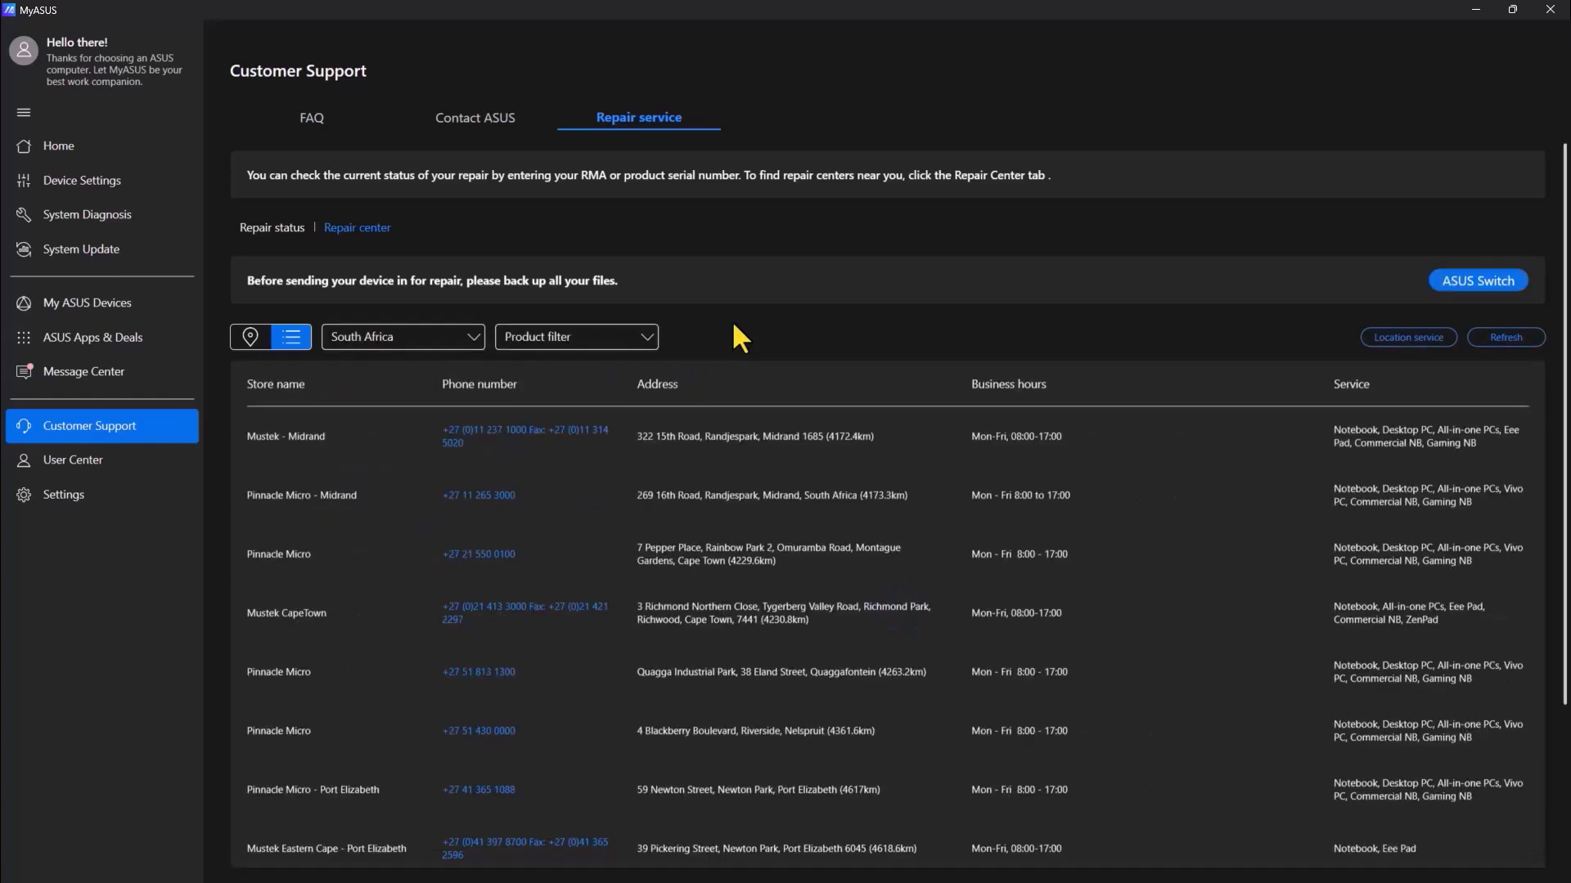
mouse_move(486, 458)
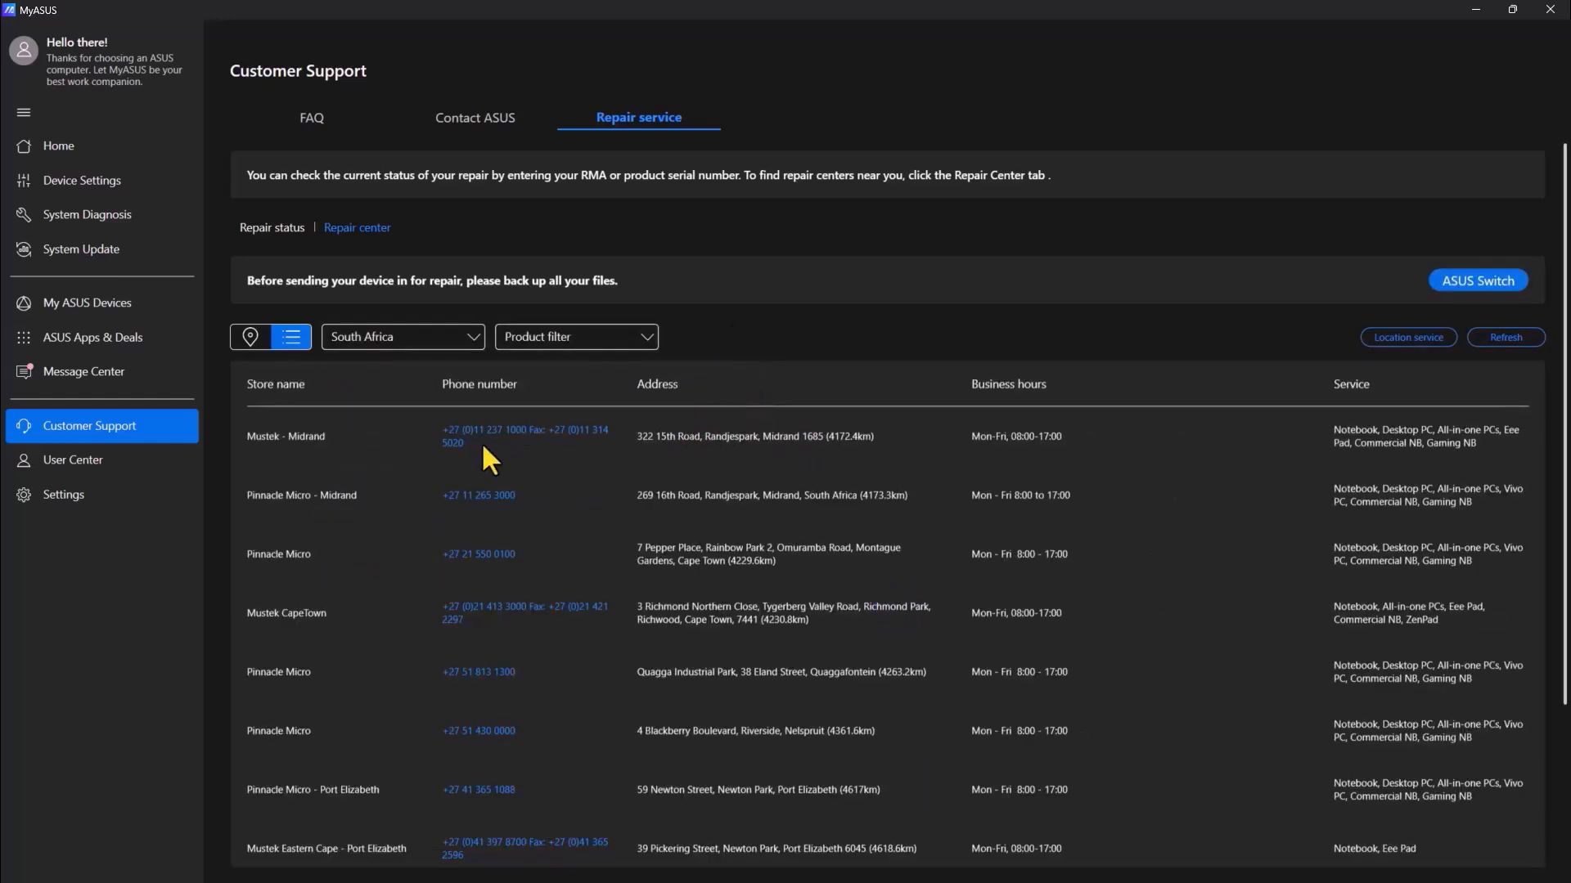
mouse_move(330, 520)
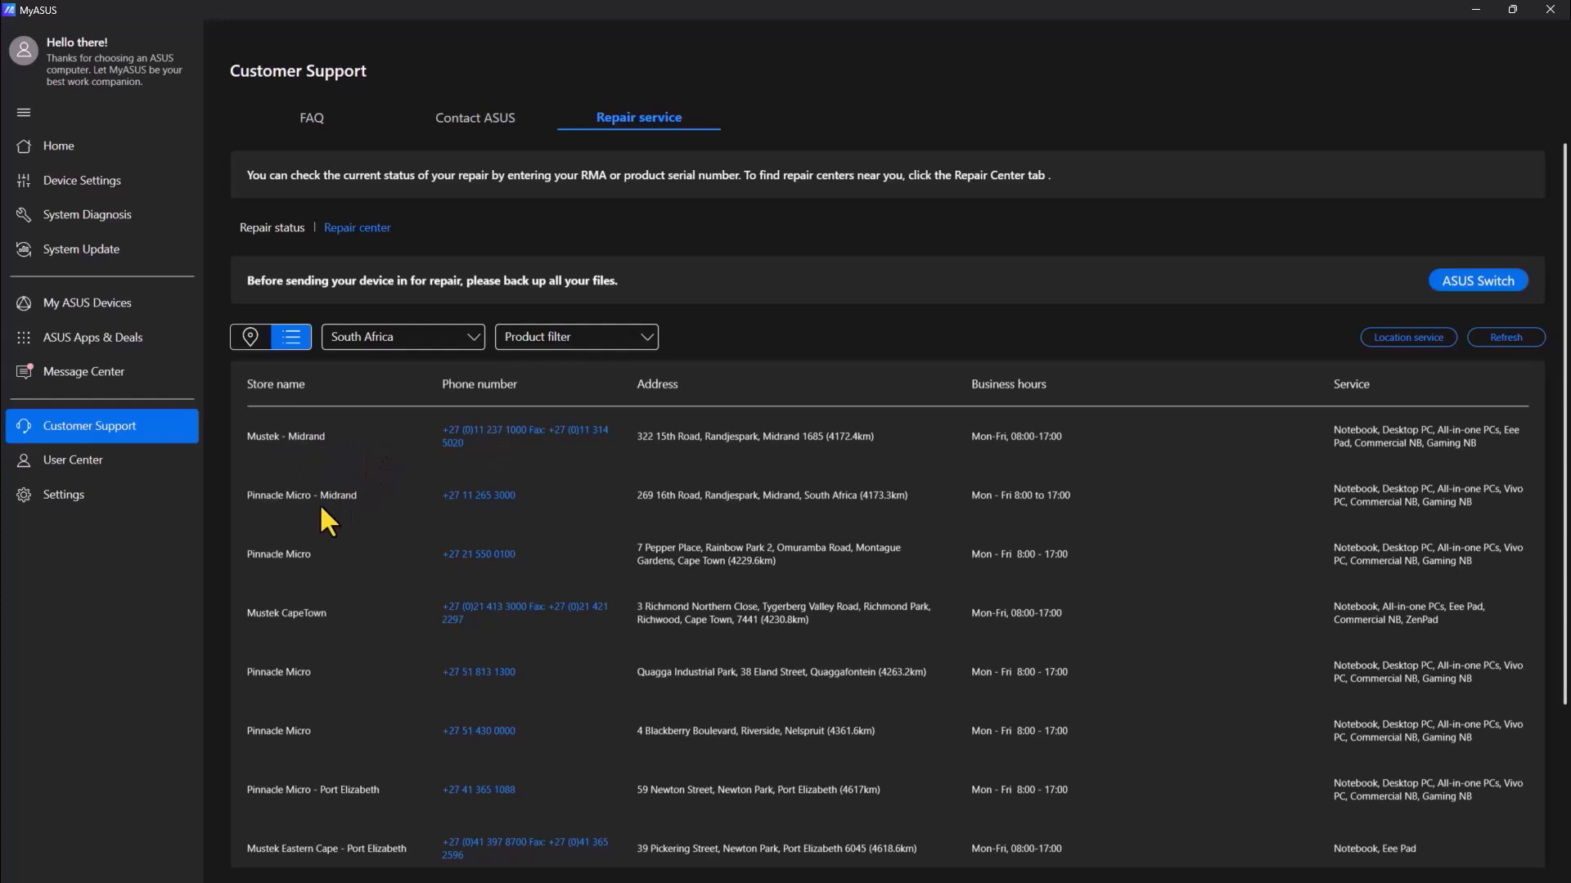
scroll("down", 3)
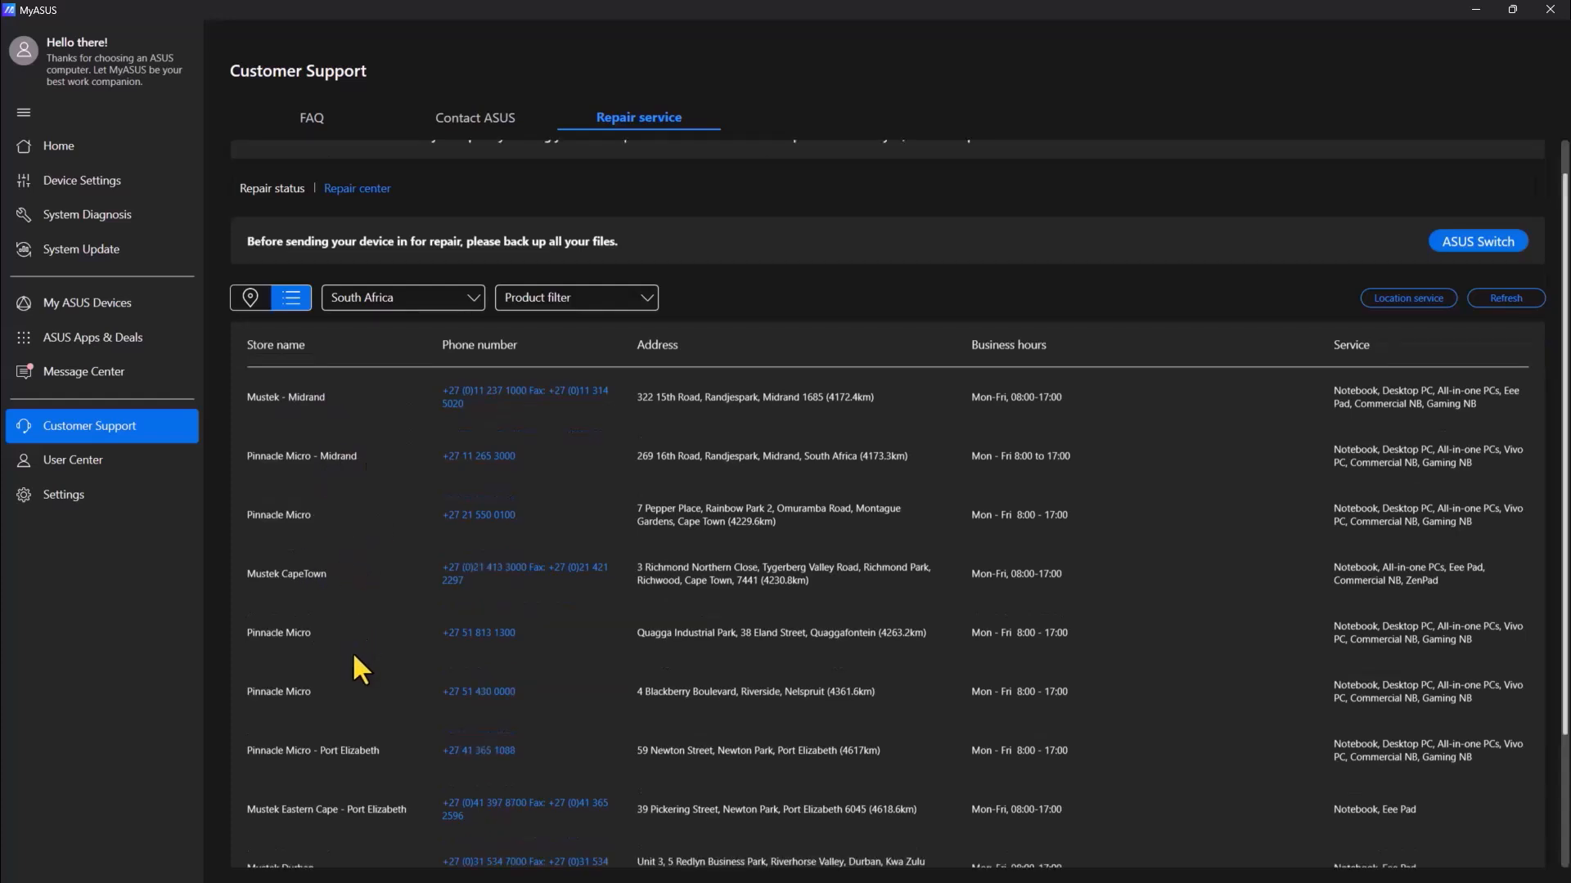
scroll("down", 3)
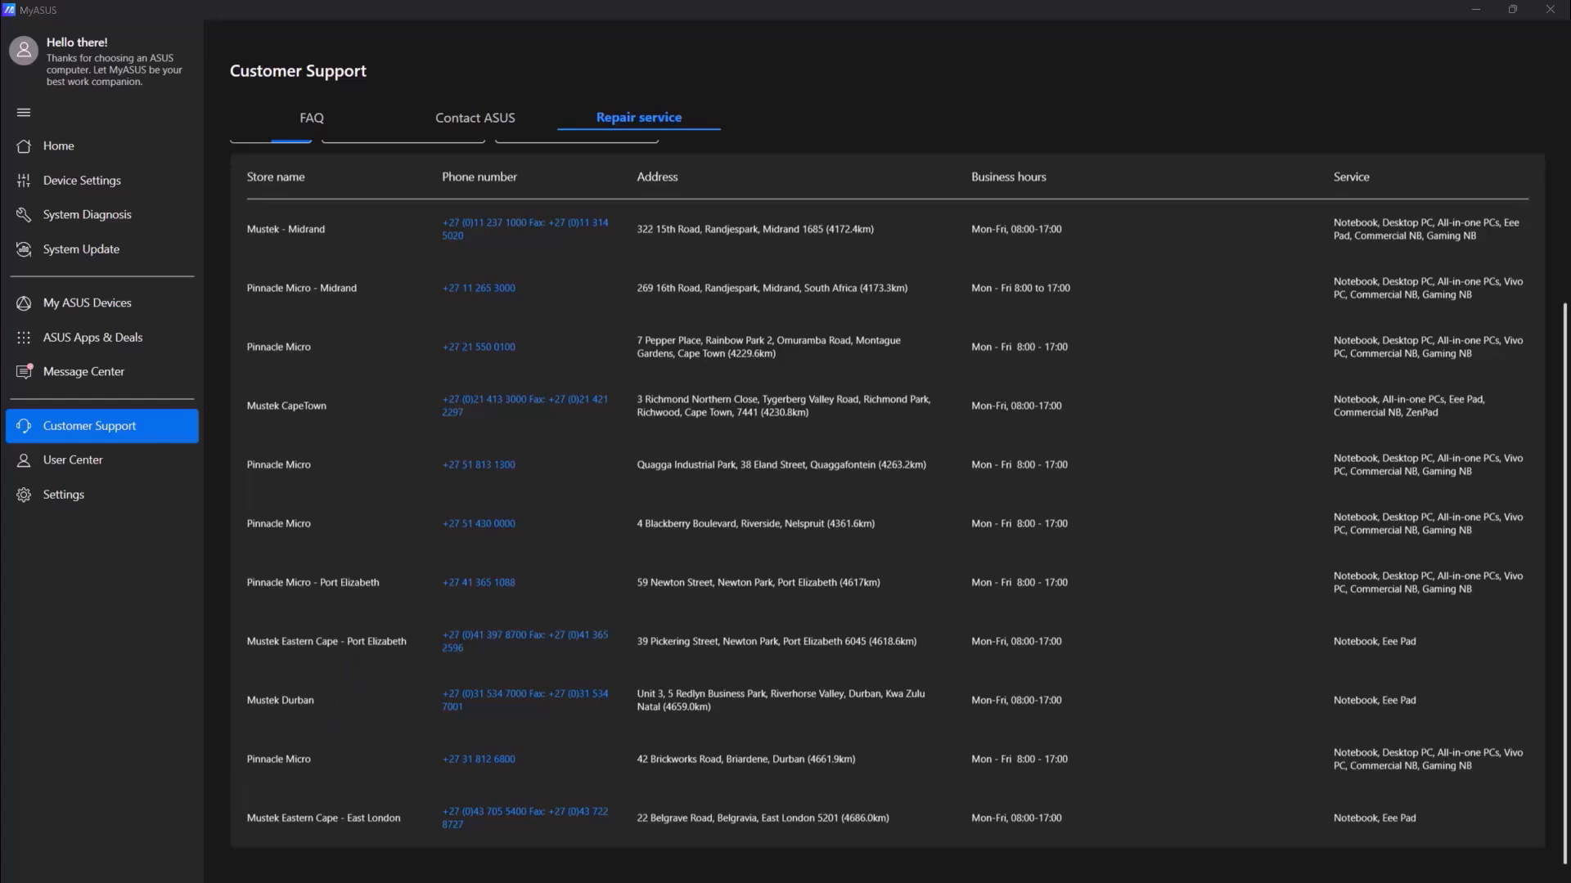
- Visit the User Center sign-in page and the app Settings
left_click(72, 460)
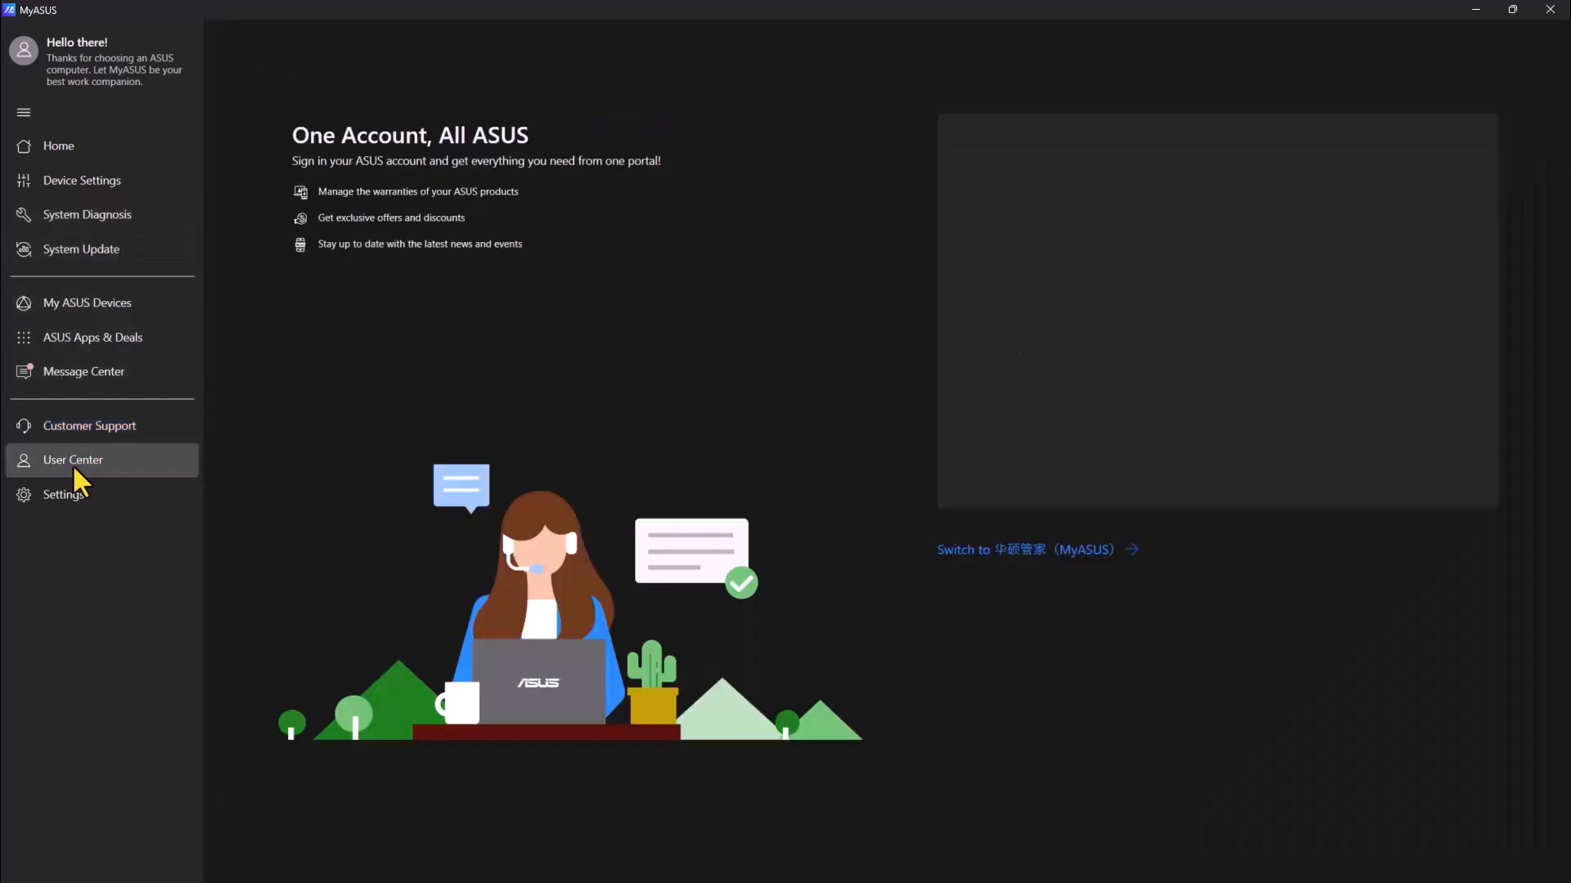
left_click(72, 459)
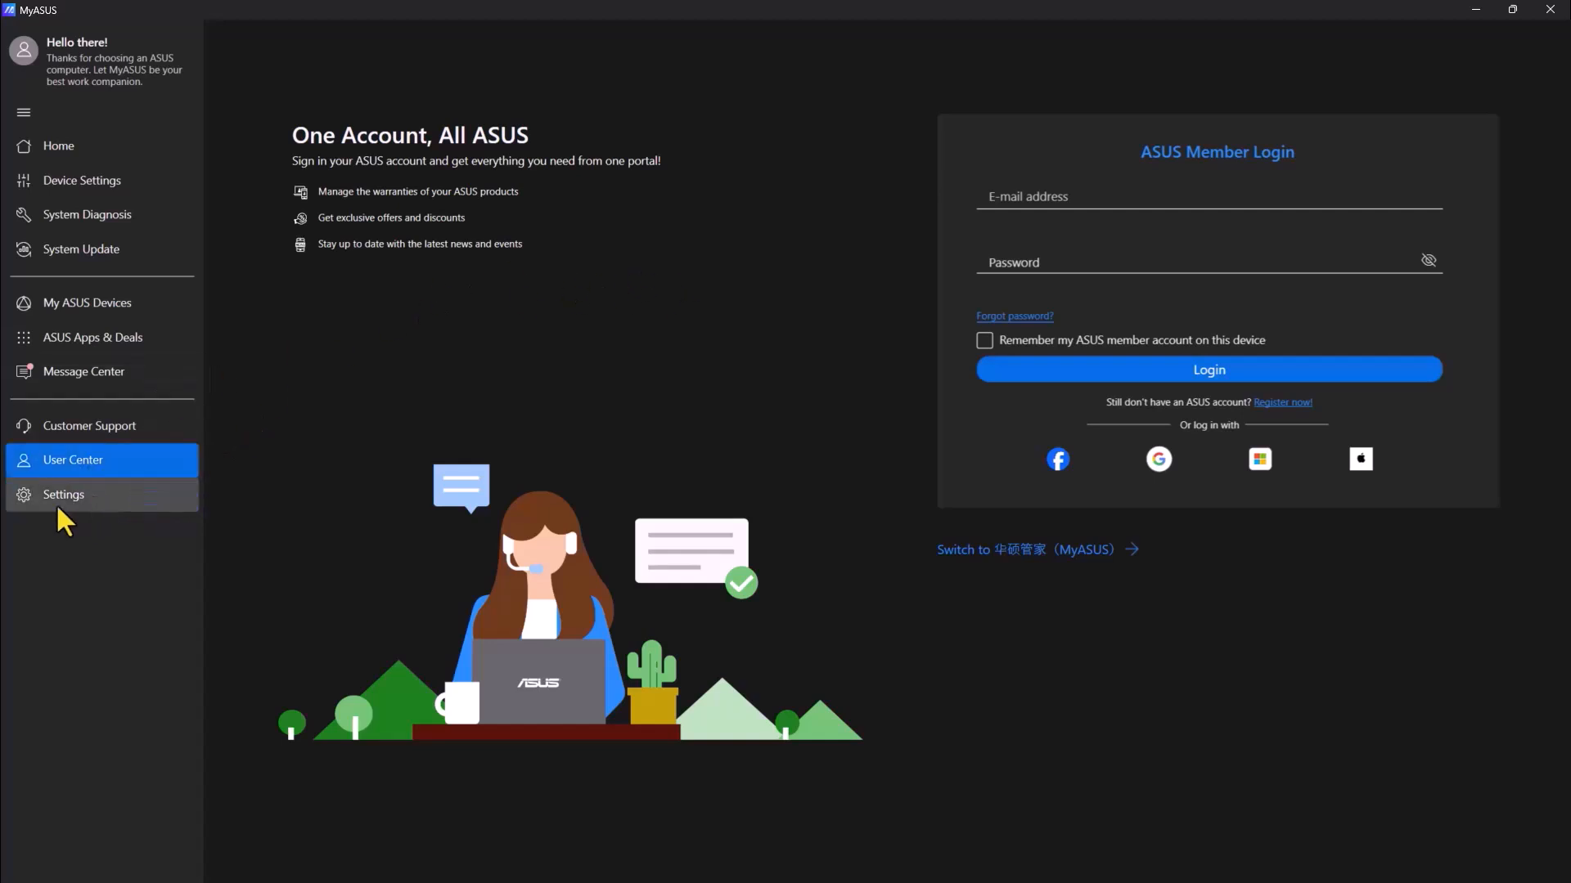
left_click(63, 495)
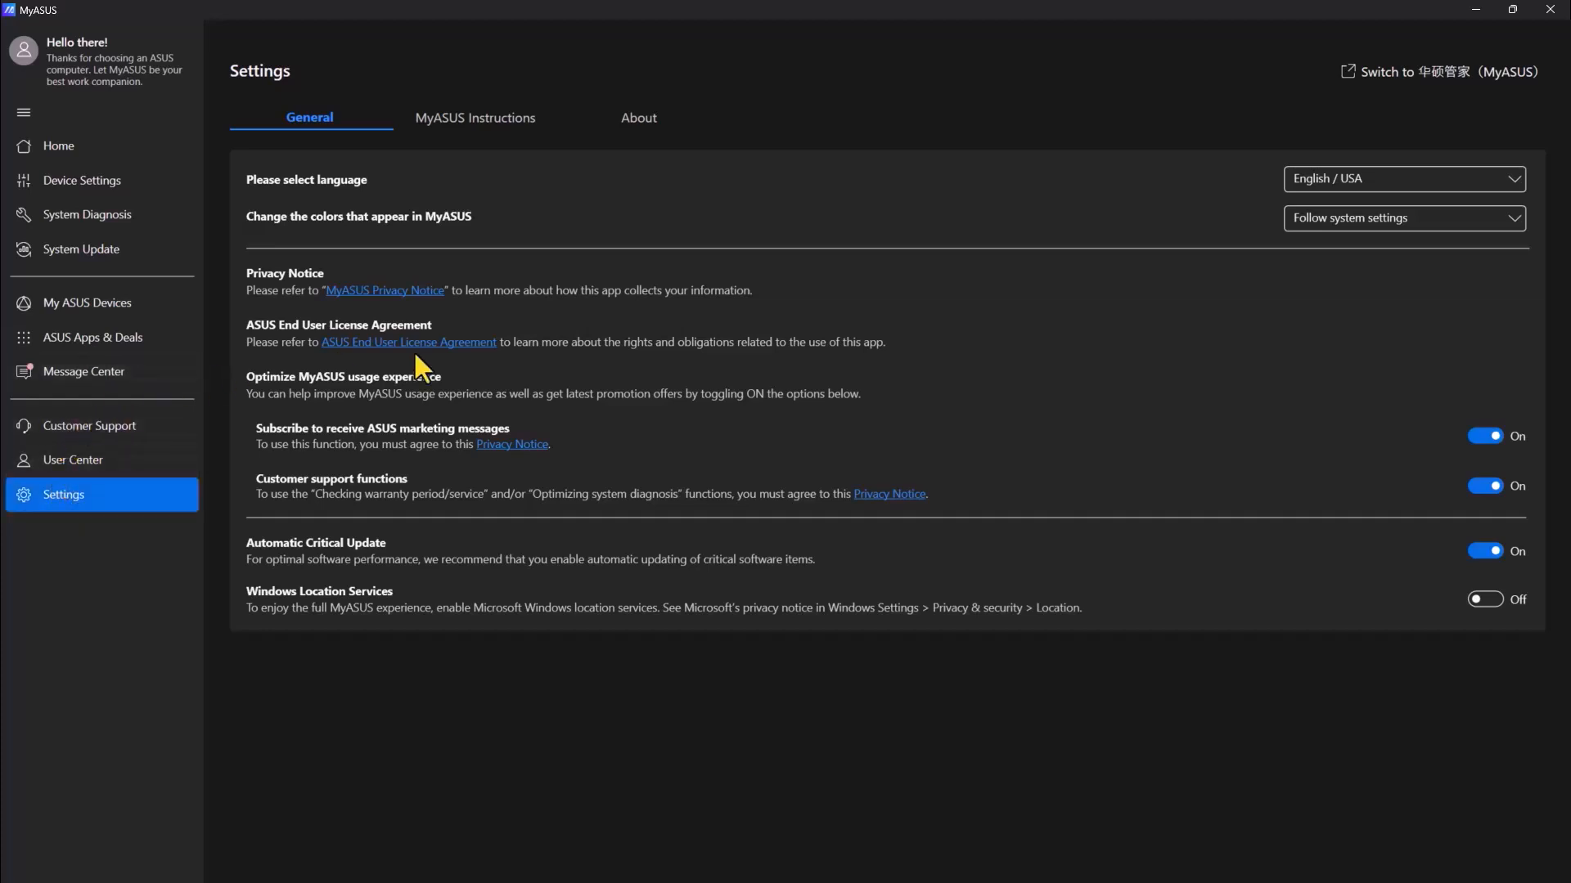
mouse_move(395, 236)
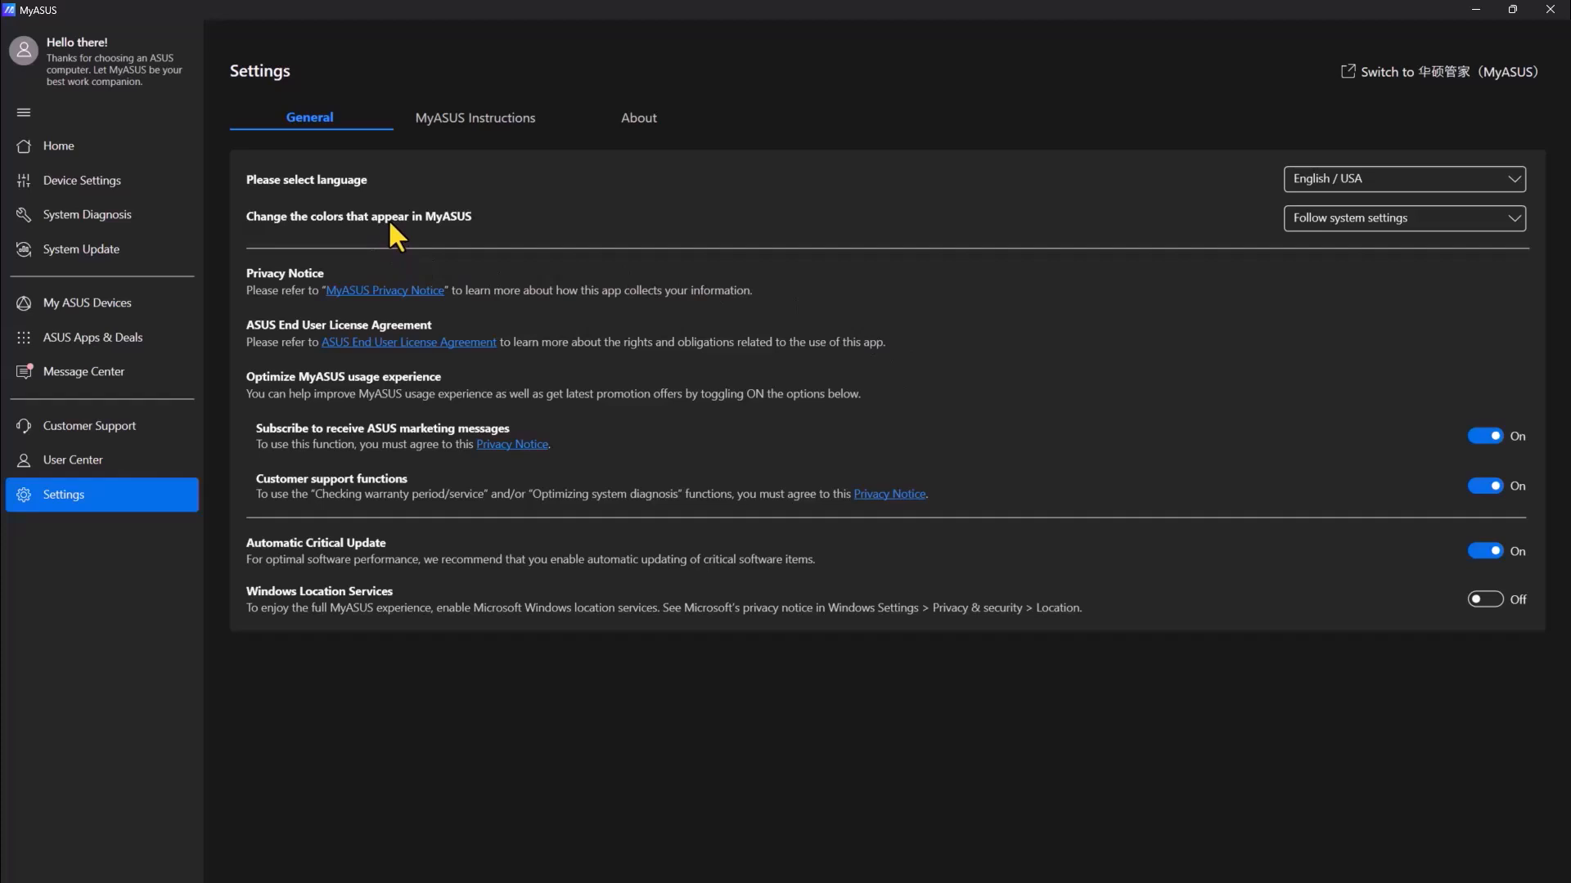
mouse_move(1396, 250)
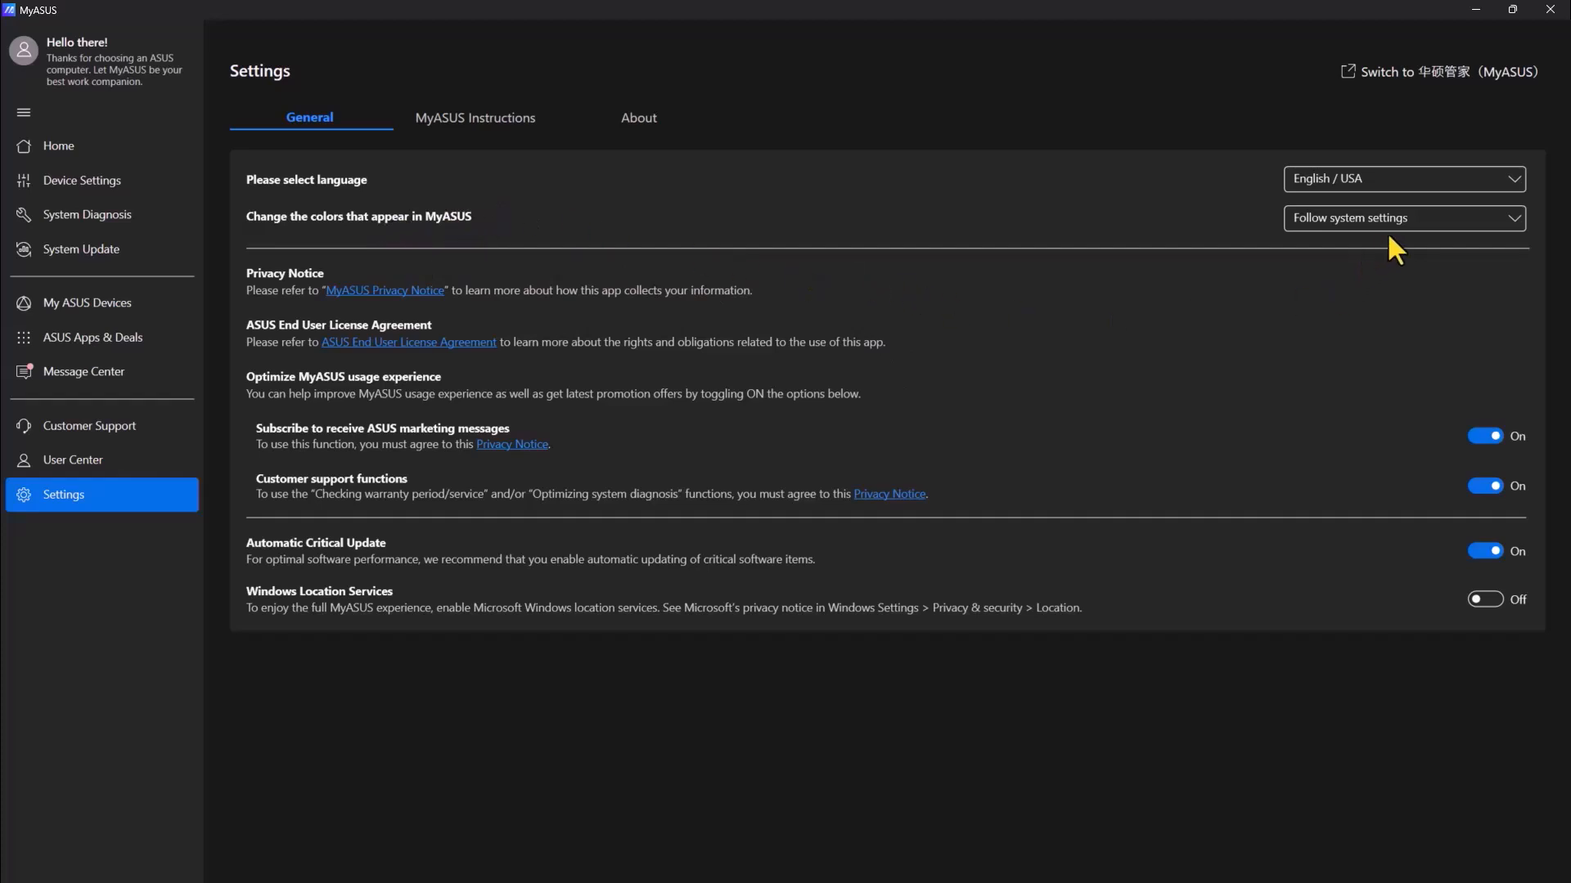
- Review MyASUS Instructions and About showing version 4.0.34.0, then return Home
left_click(474, 118)
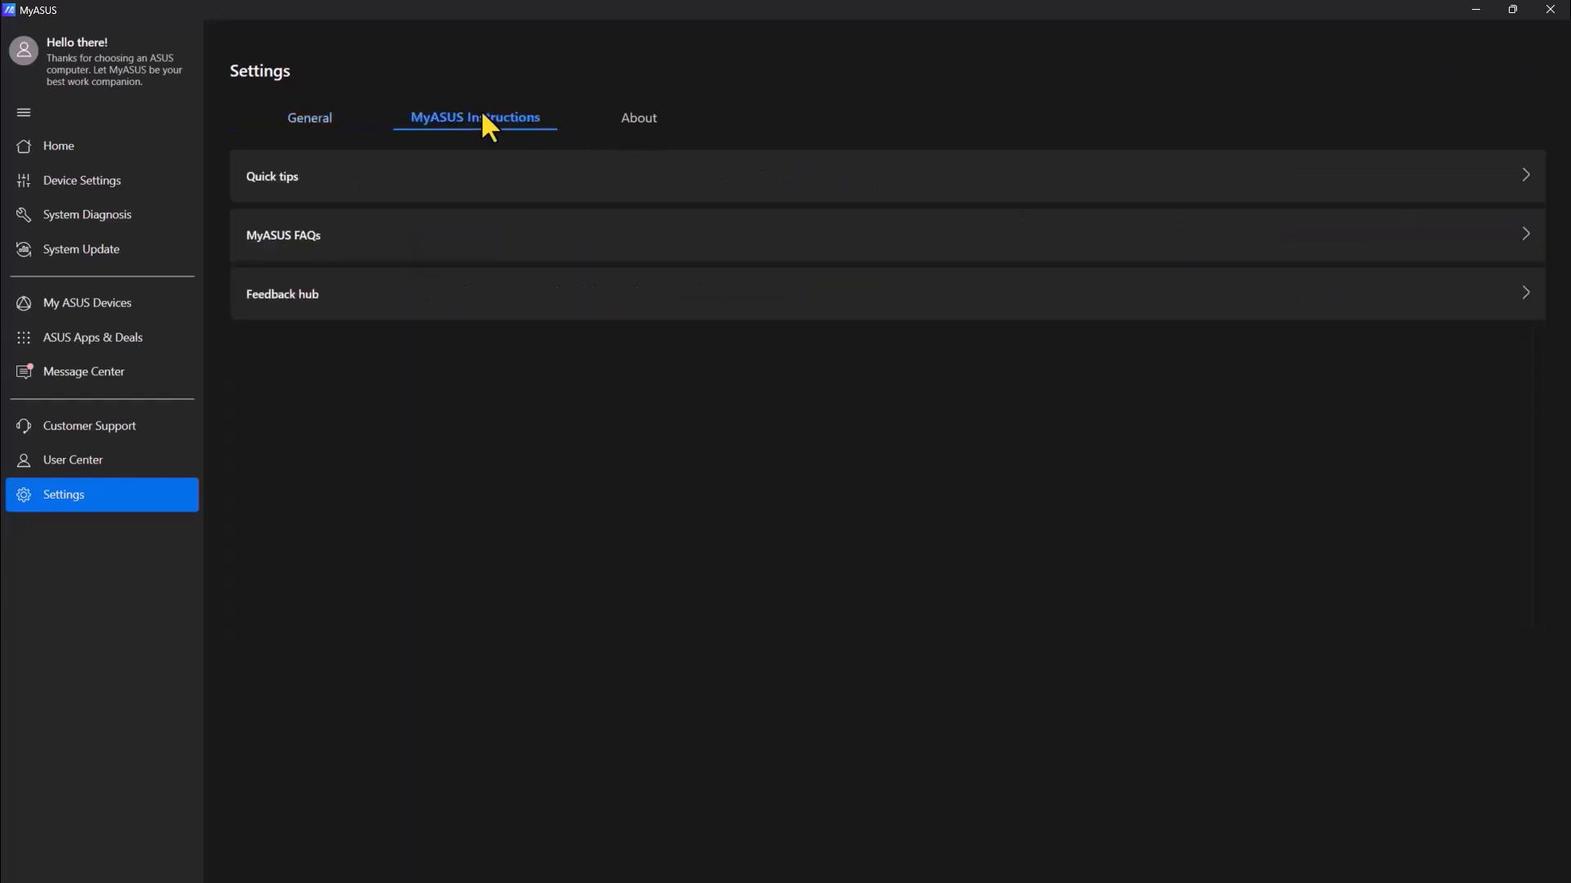
left_click(639, 118)
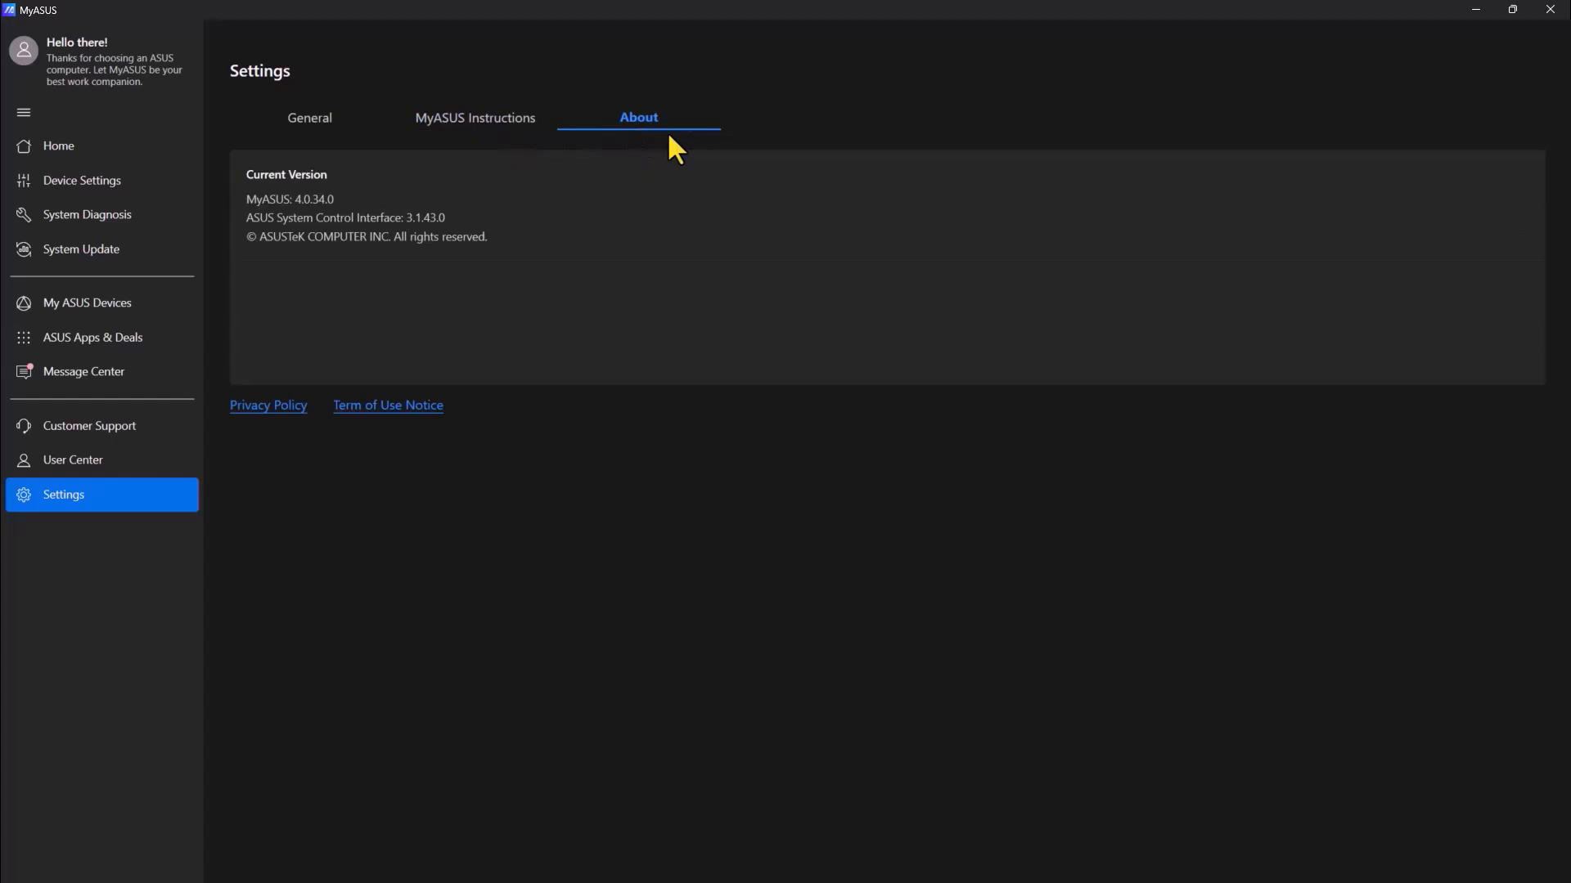
mouse_move(75, 146)
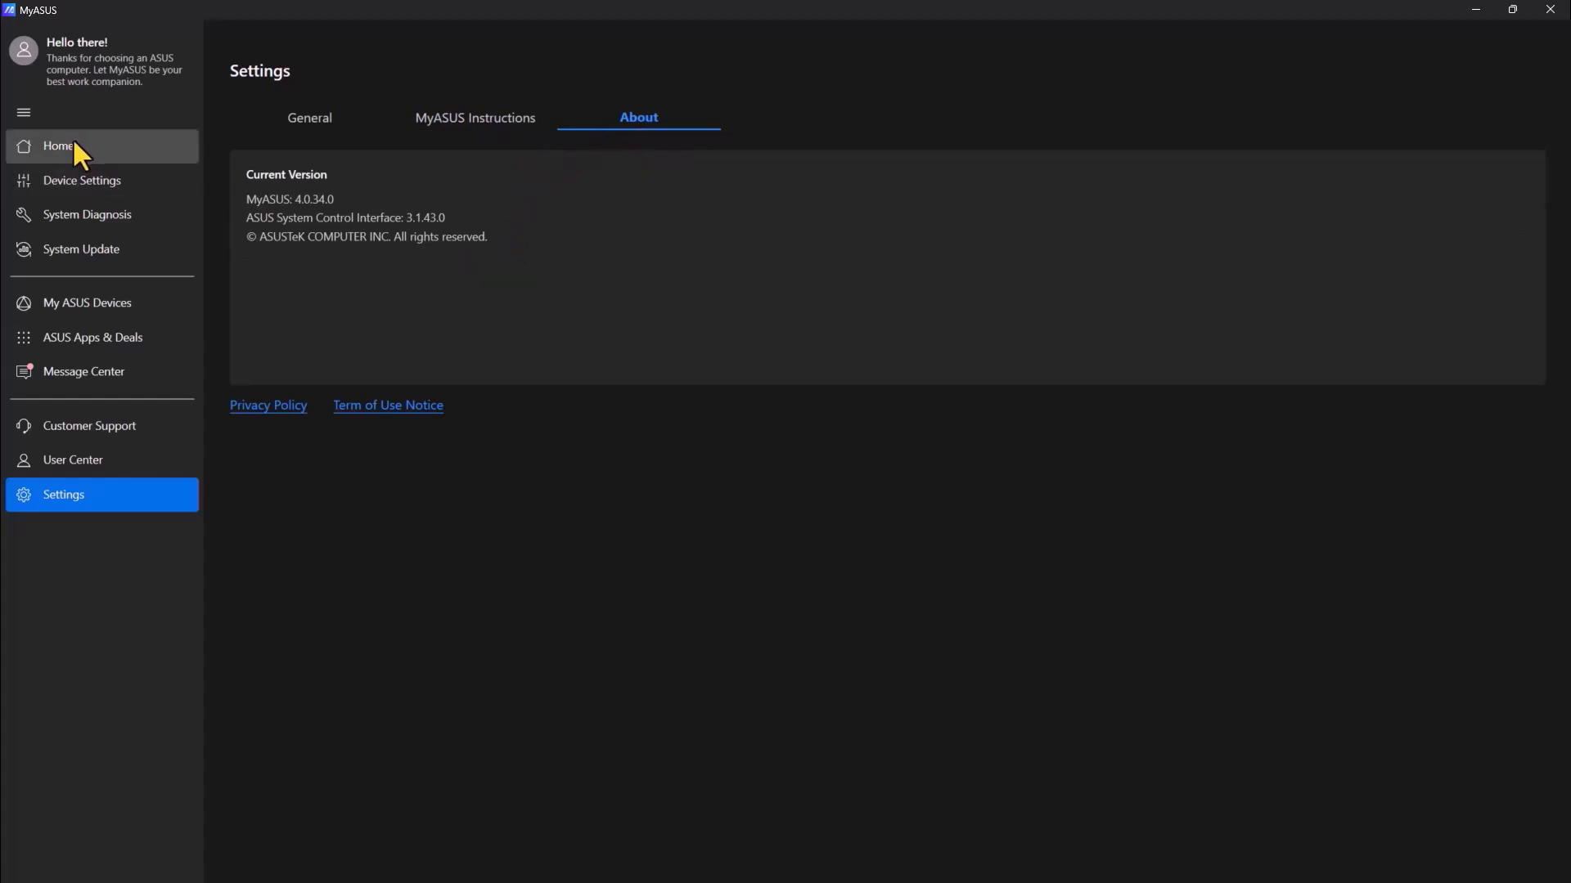
left_click(59, 146)
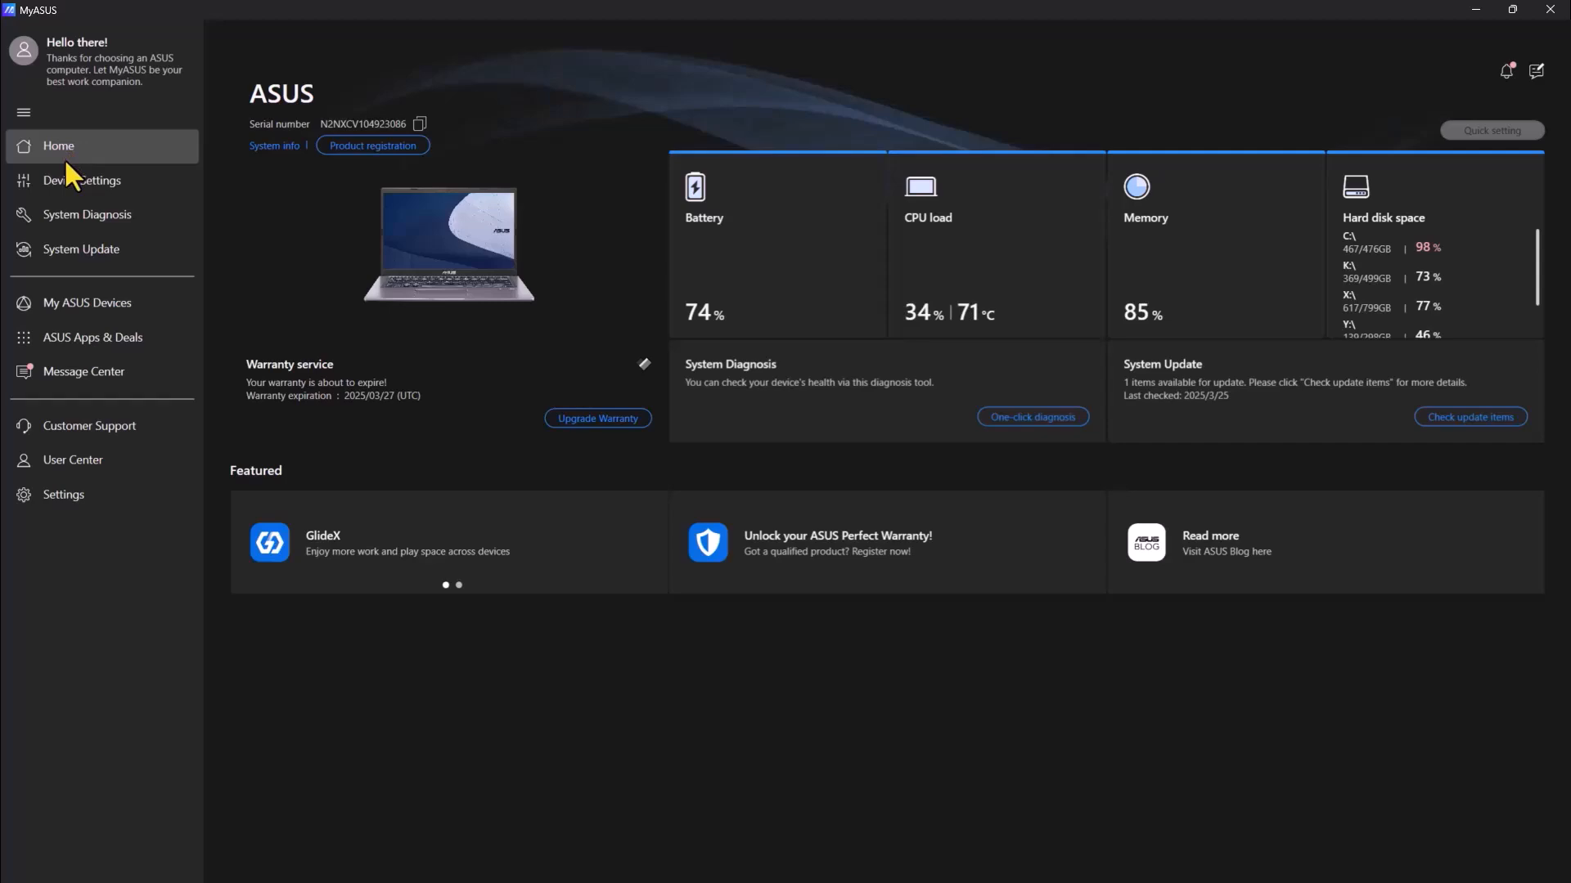
- Run a customized diagnosis with All components ticked, proceeding despite the no-Wi-Fi warning
left_click(87, 215)
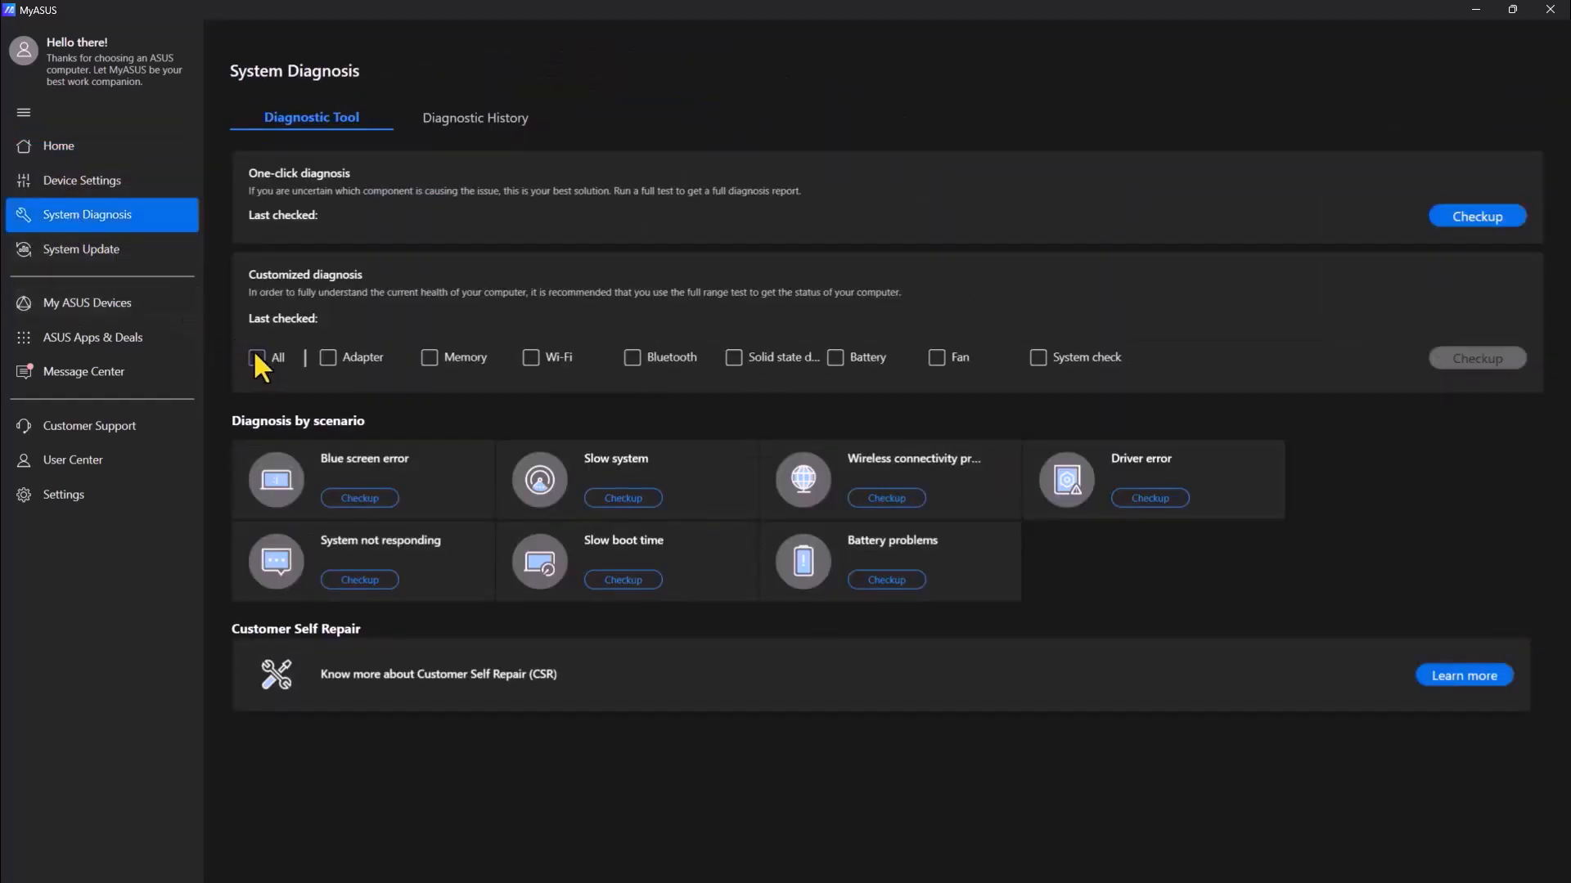
left_click(257, 358)
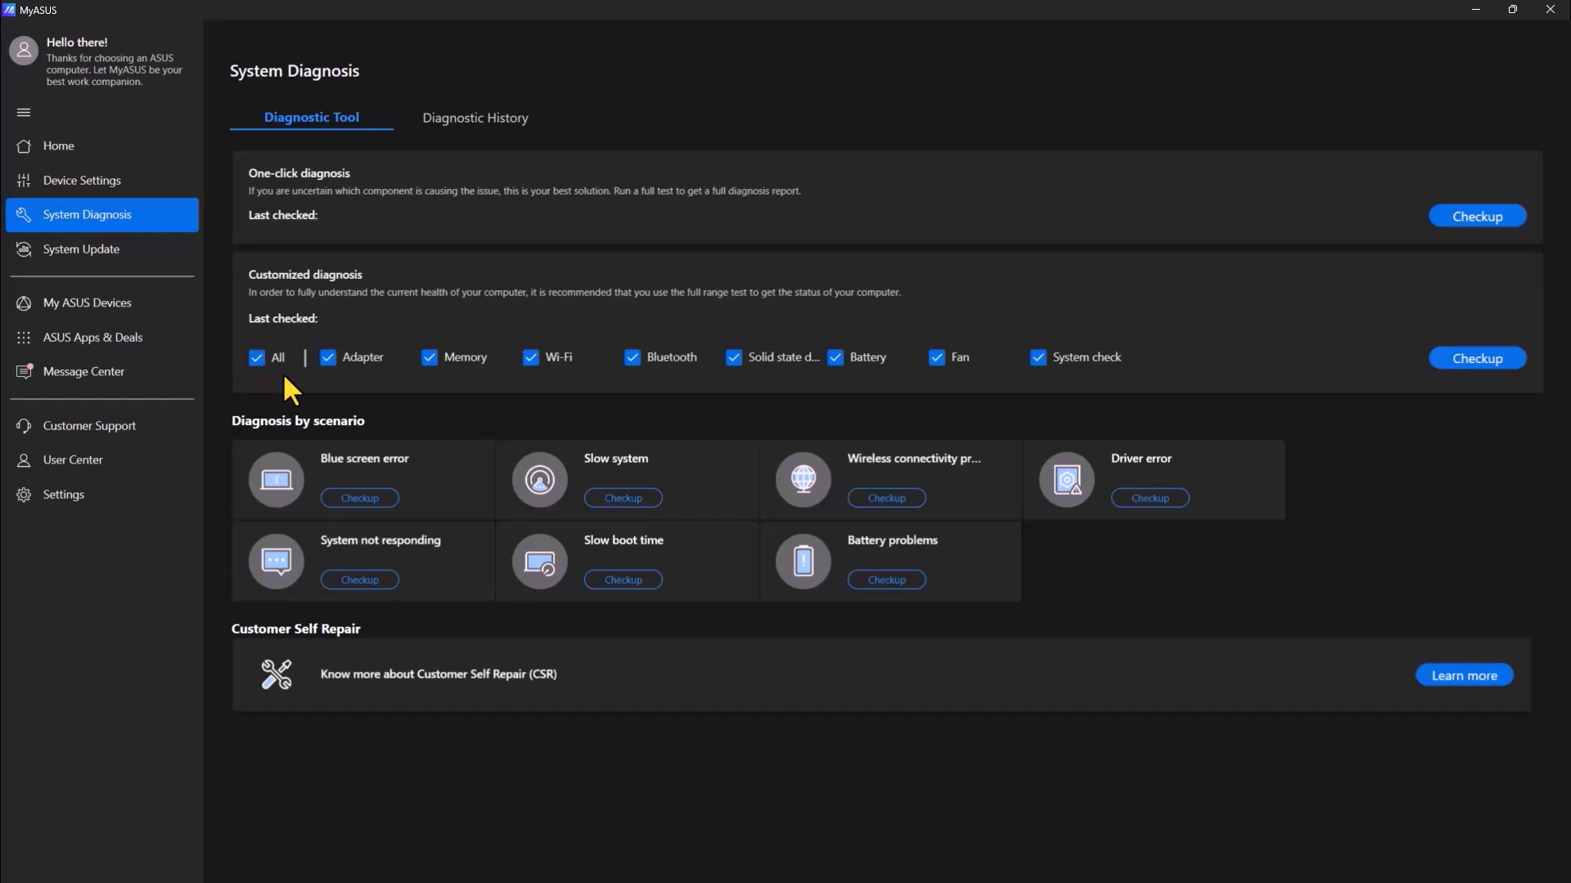
mouse_move(1142, 391)
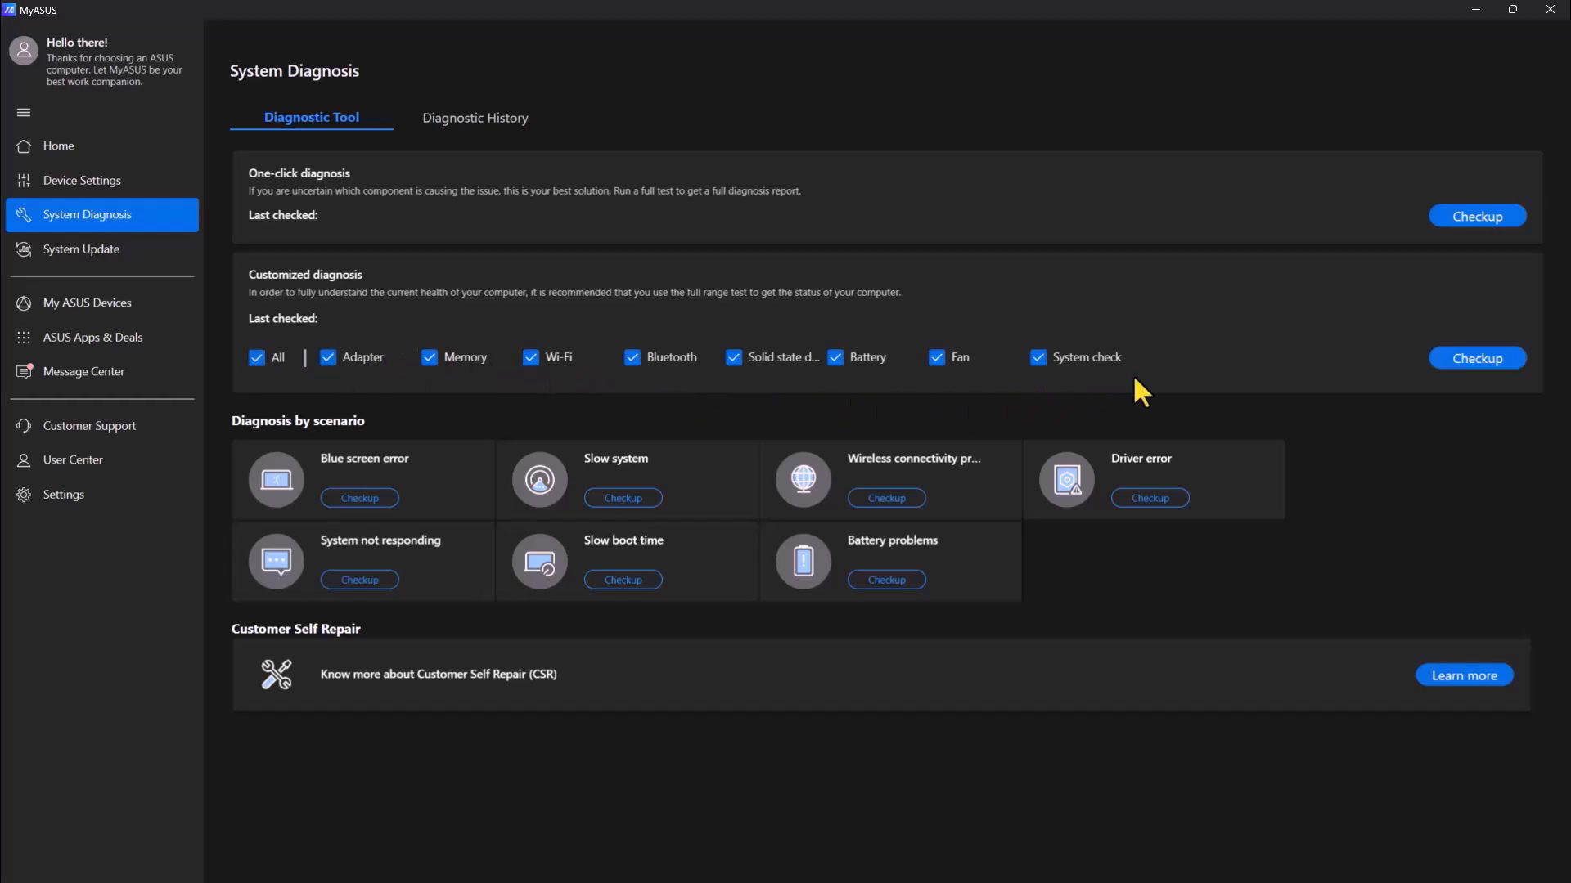
mouse_move(1476, 359)
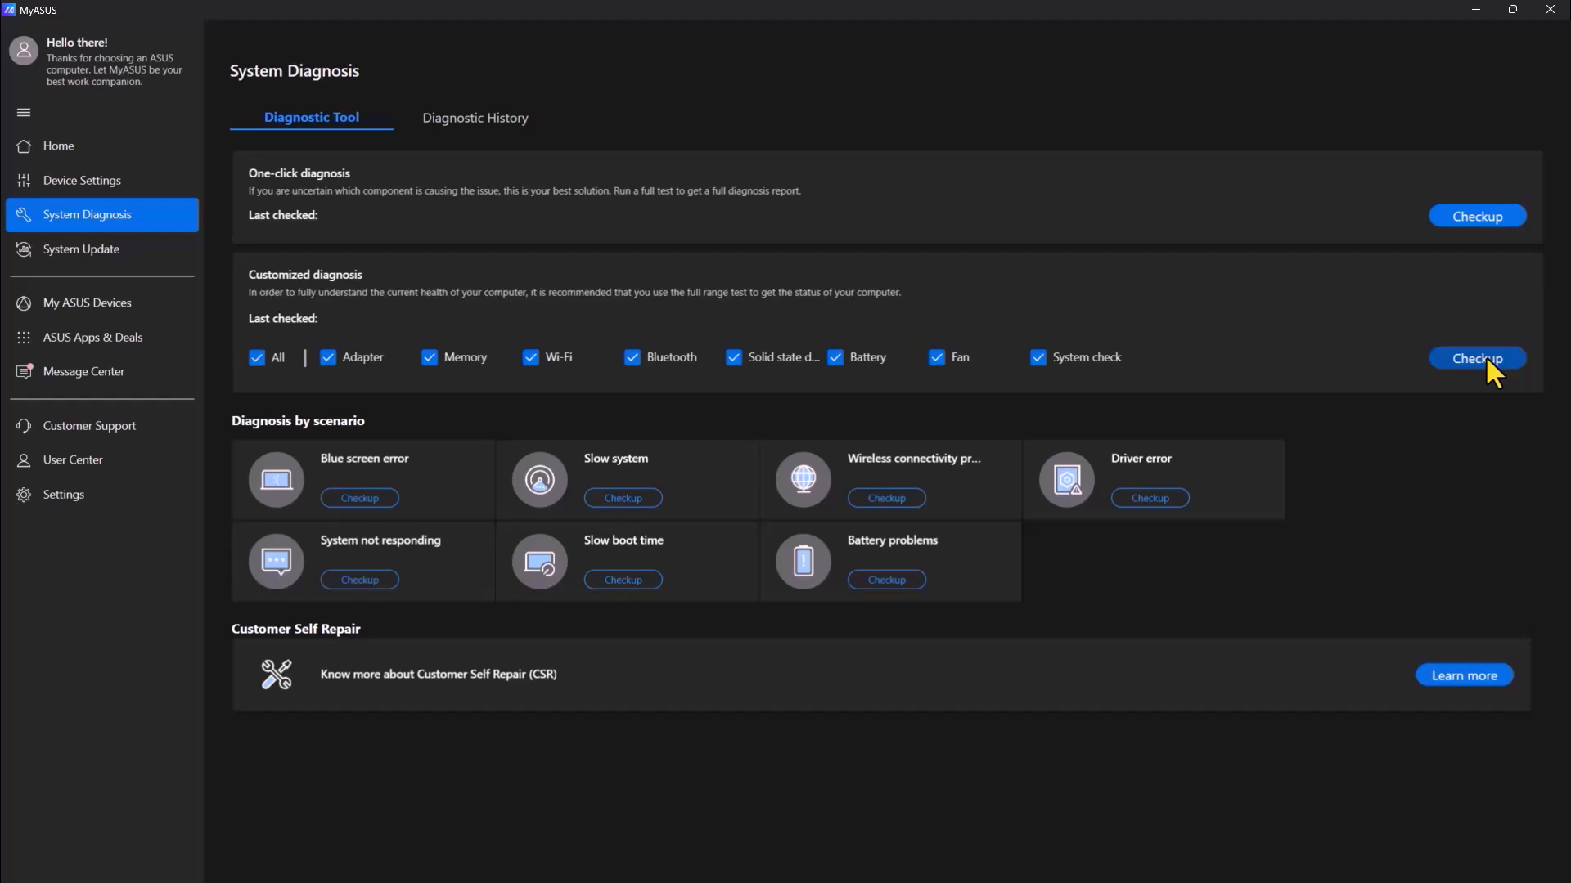
left_click(1476, 358)
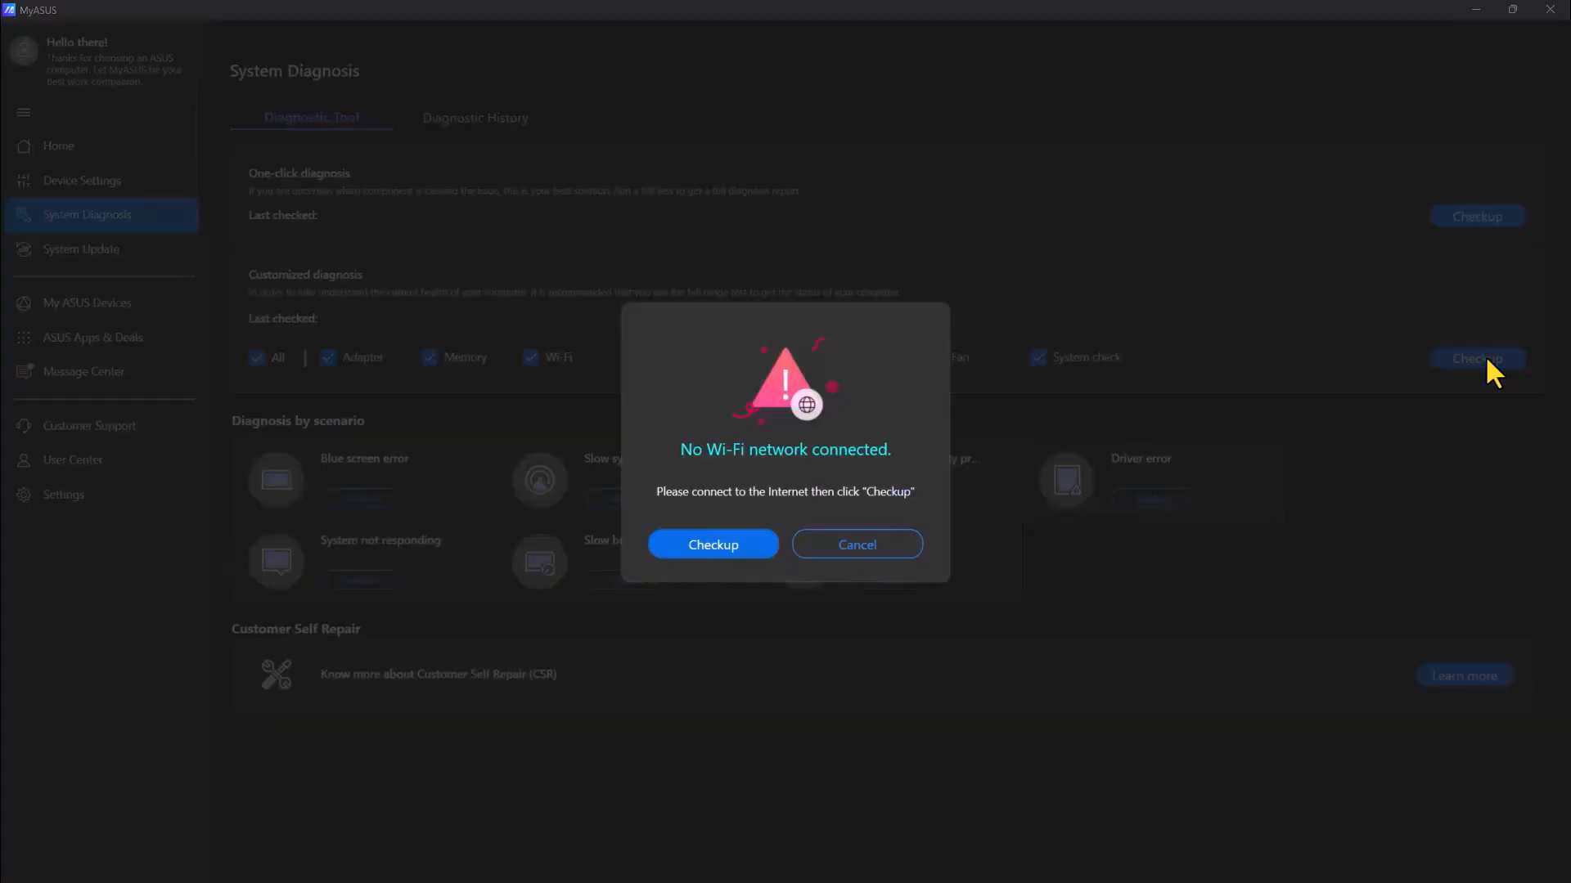
mouse_move(739, 510)
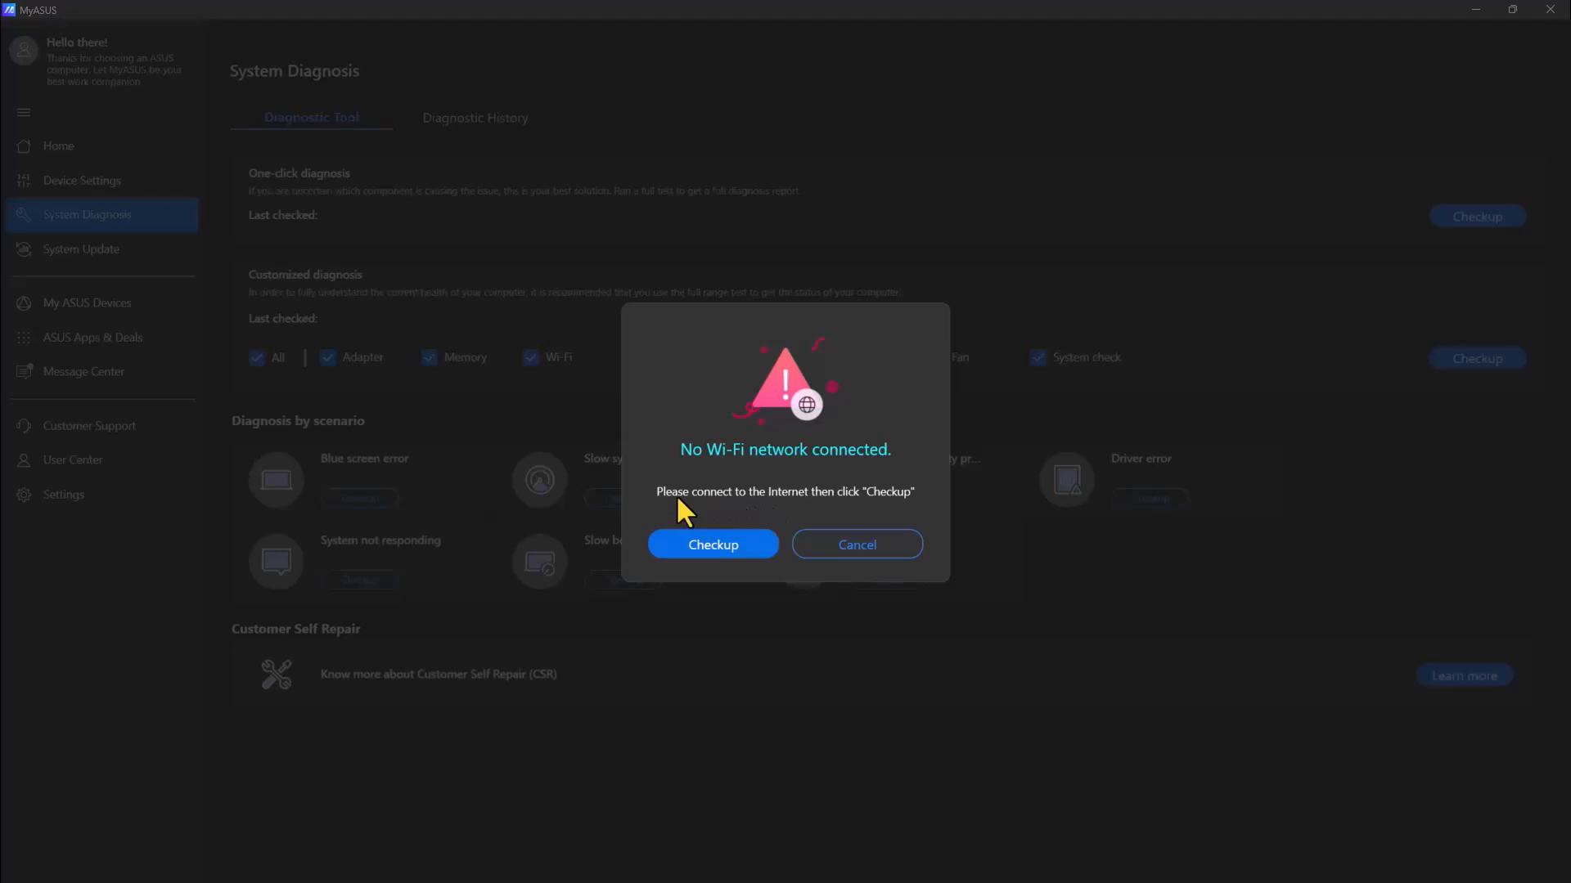
left_click(711, 543)
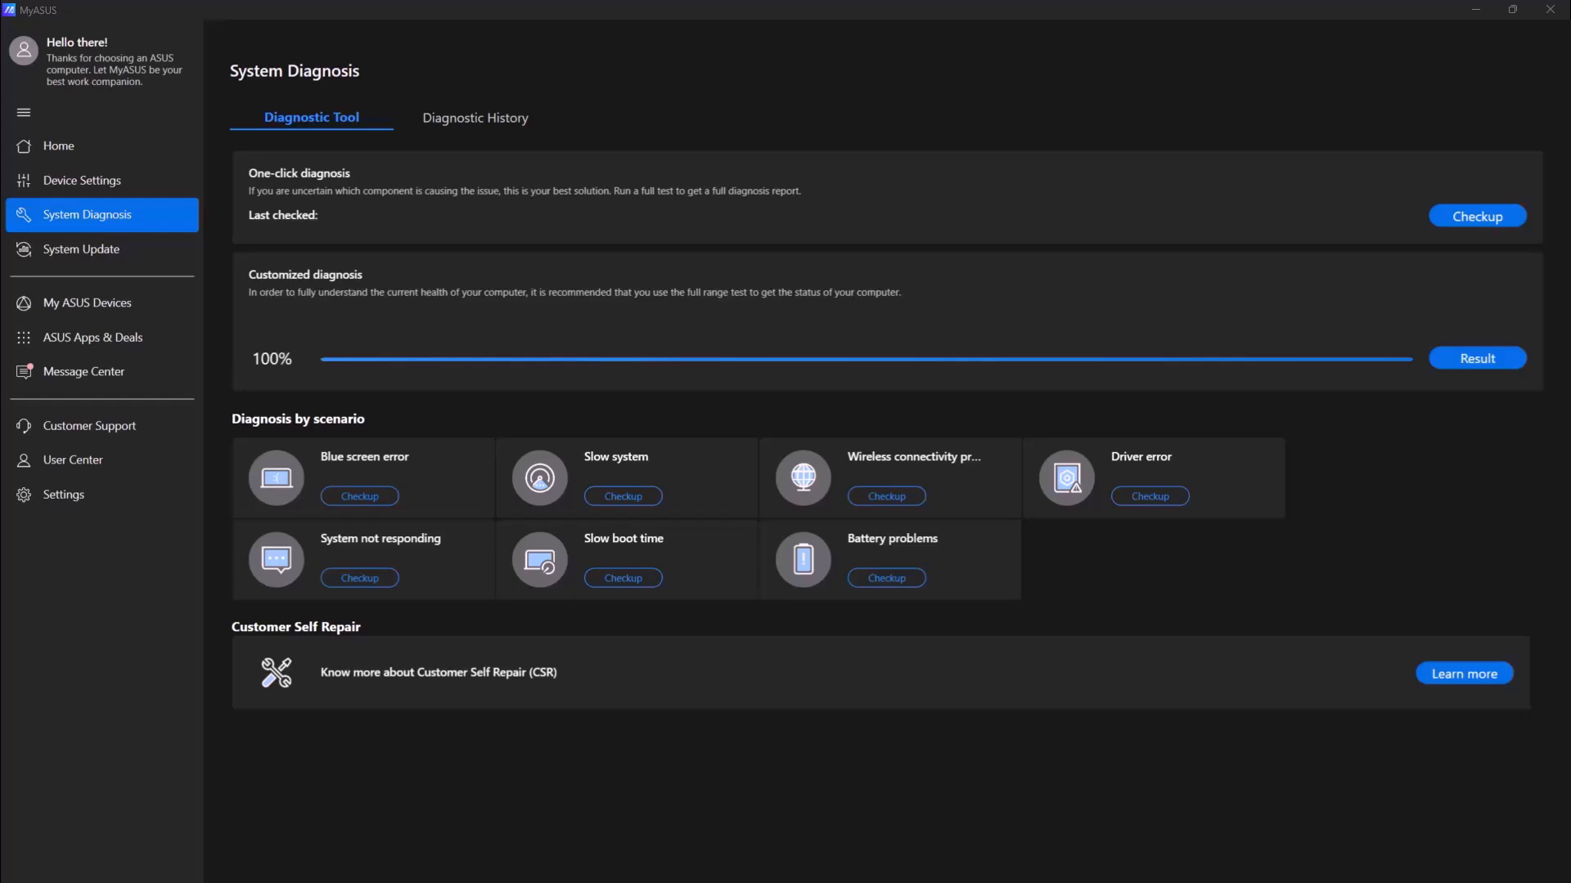
mouse_move(1478, 358)
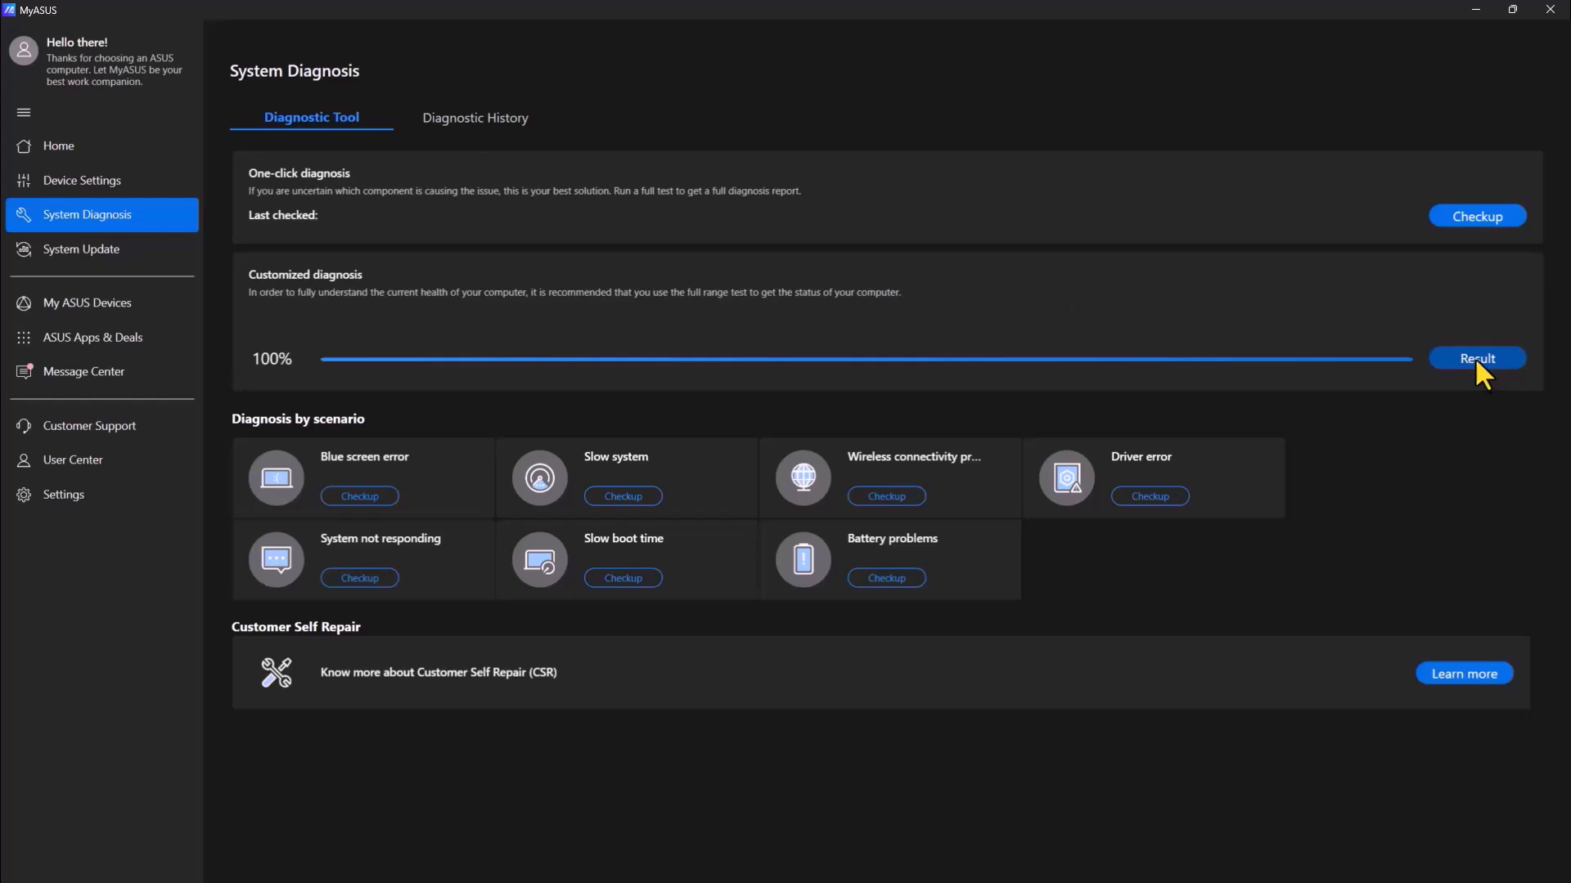
- Review the diagnostic result list of 0 problems and 3 suggestions, then mark it Complete
left_click(1474, 359)
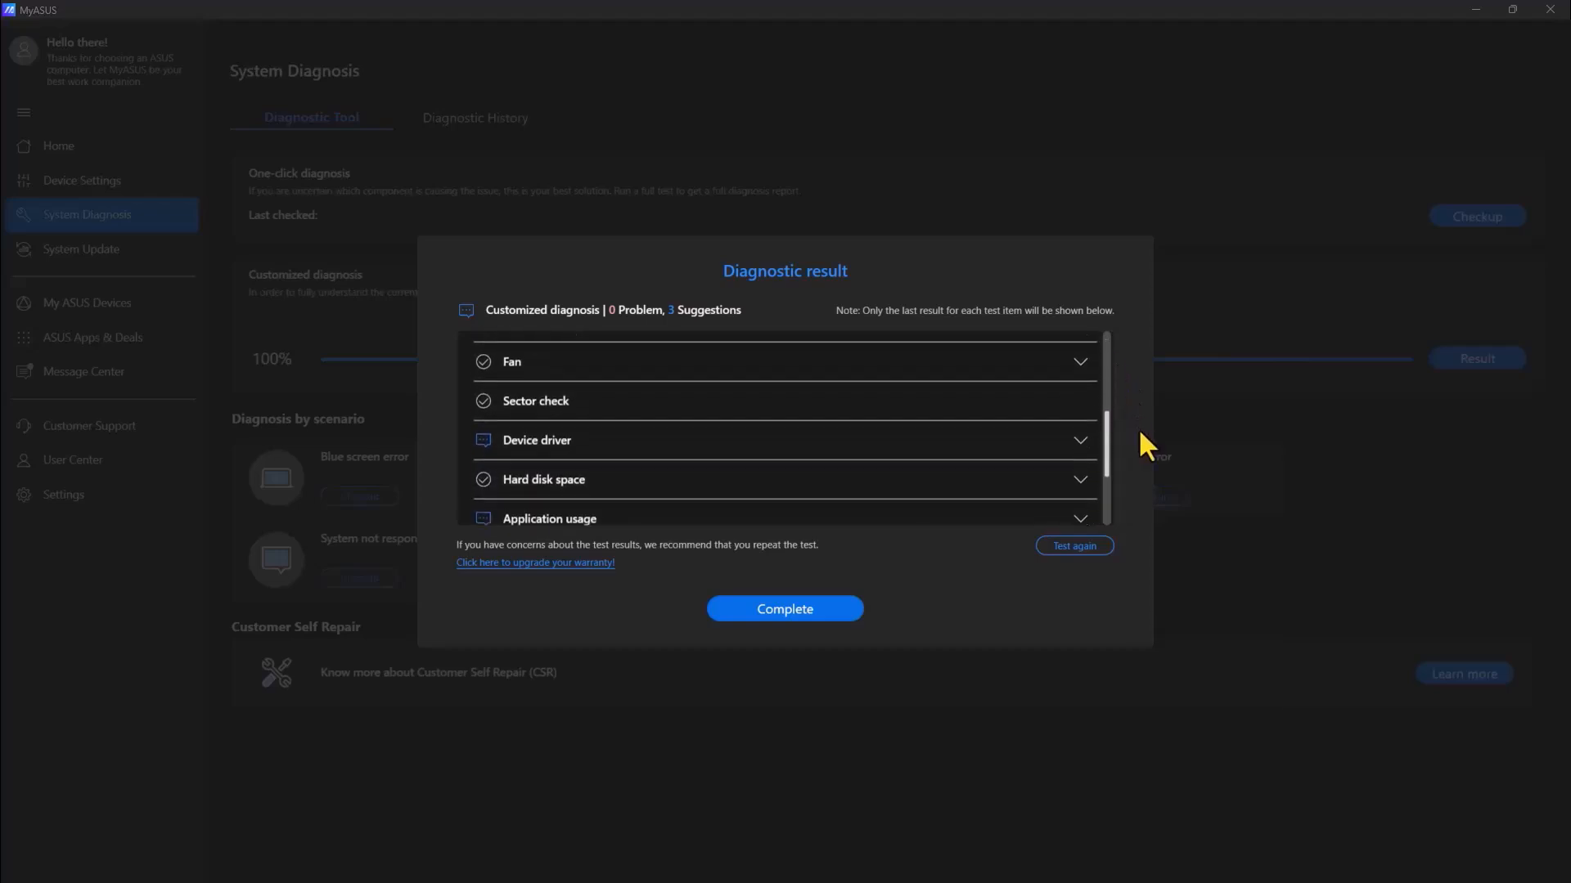
scroll("down", 3)
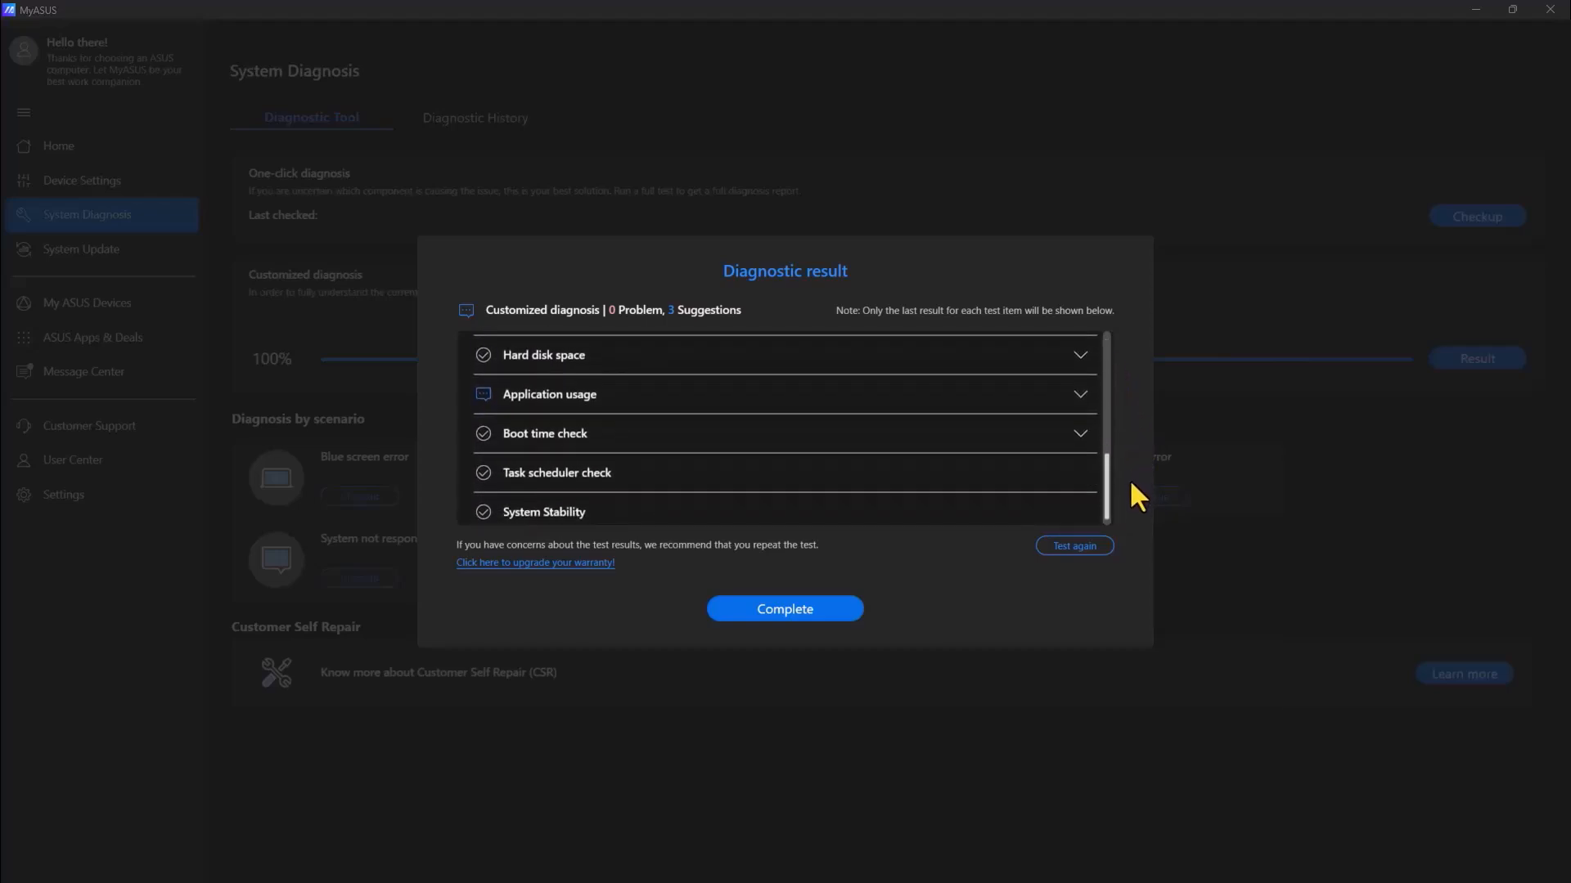
scroll("down", 3)
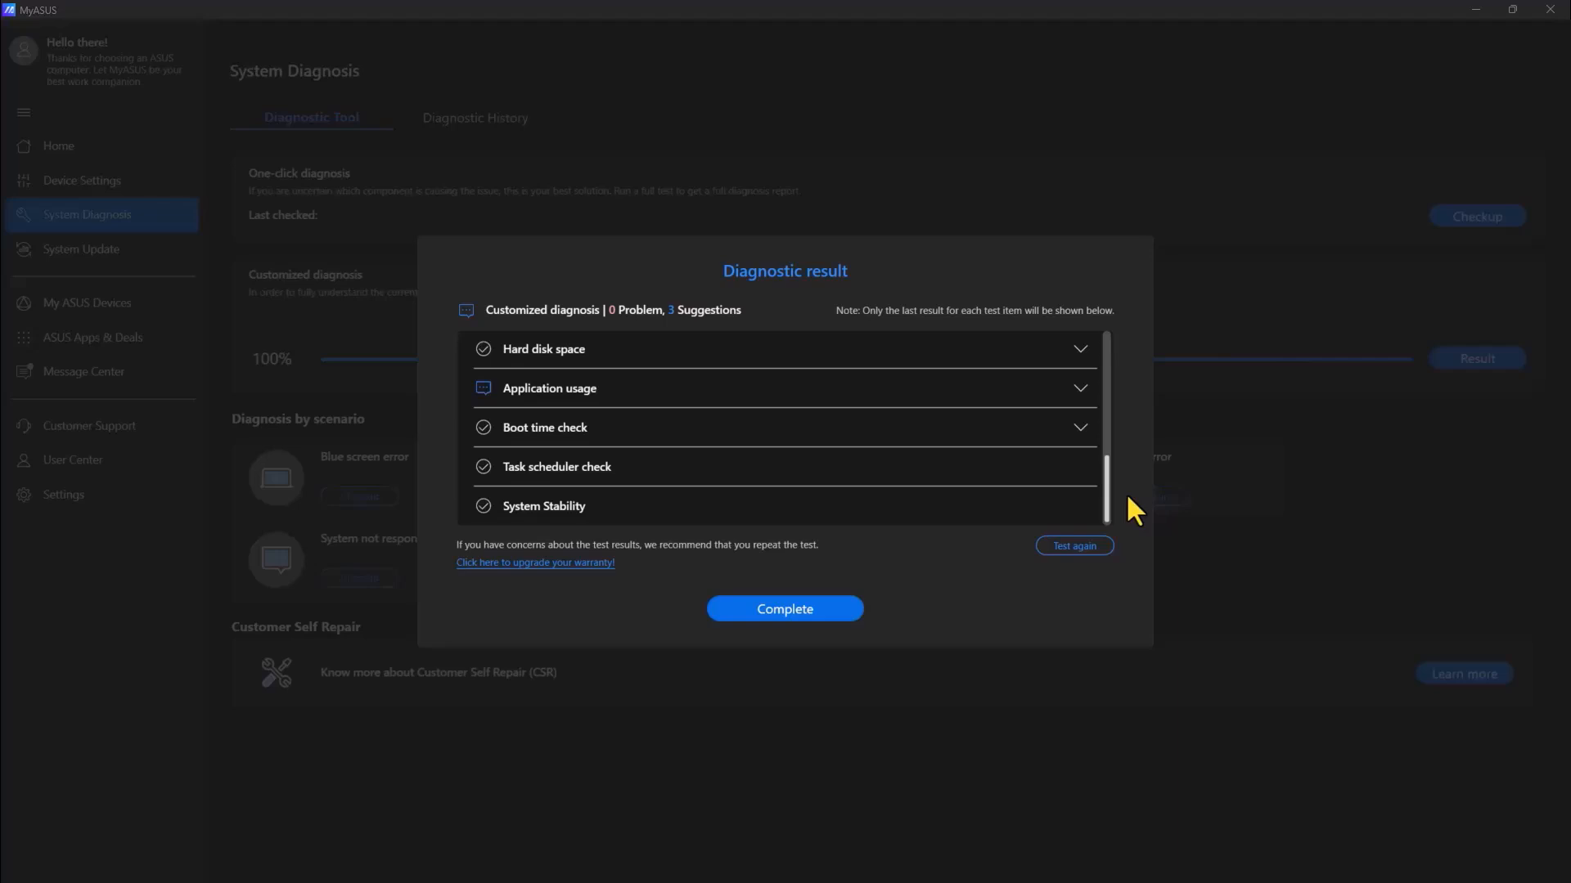
left_click(783, 609)
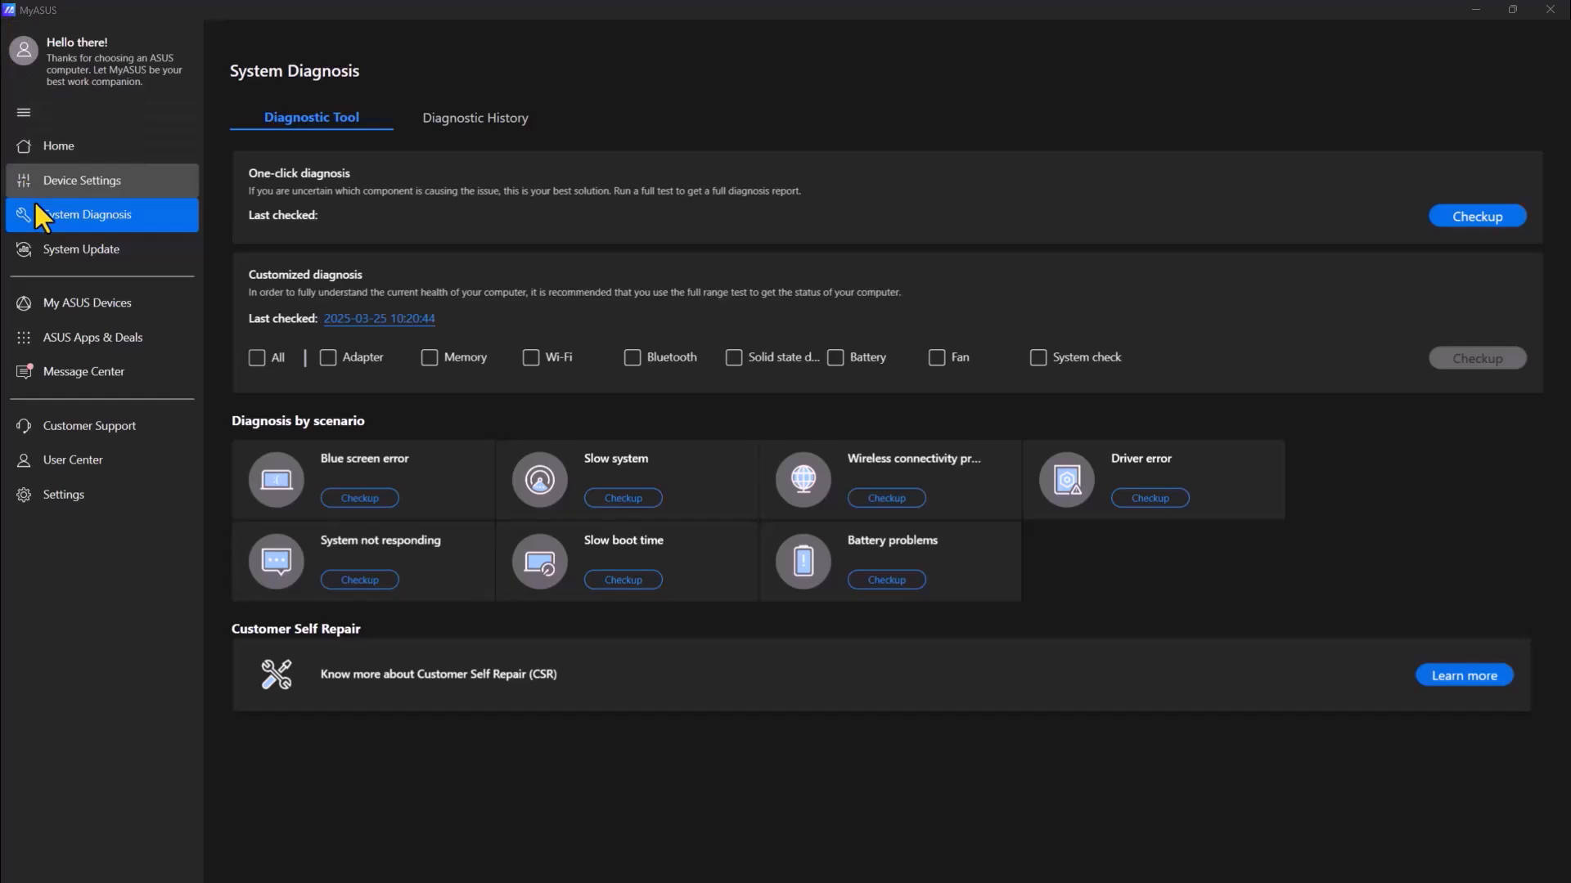
- From System Update, install the Sonix Camera Driver and confirm 1 item updated in Update history
left_click(81, 249)
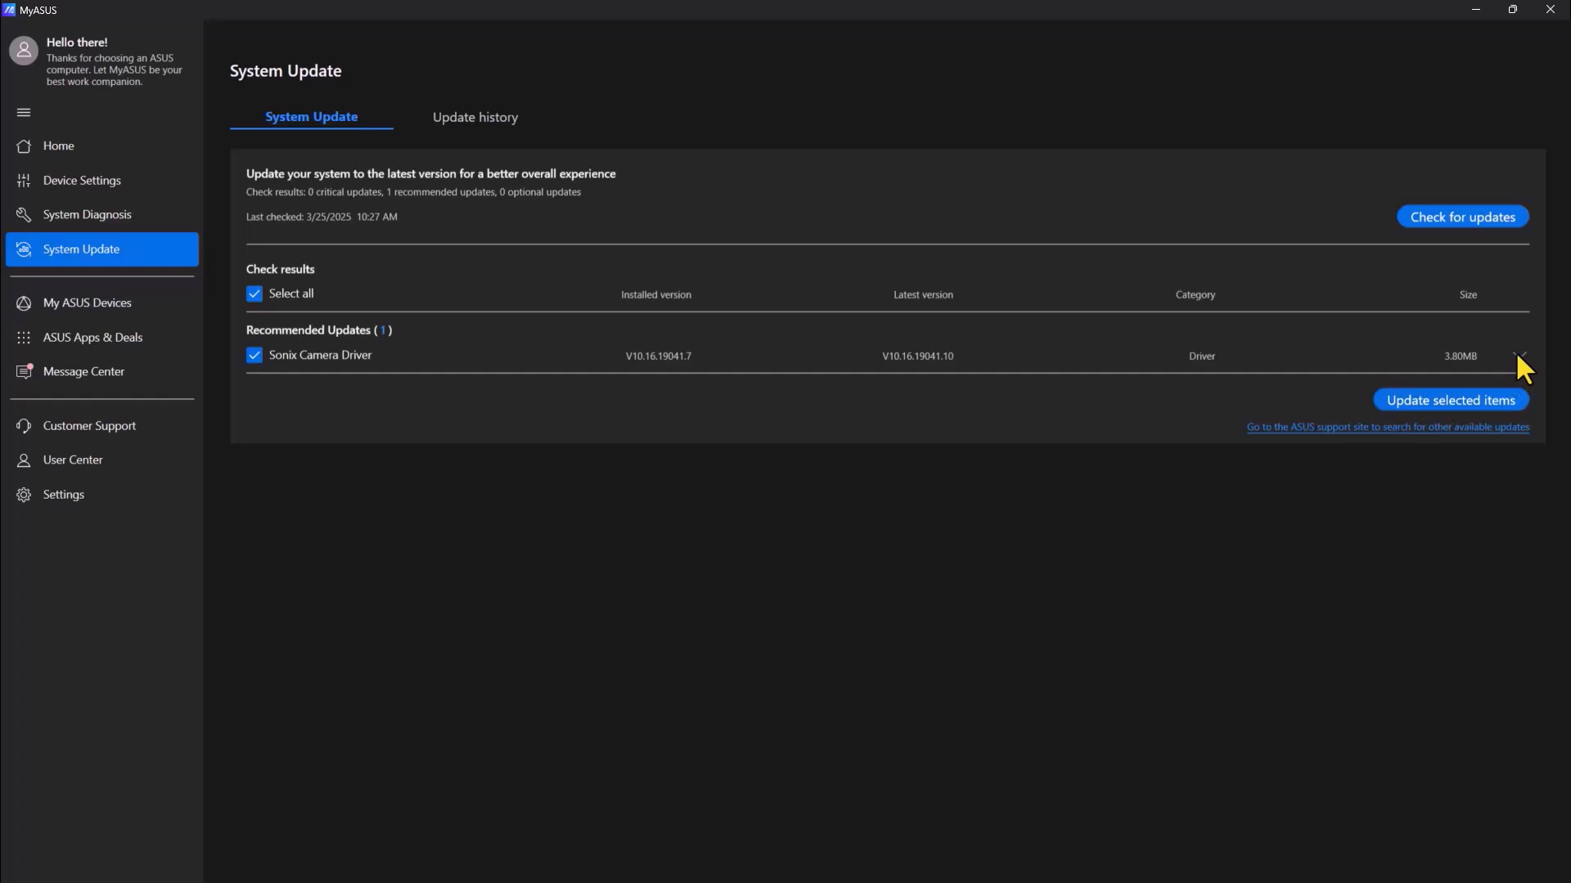
left_click(1518, 355)
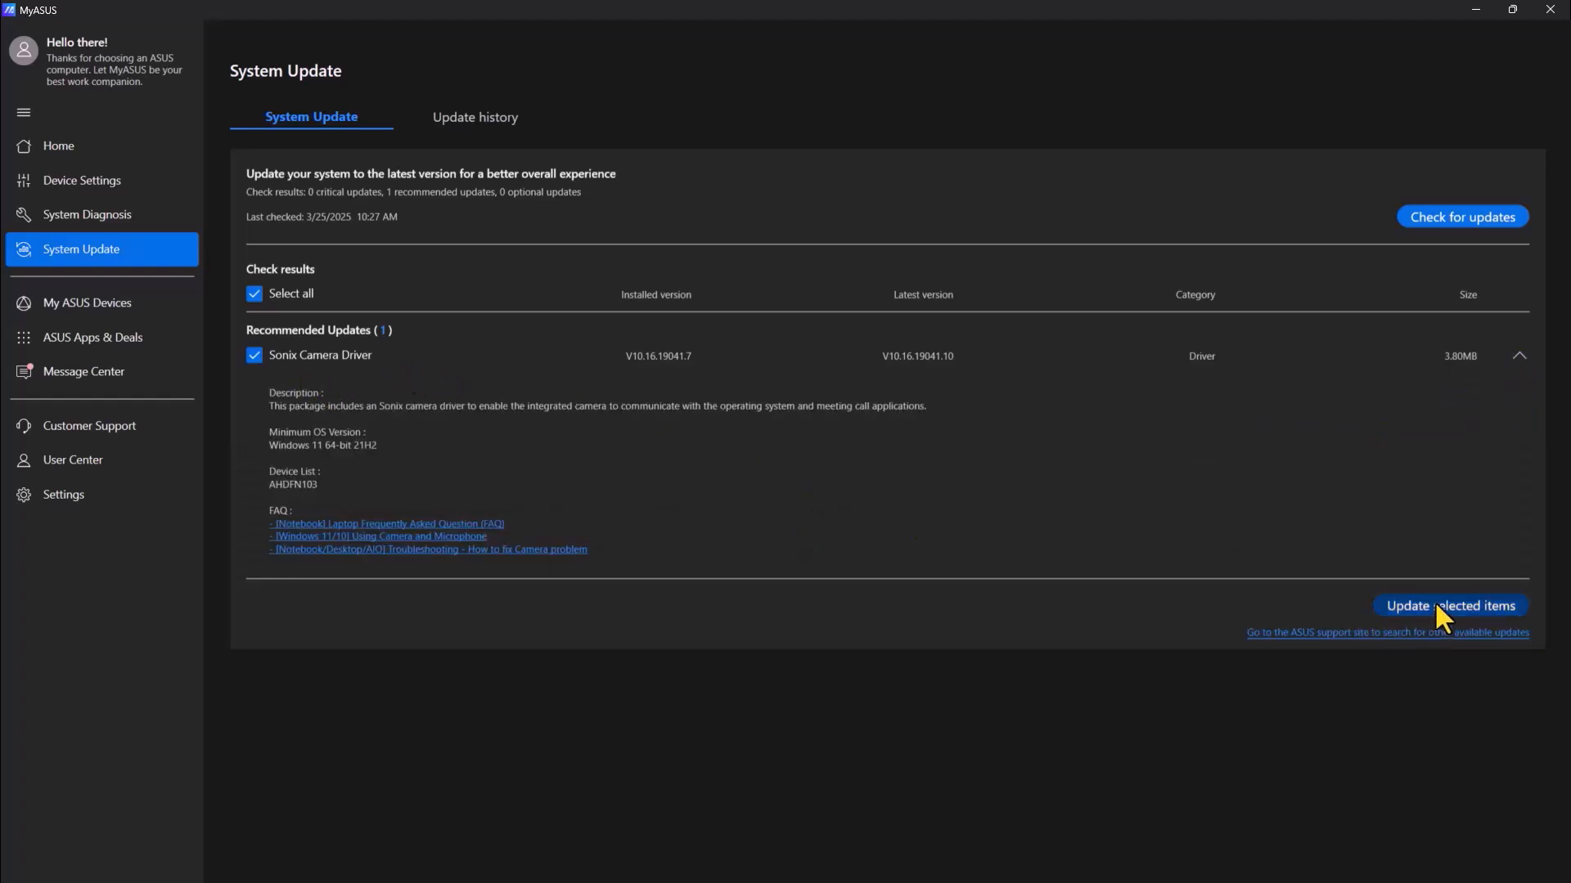
left_click(1448, 605)
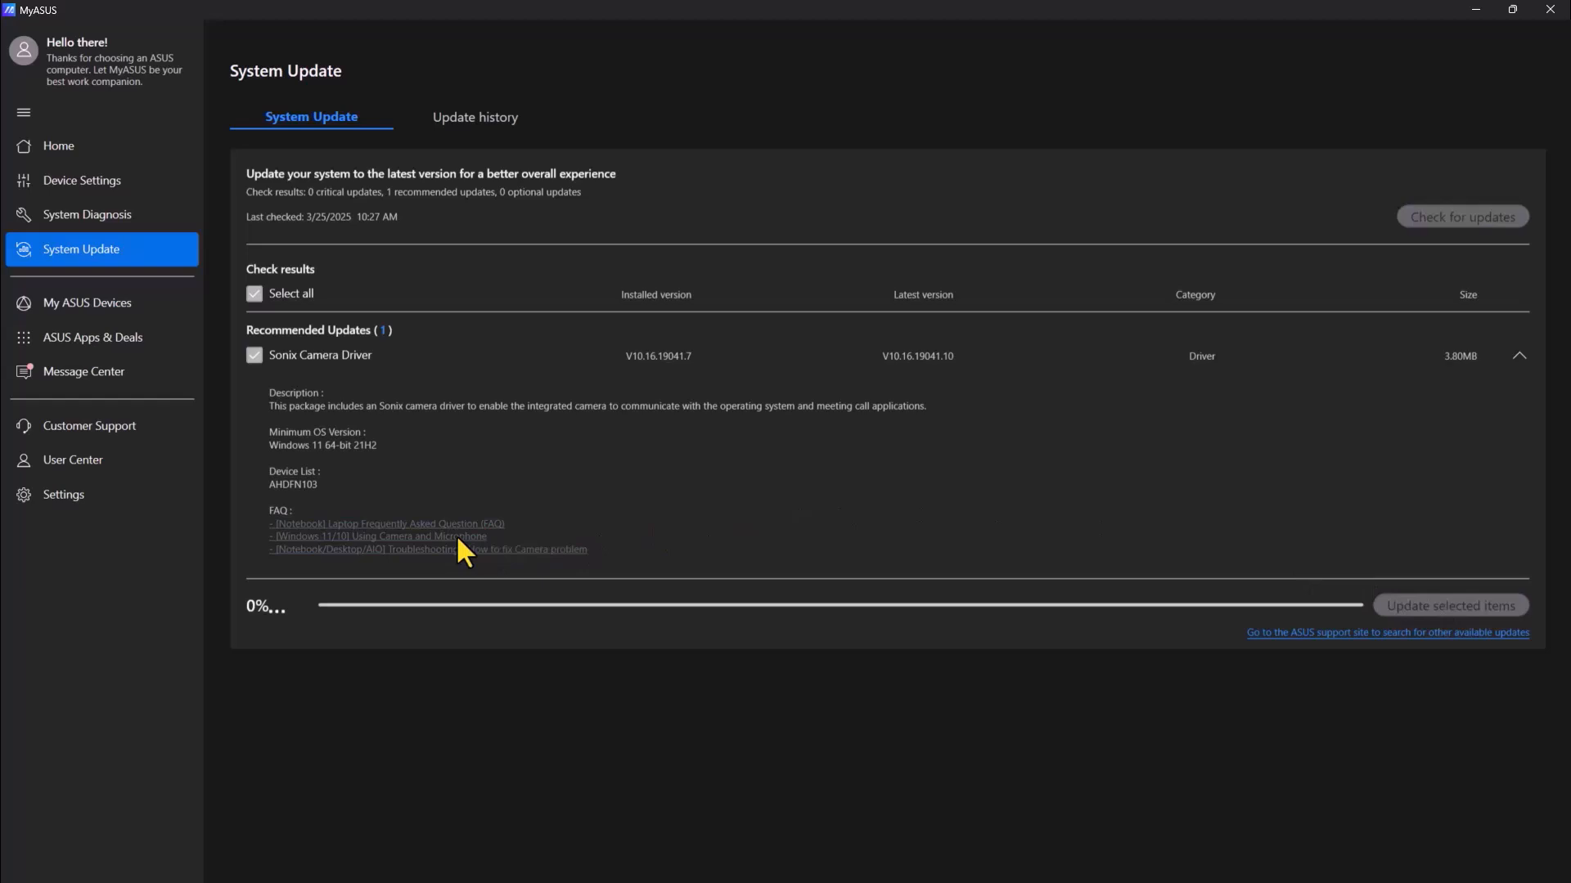
left_click(1448, 605)
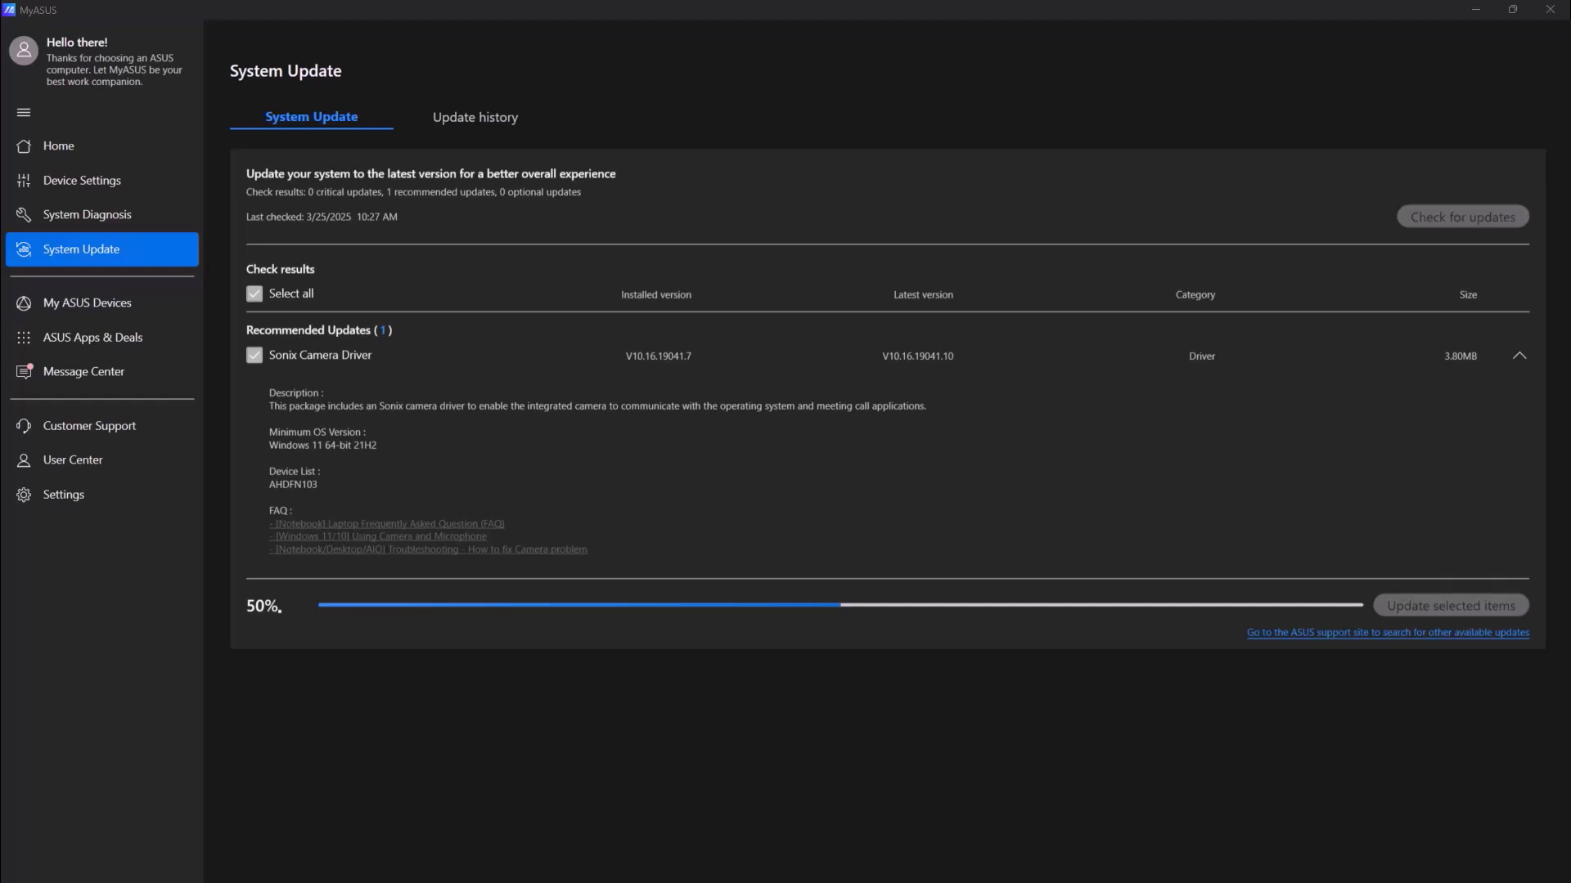
left_click(474, 118)
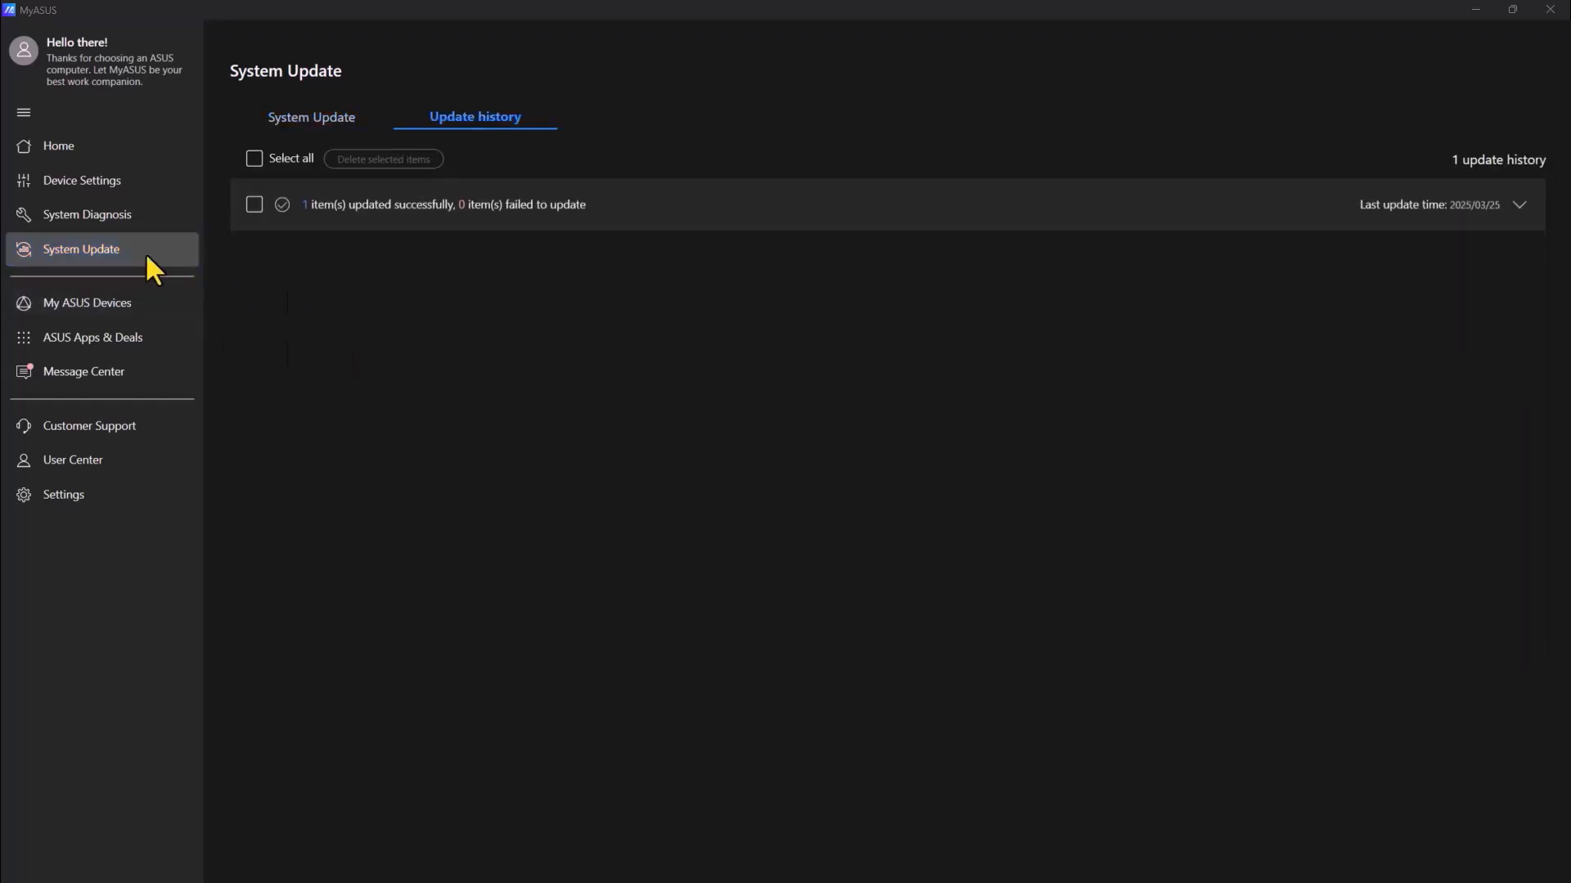
mouse_move(57, 145)
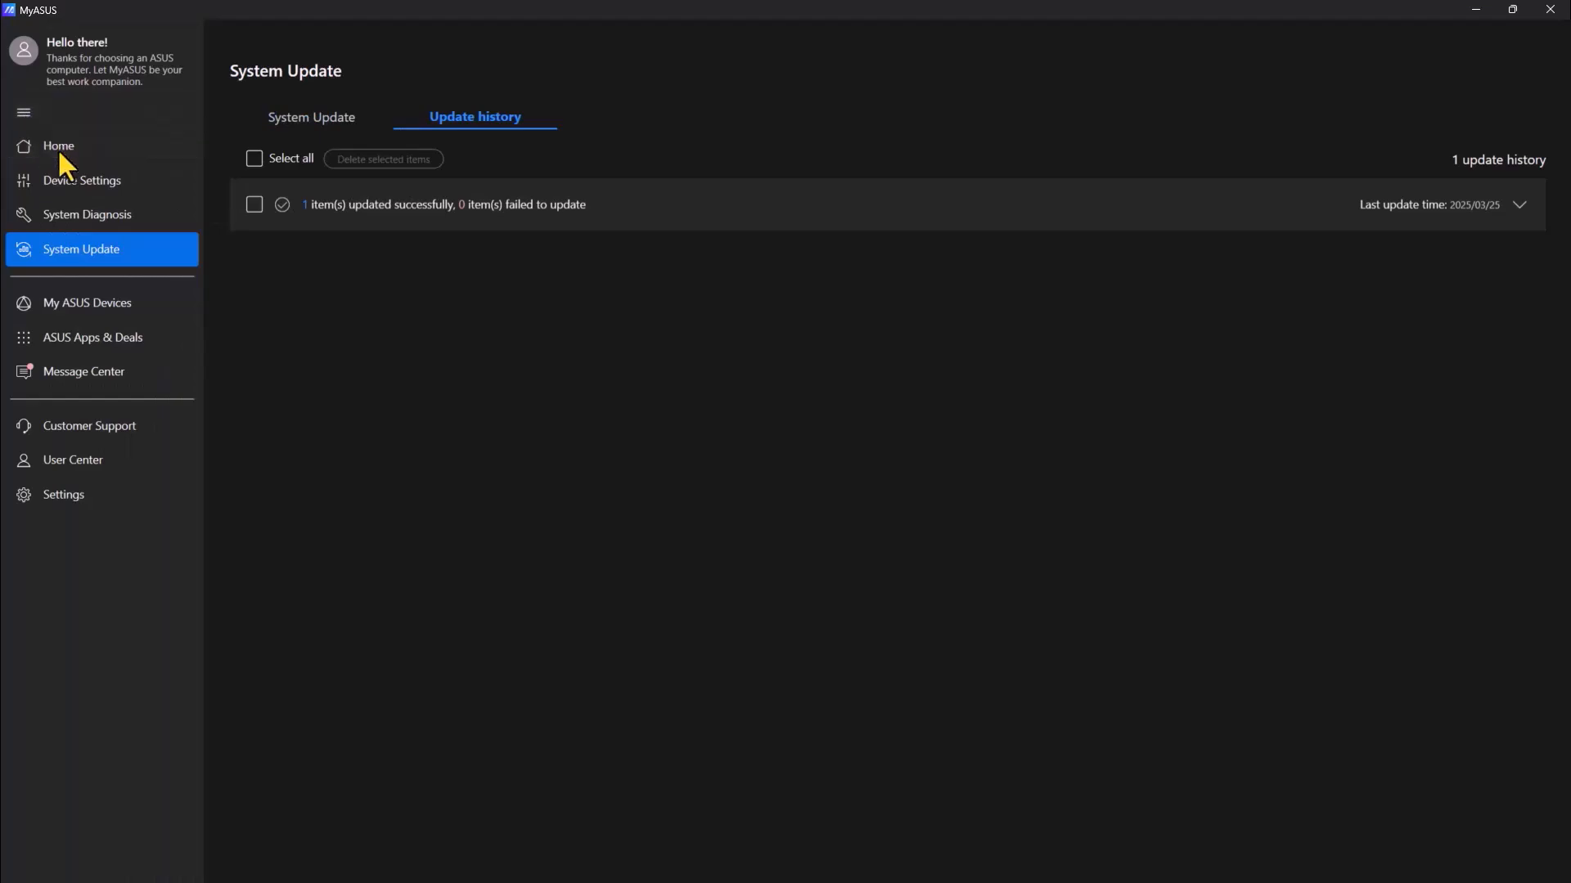
- Run One-click diagnosis from the Home System Diagnosis card until it reports no problem
left_click(59, 146)
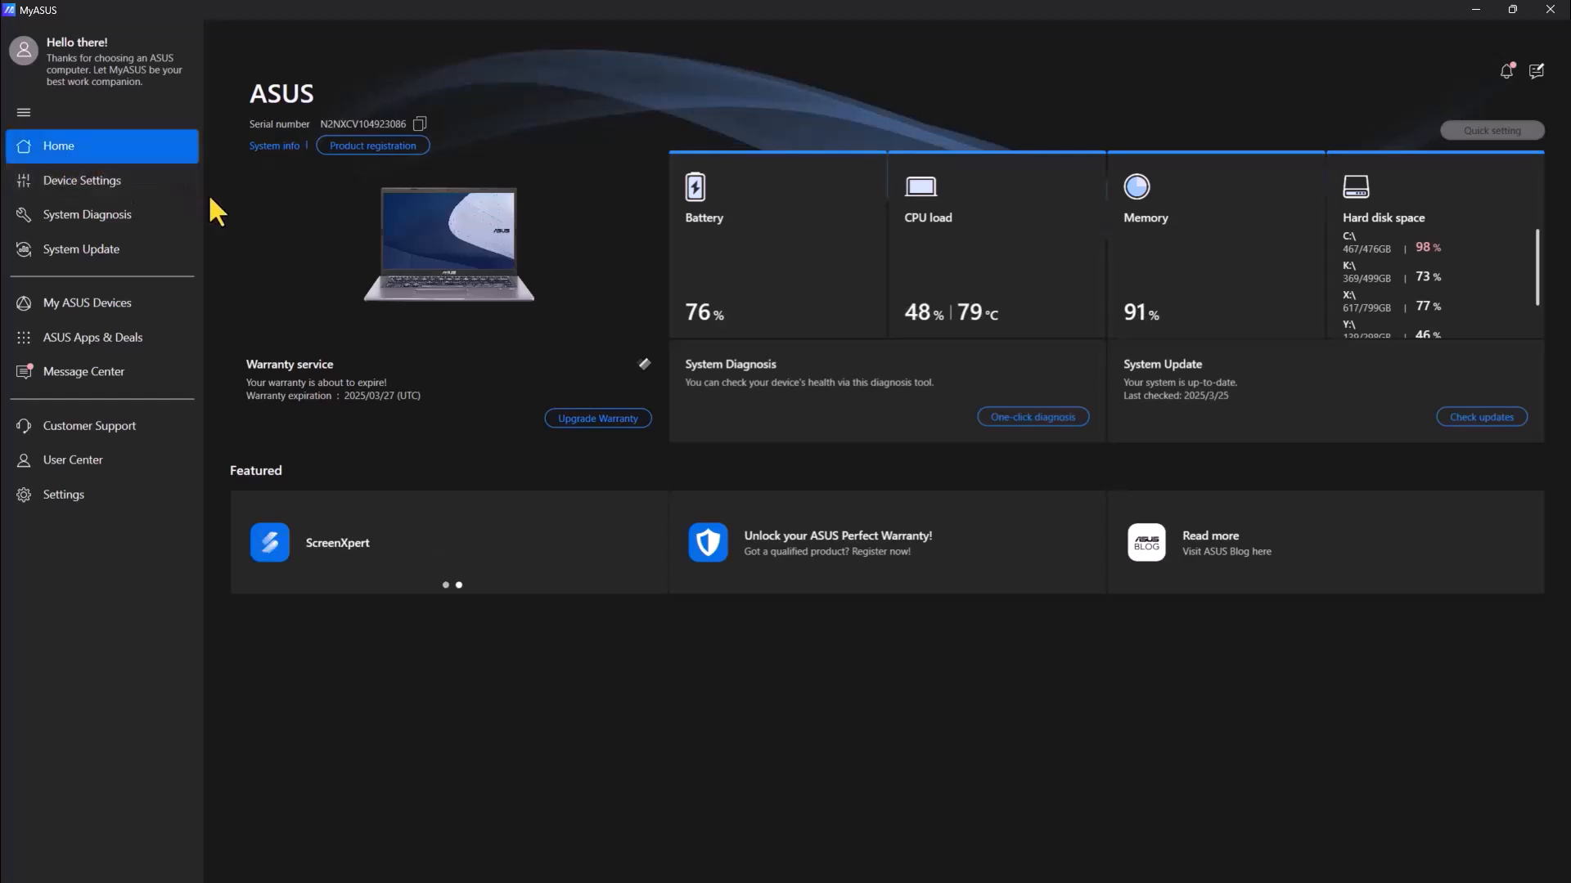
mouse_move(609, 337)
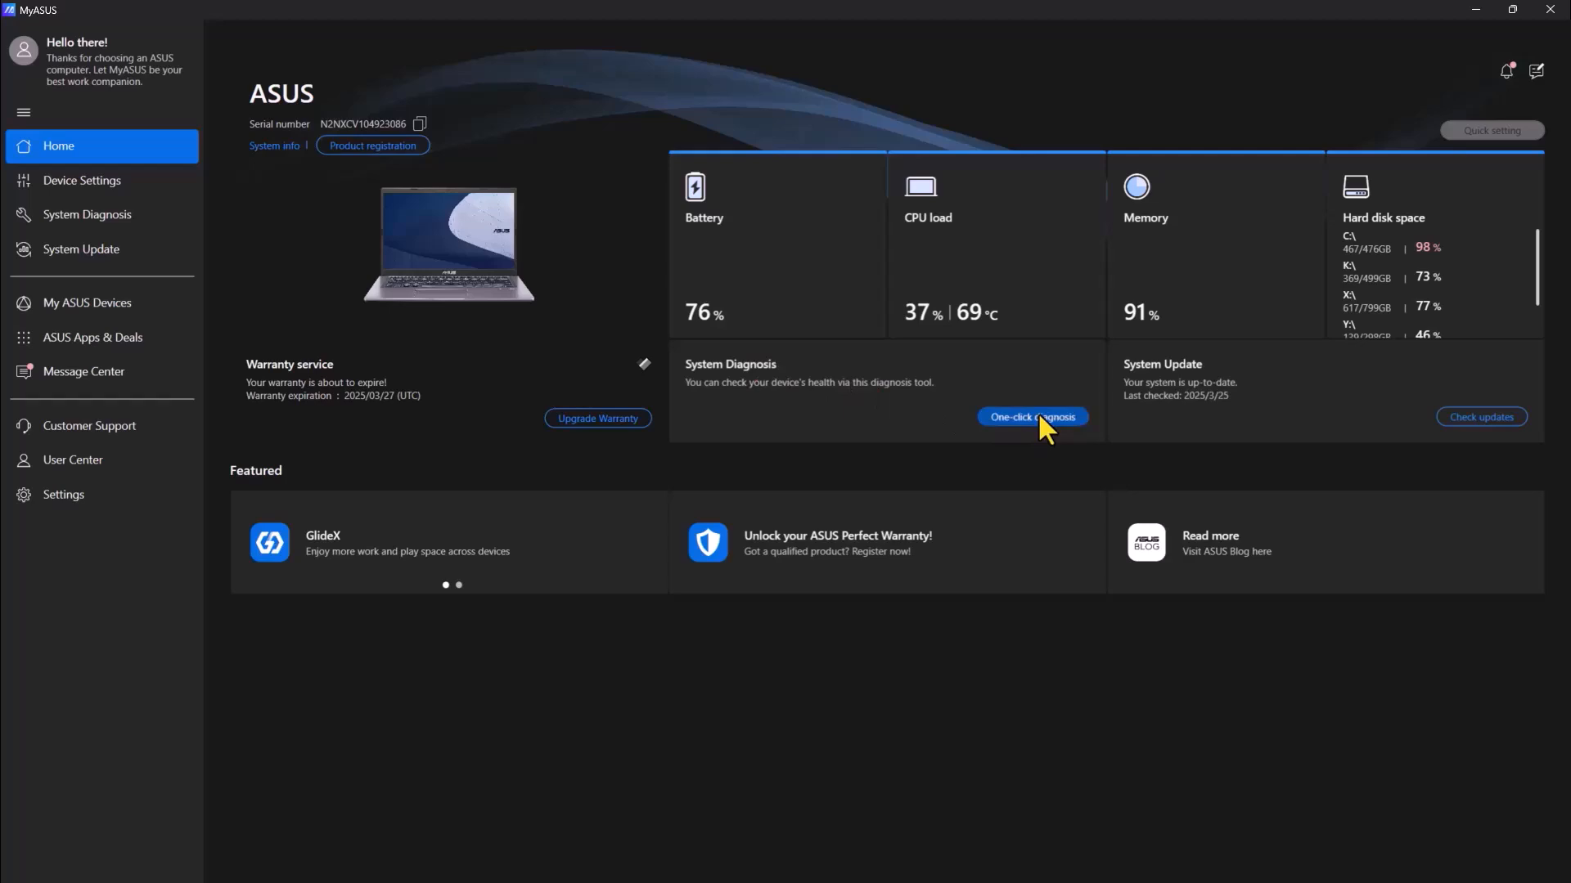
left_click(1031, 417)
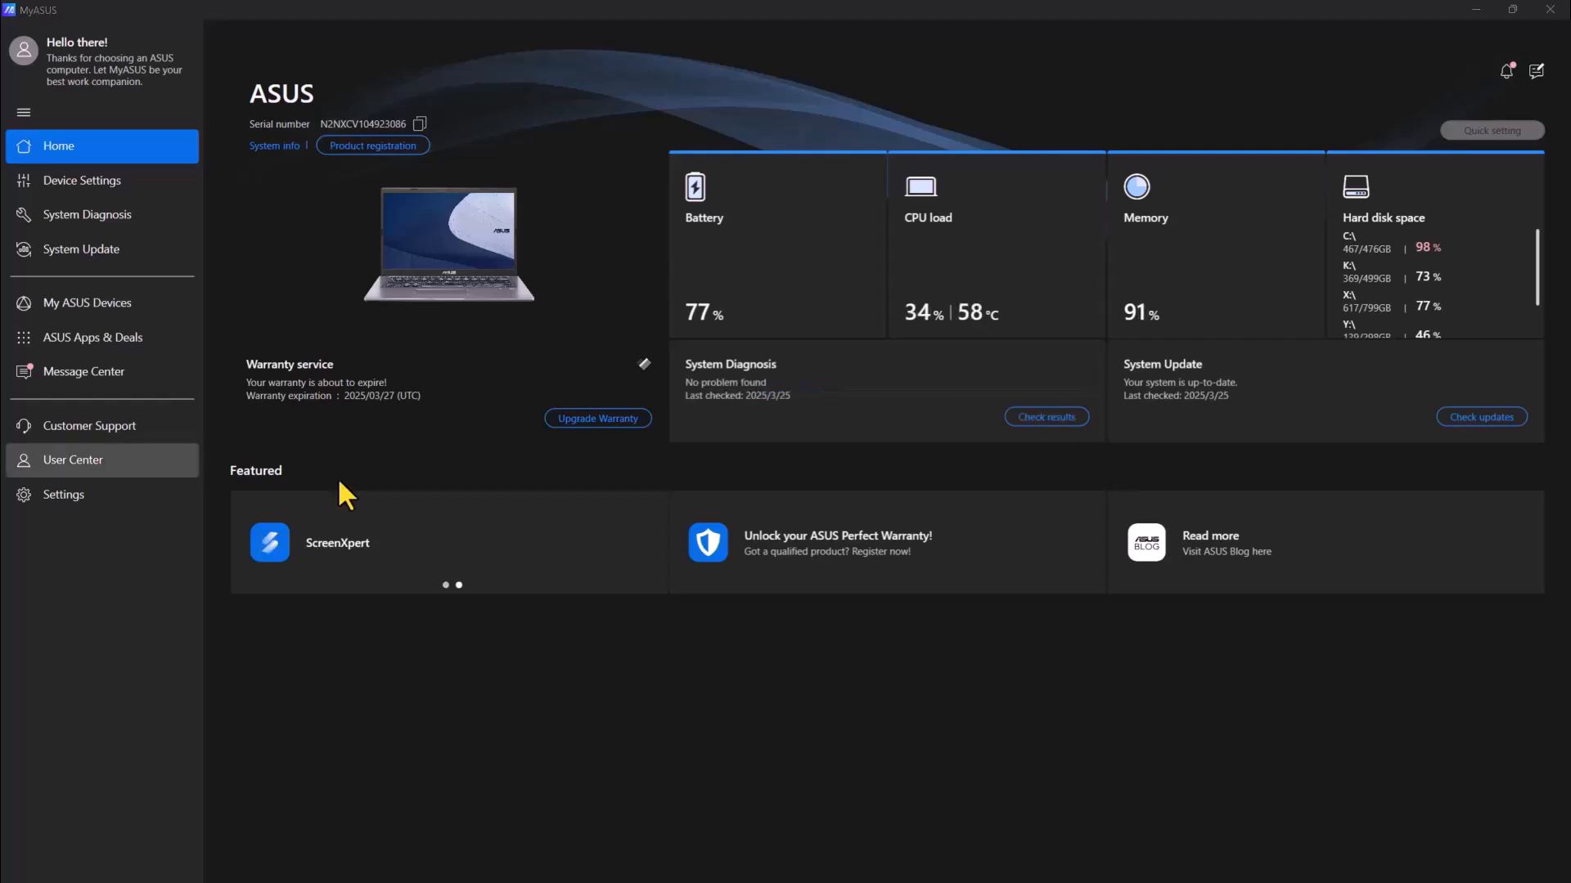
mouse_move(815, 440)
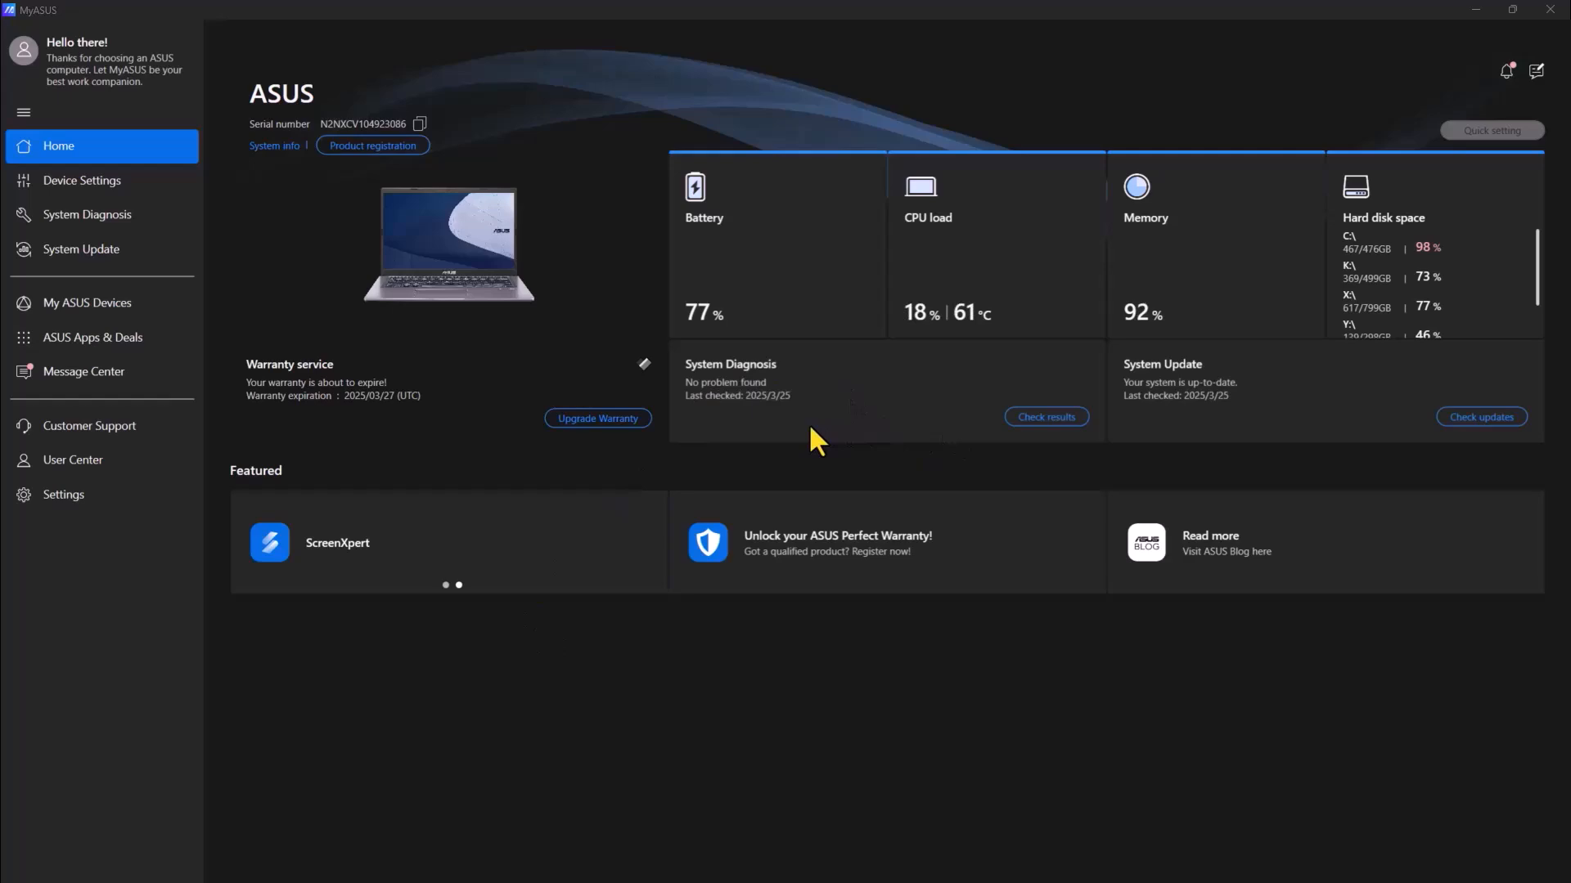